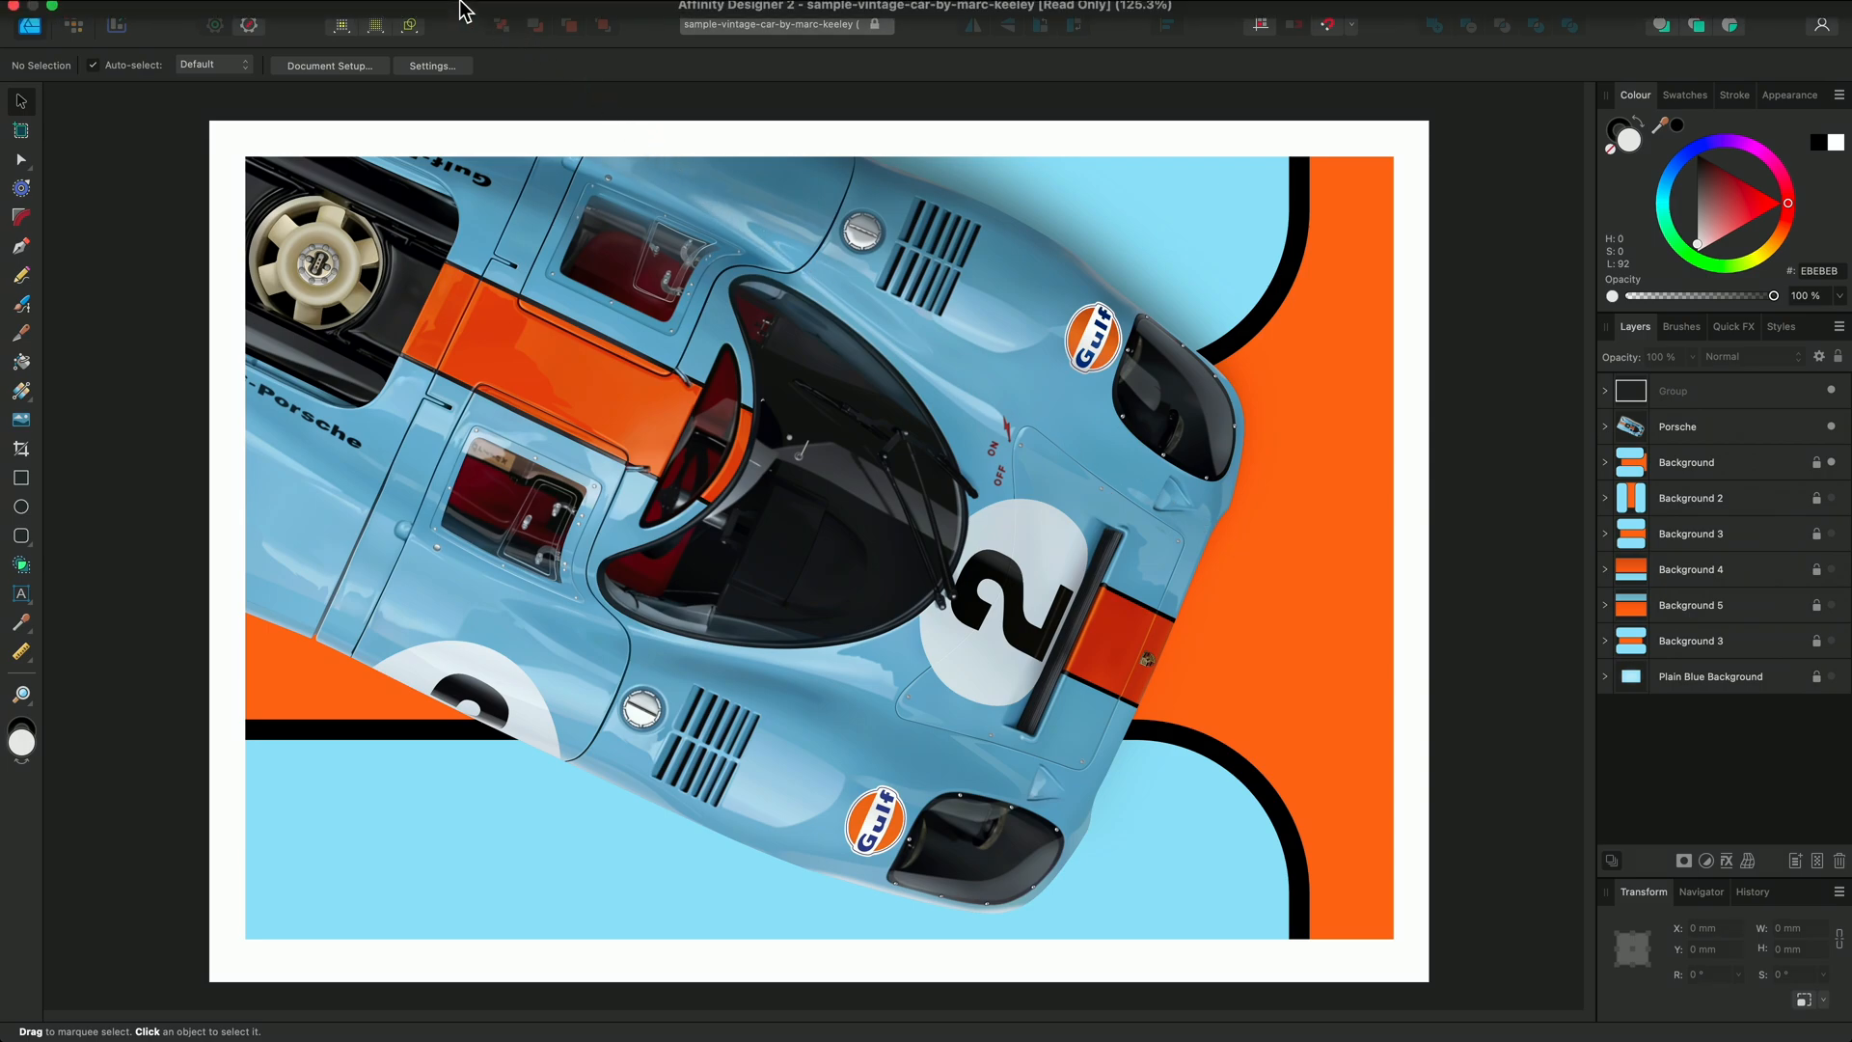
Put the car illustration into Split View via View > View Mode
{"action": "left_click", "coordinate": [438, 12]}
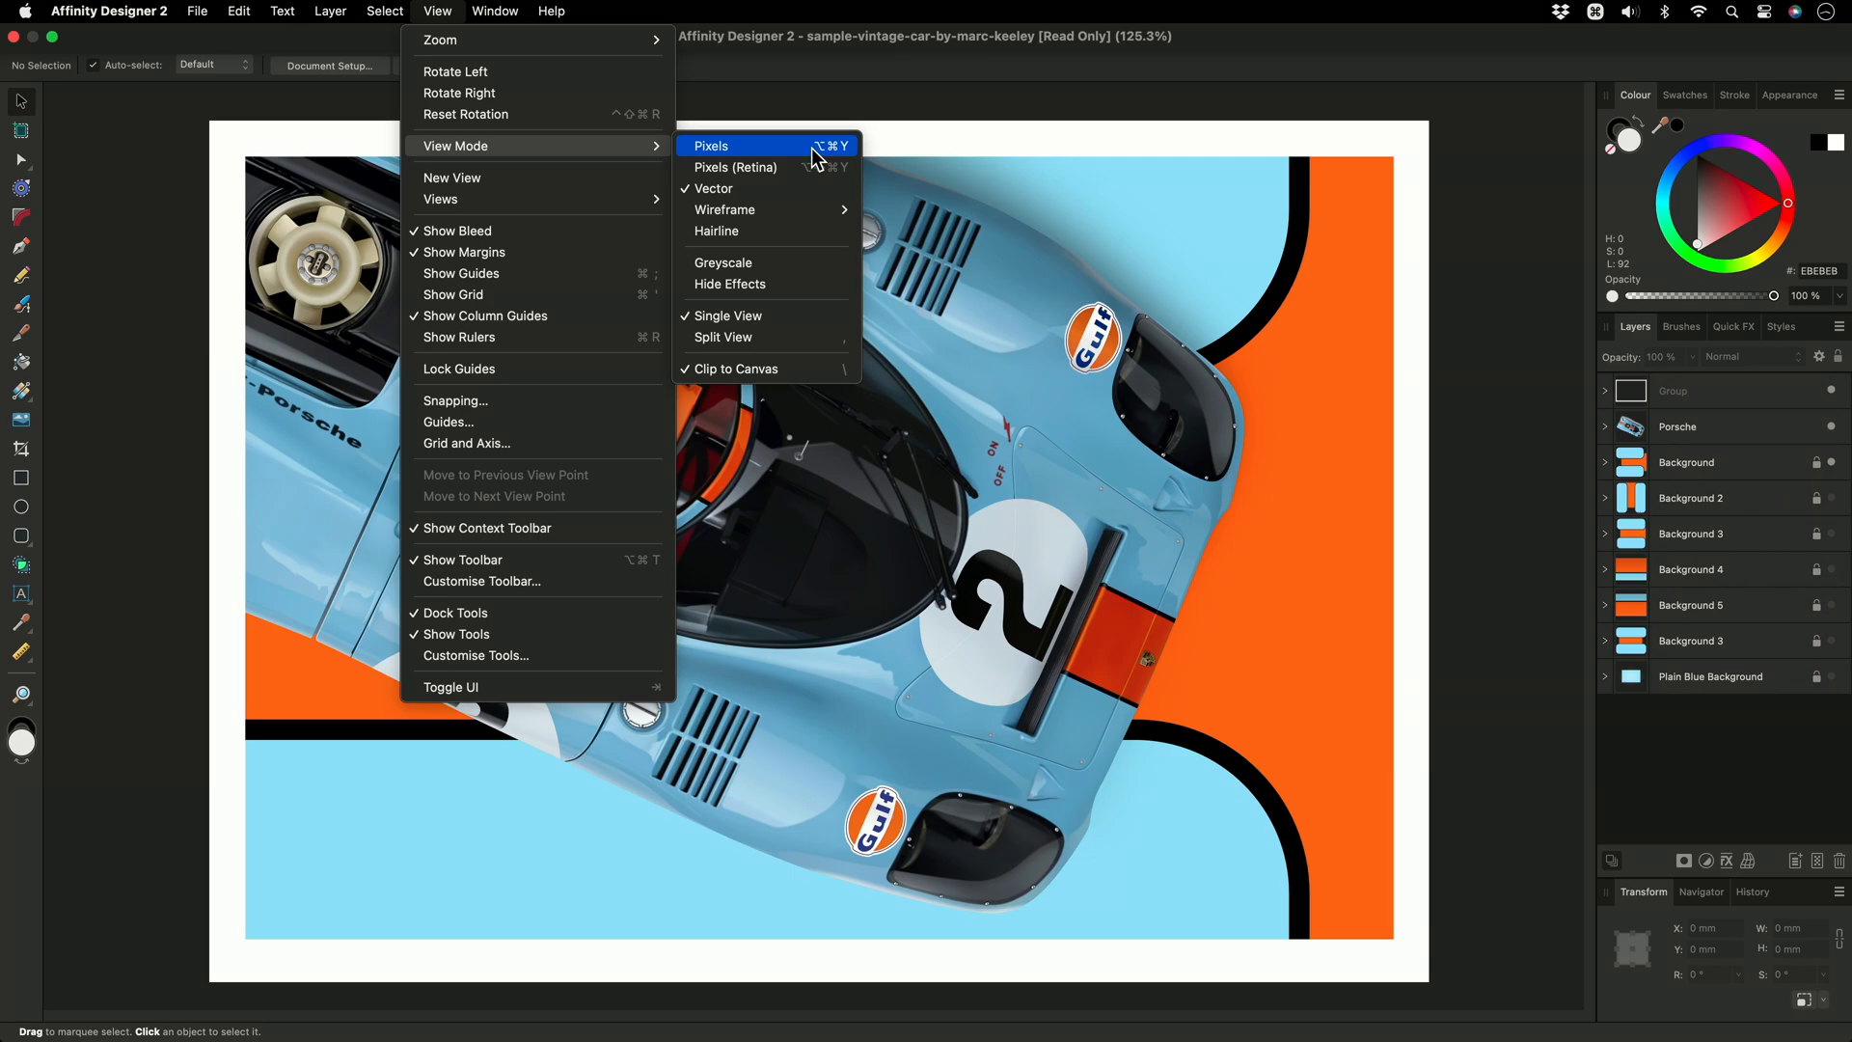
{"action": "mouse_move", "coordinate": [817, 308]}
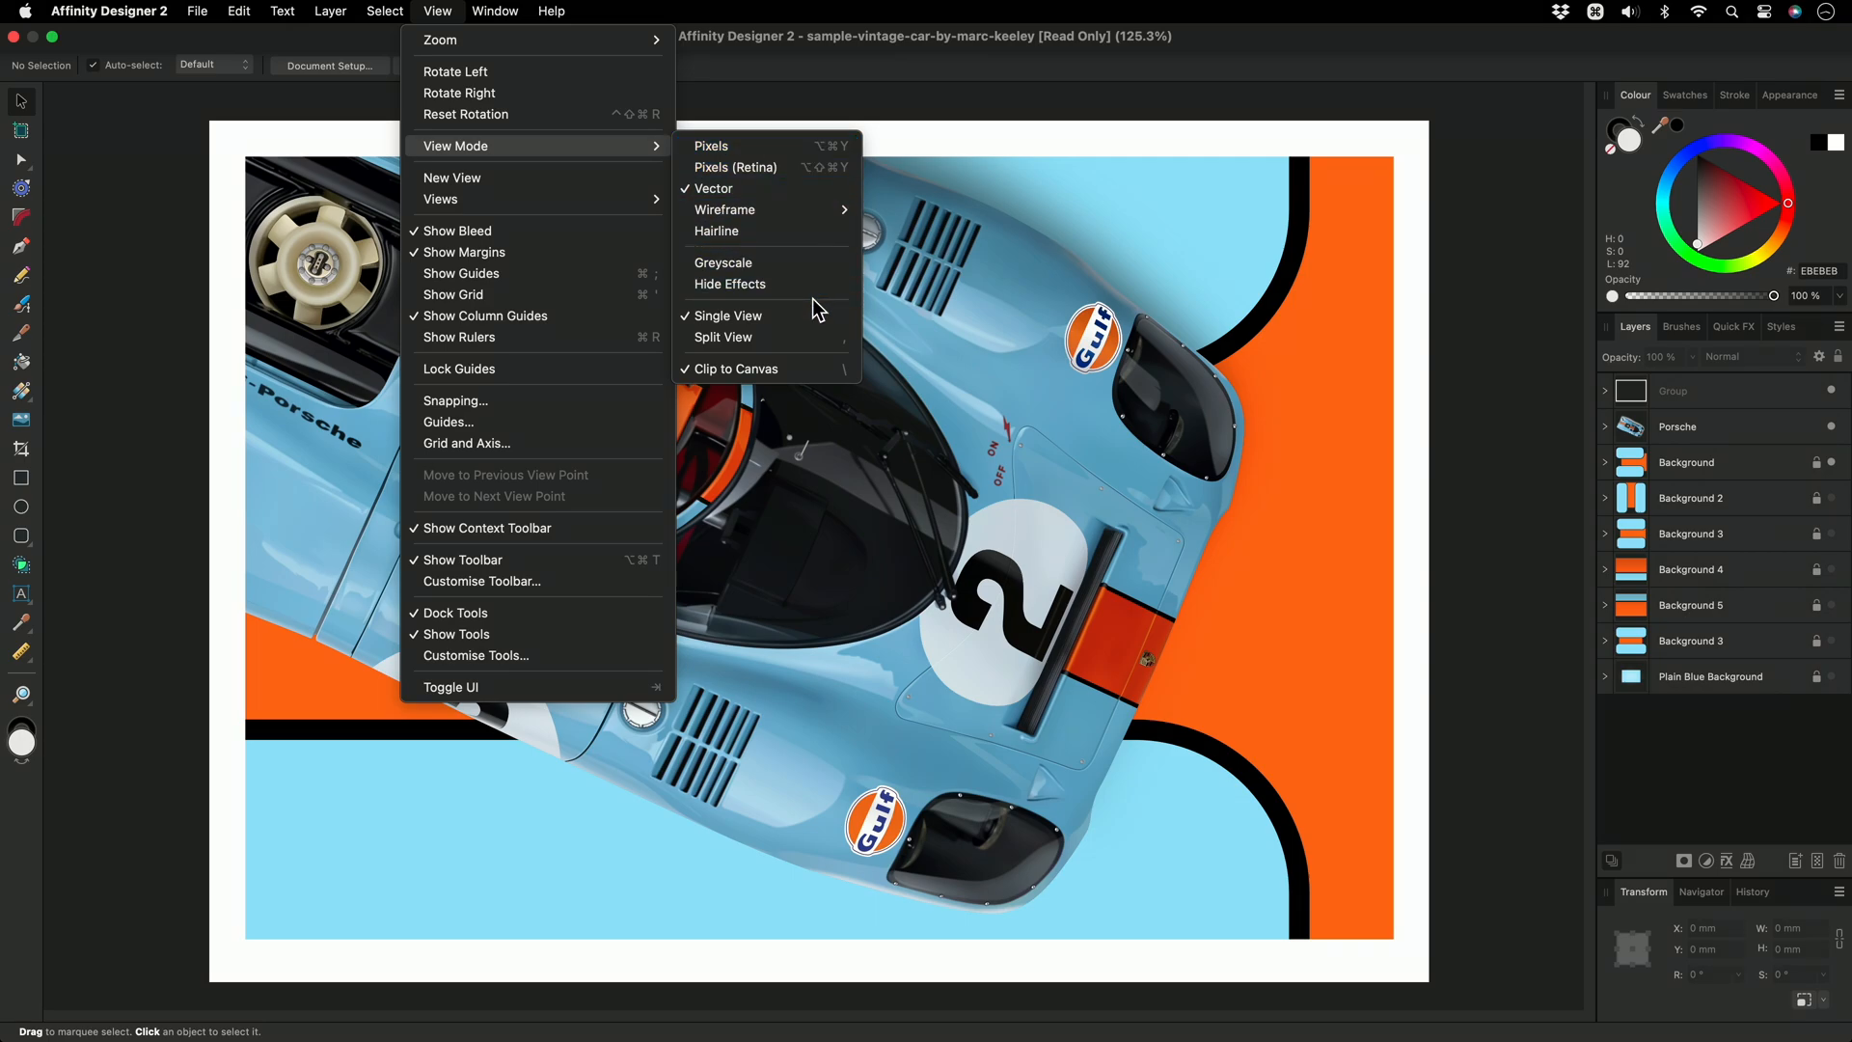
{"action": "mouse_move", "coordinate": [766, 335]}
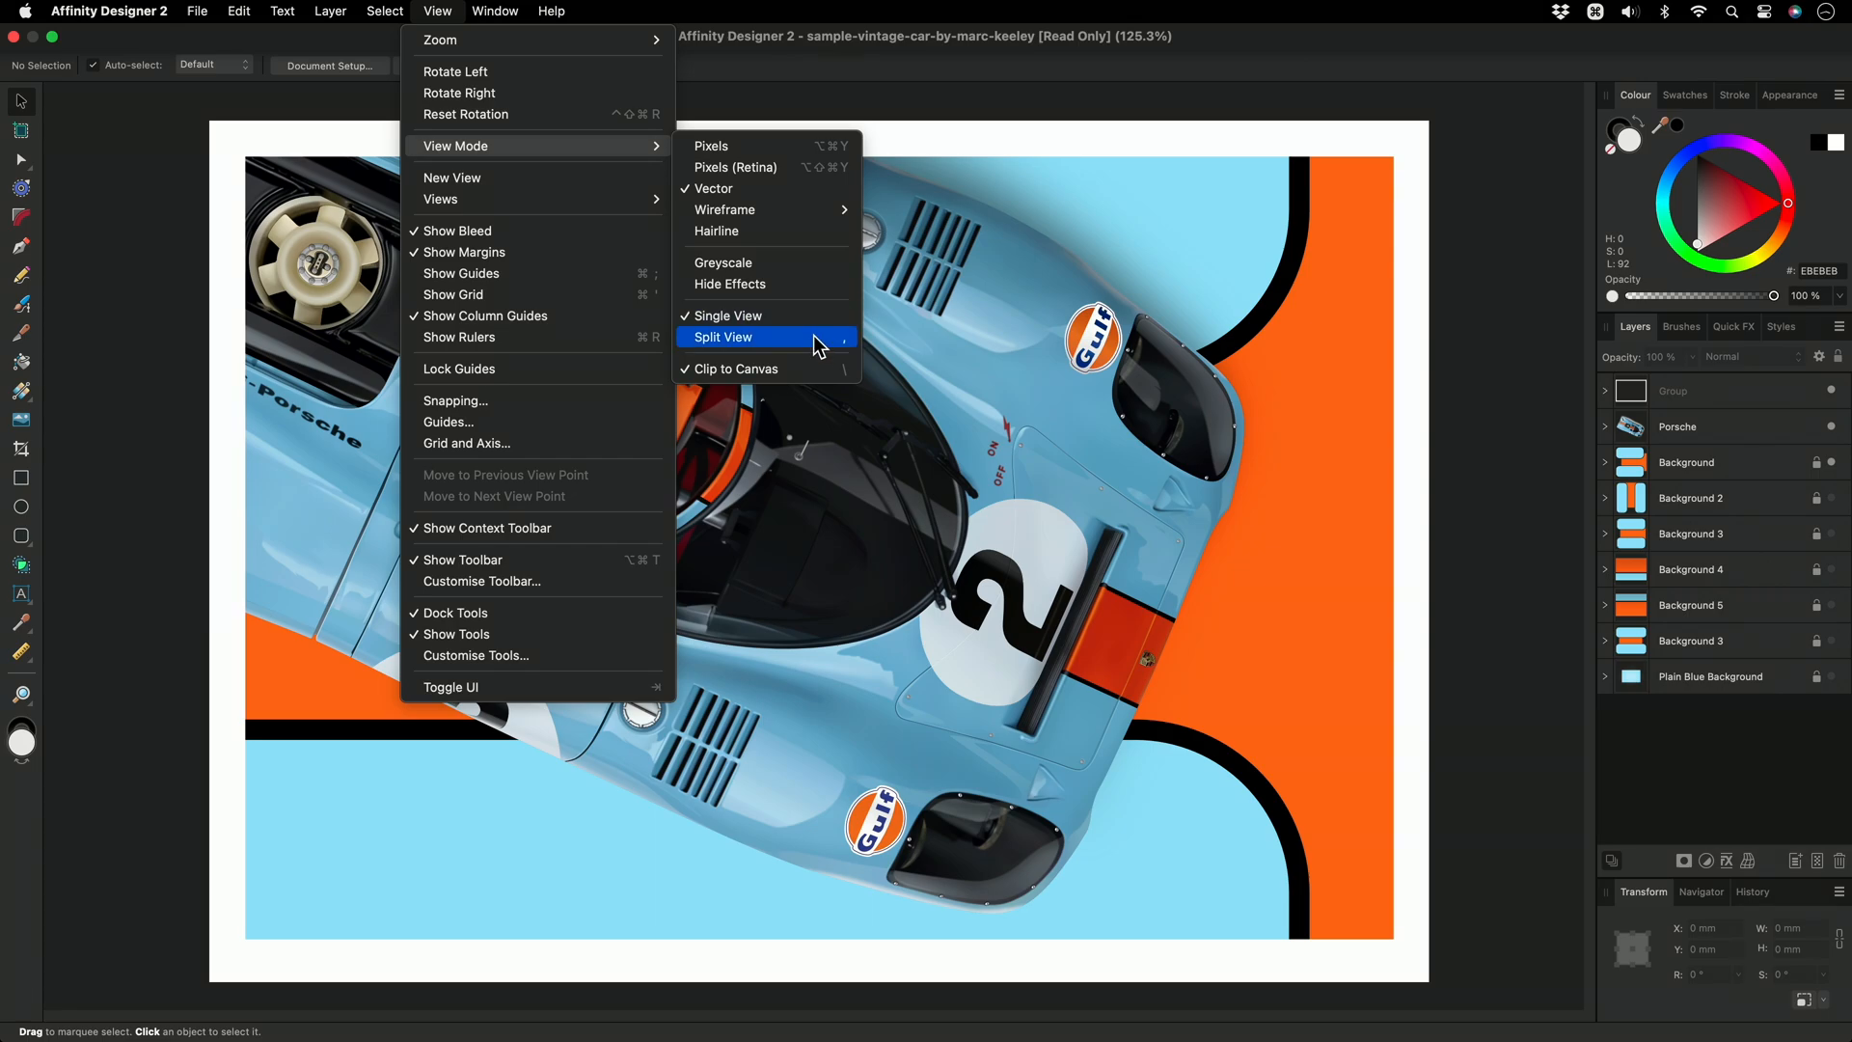
{"action": "mouse_move", "coordinate": [766, 314]}
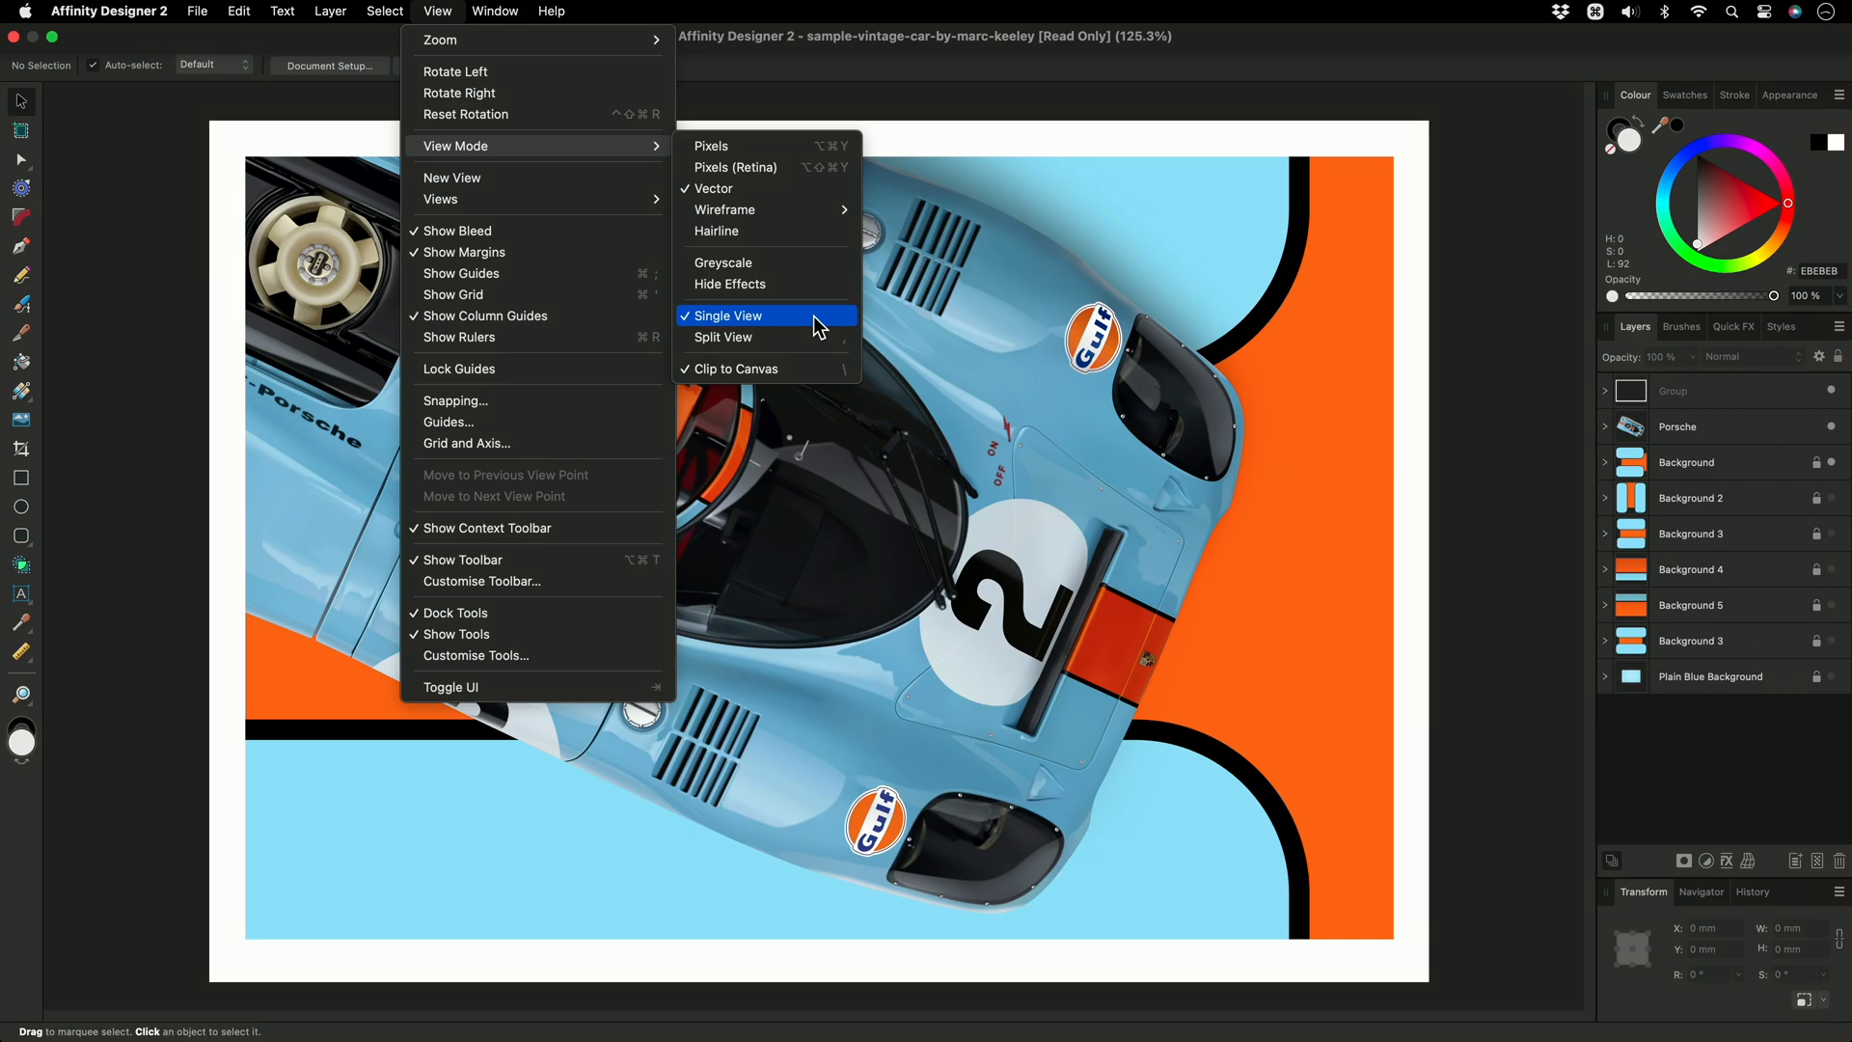
{"action": "mouse_move", "coordinate": [819, 336]}
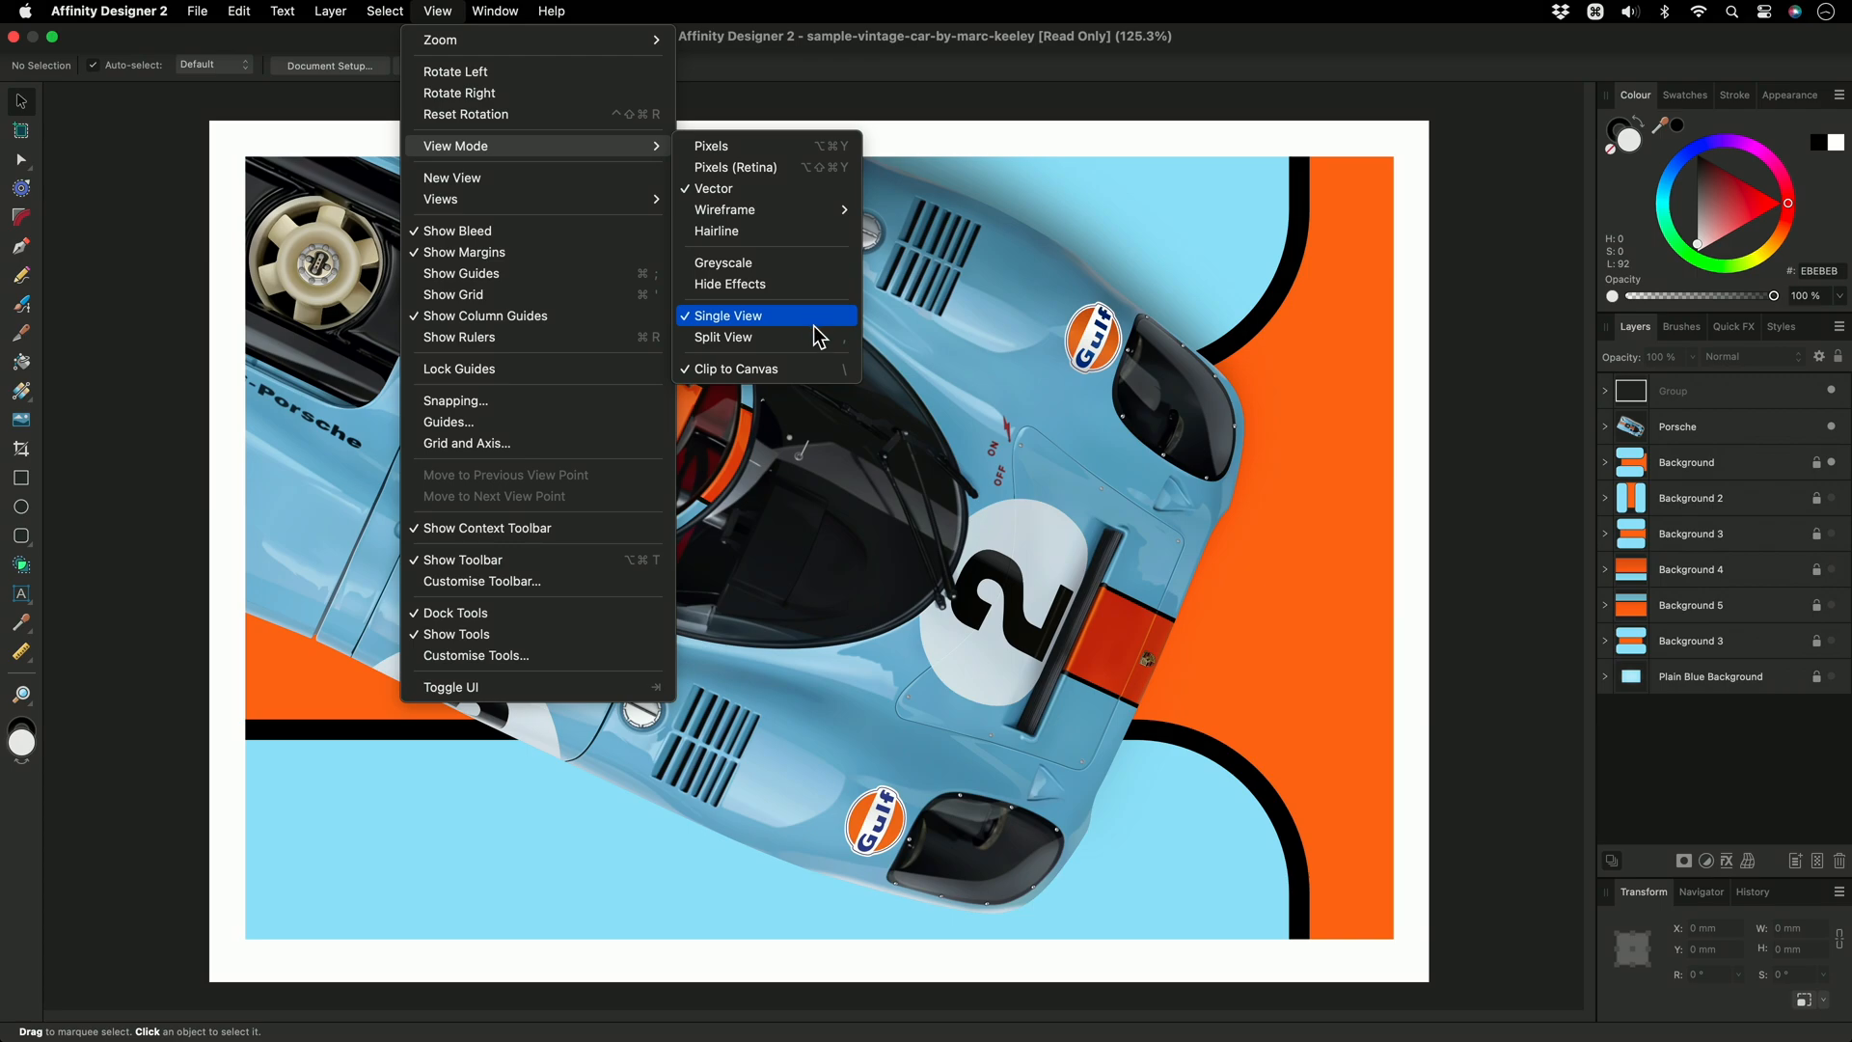
{"action": "left_click", "coordinate": [723, 336]}
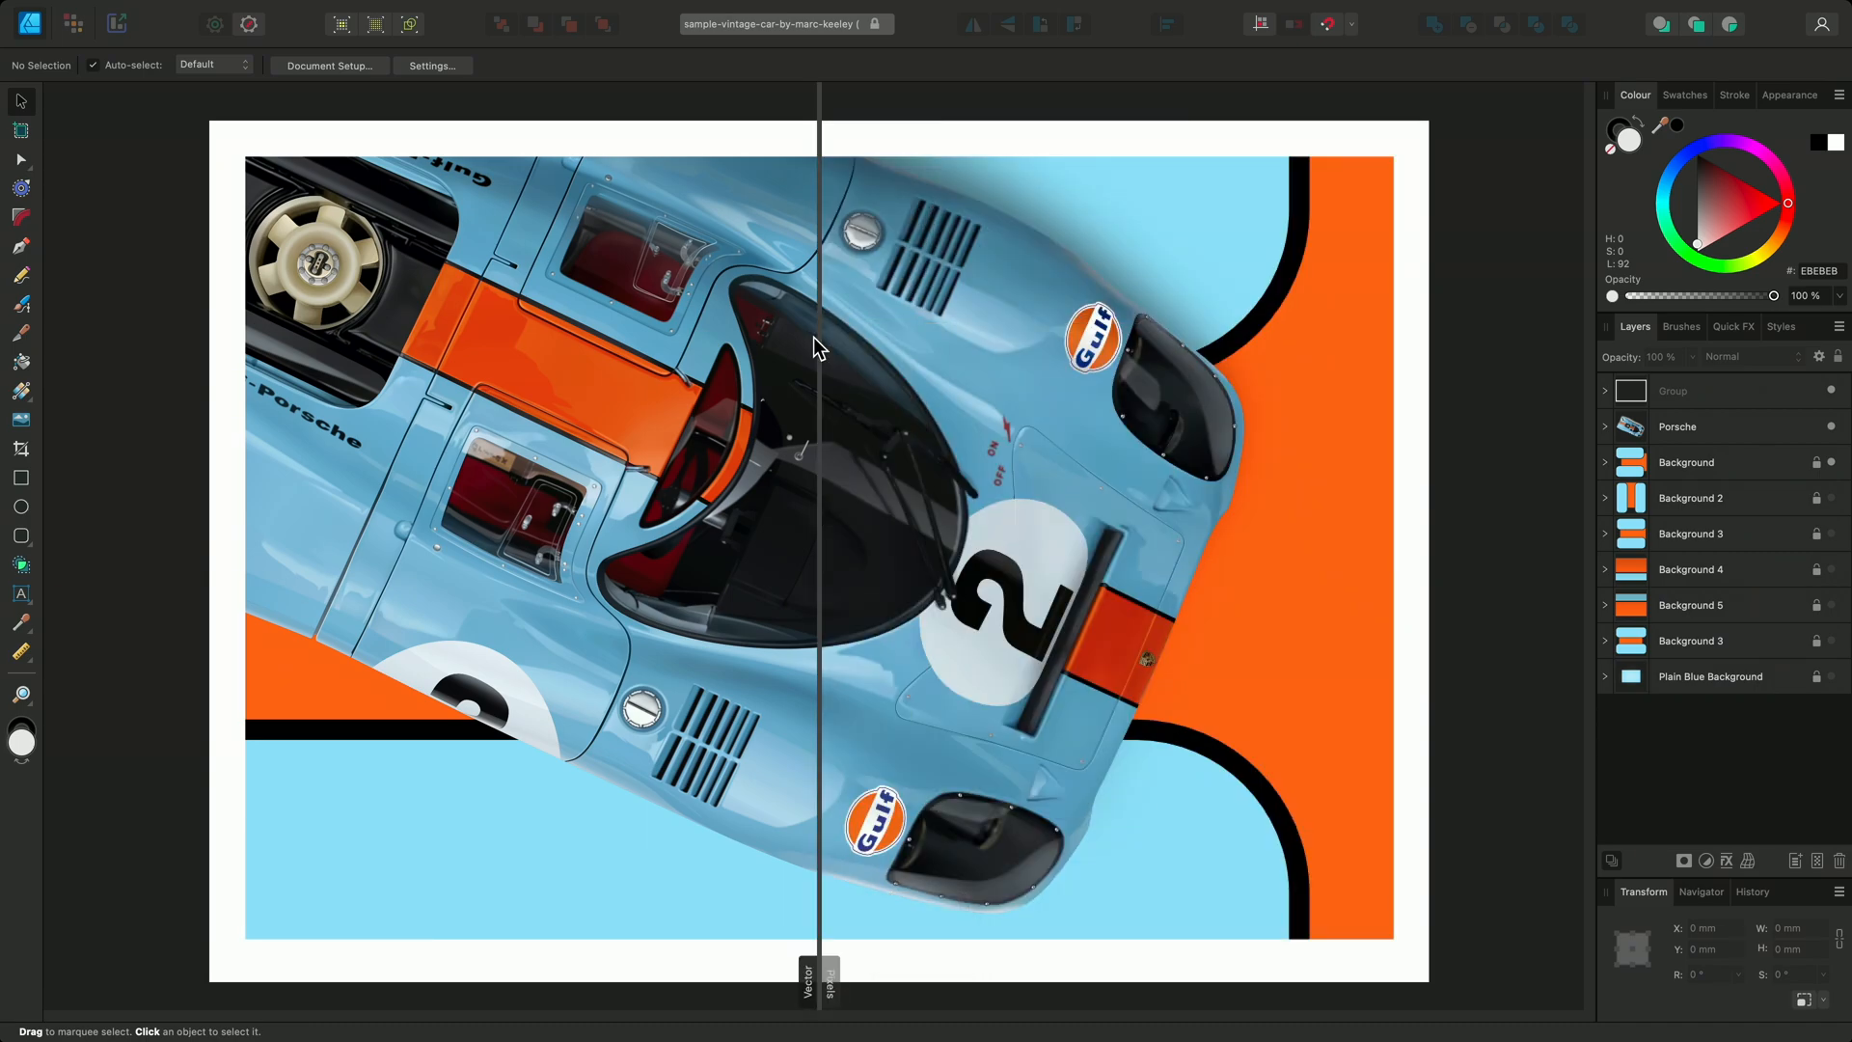
{"action": "mouse_move", "coordinate": [812, 1013]}
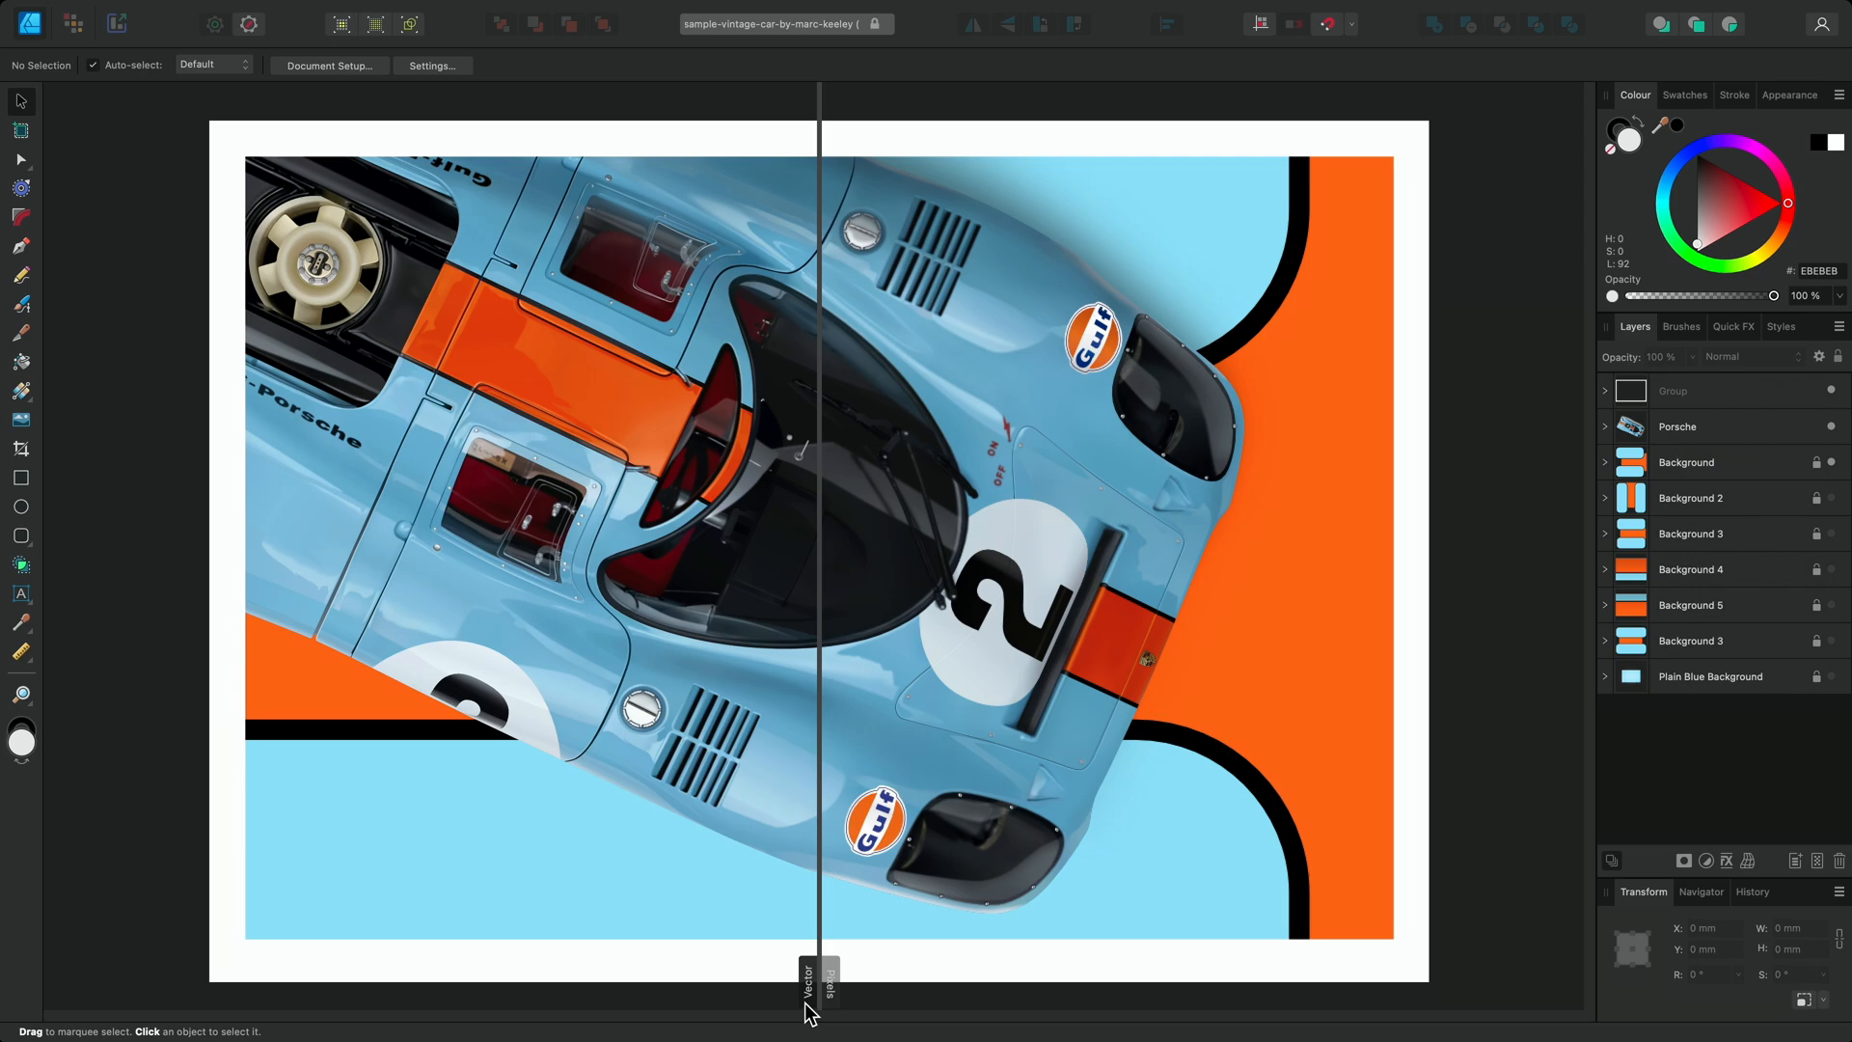
{"action": "mouse_move", "coordinate": [838, 1013]}
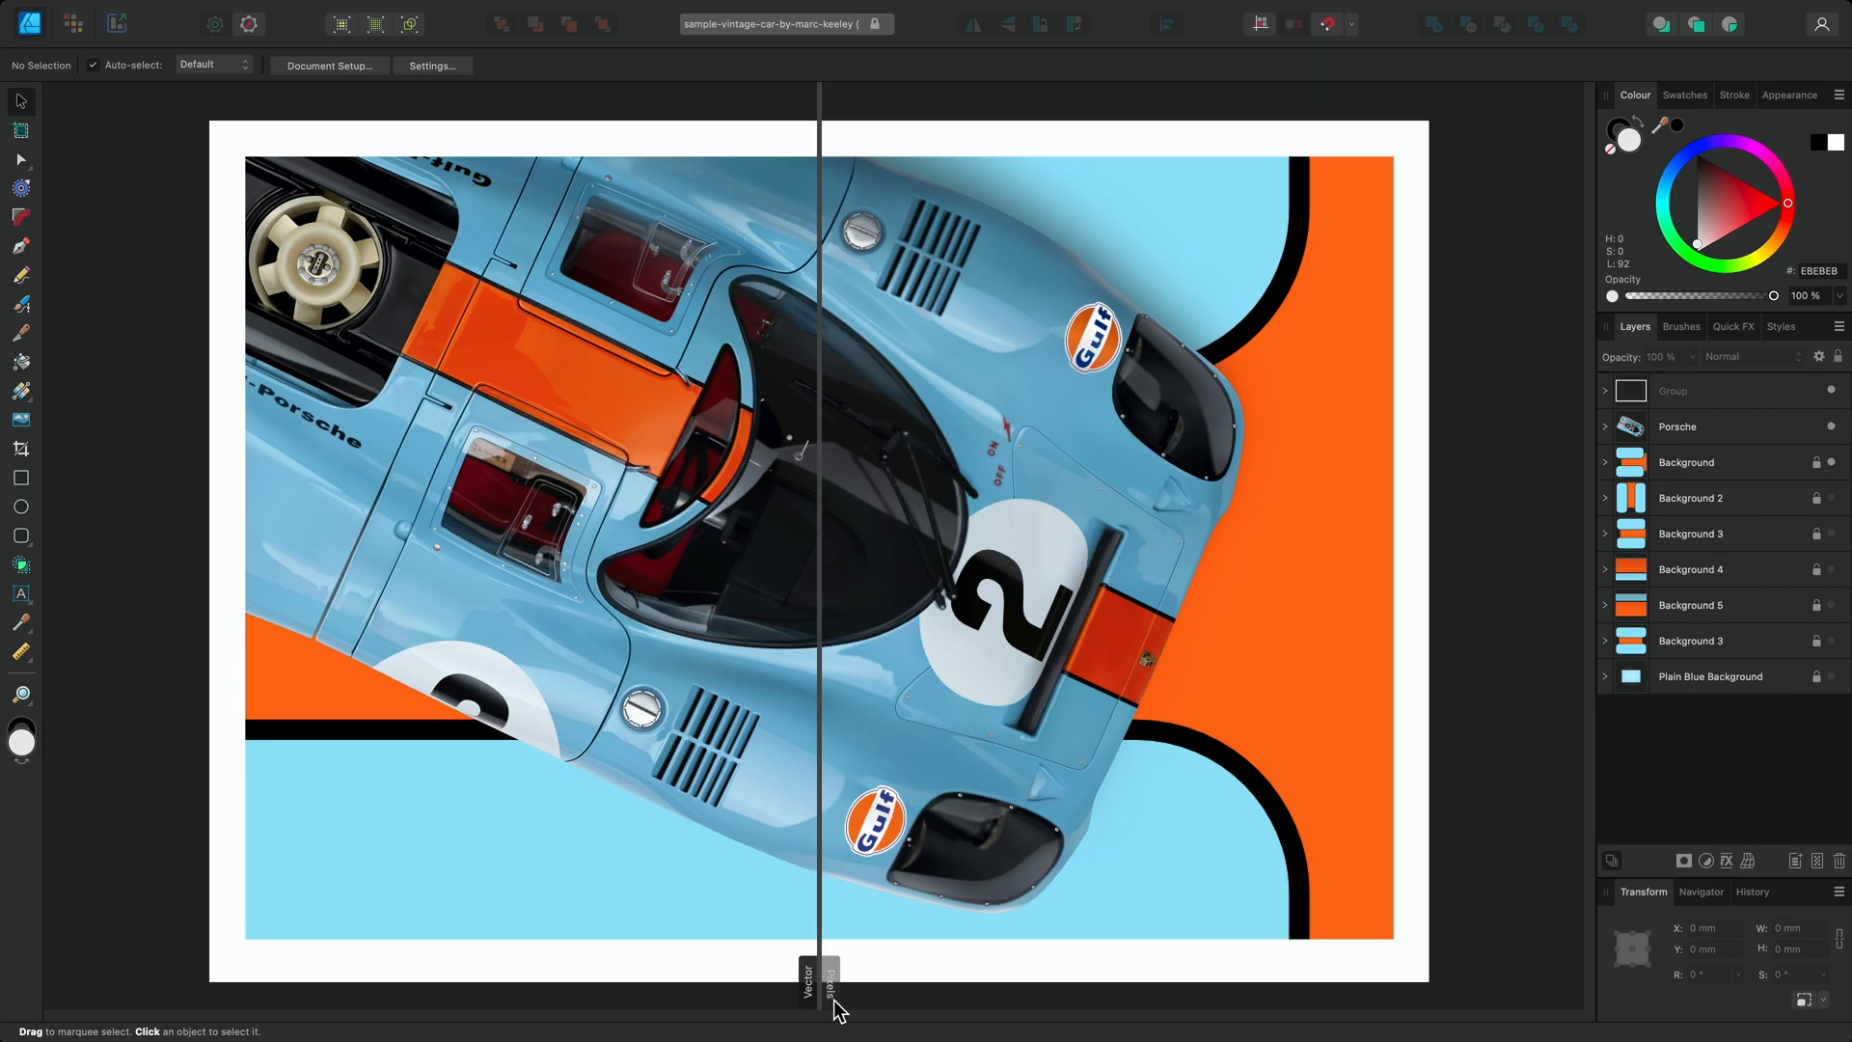
{"action": "mouse_move", "coordinate": [823, 924]}
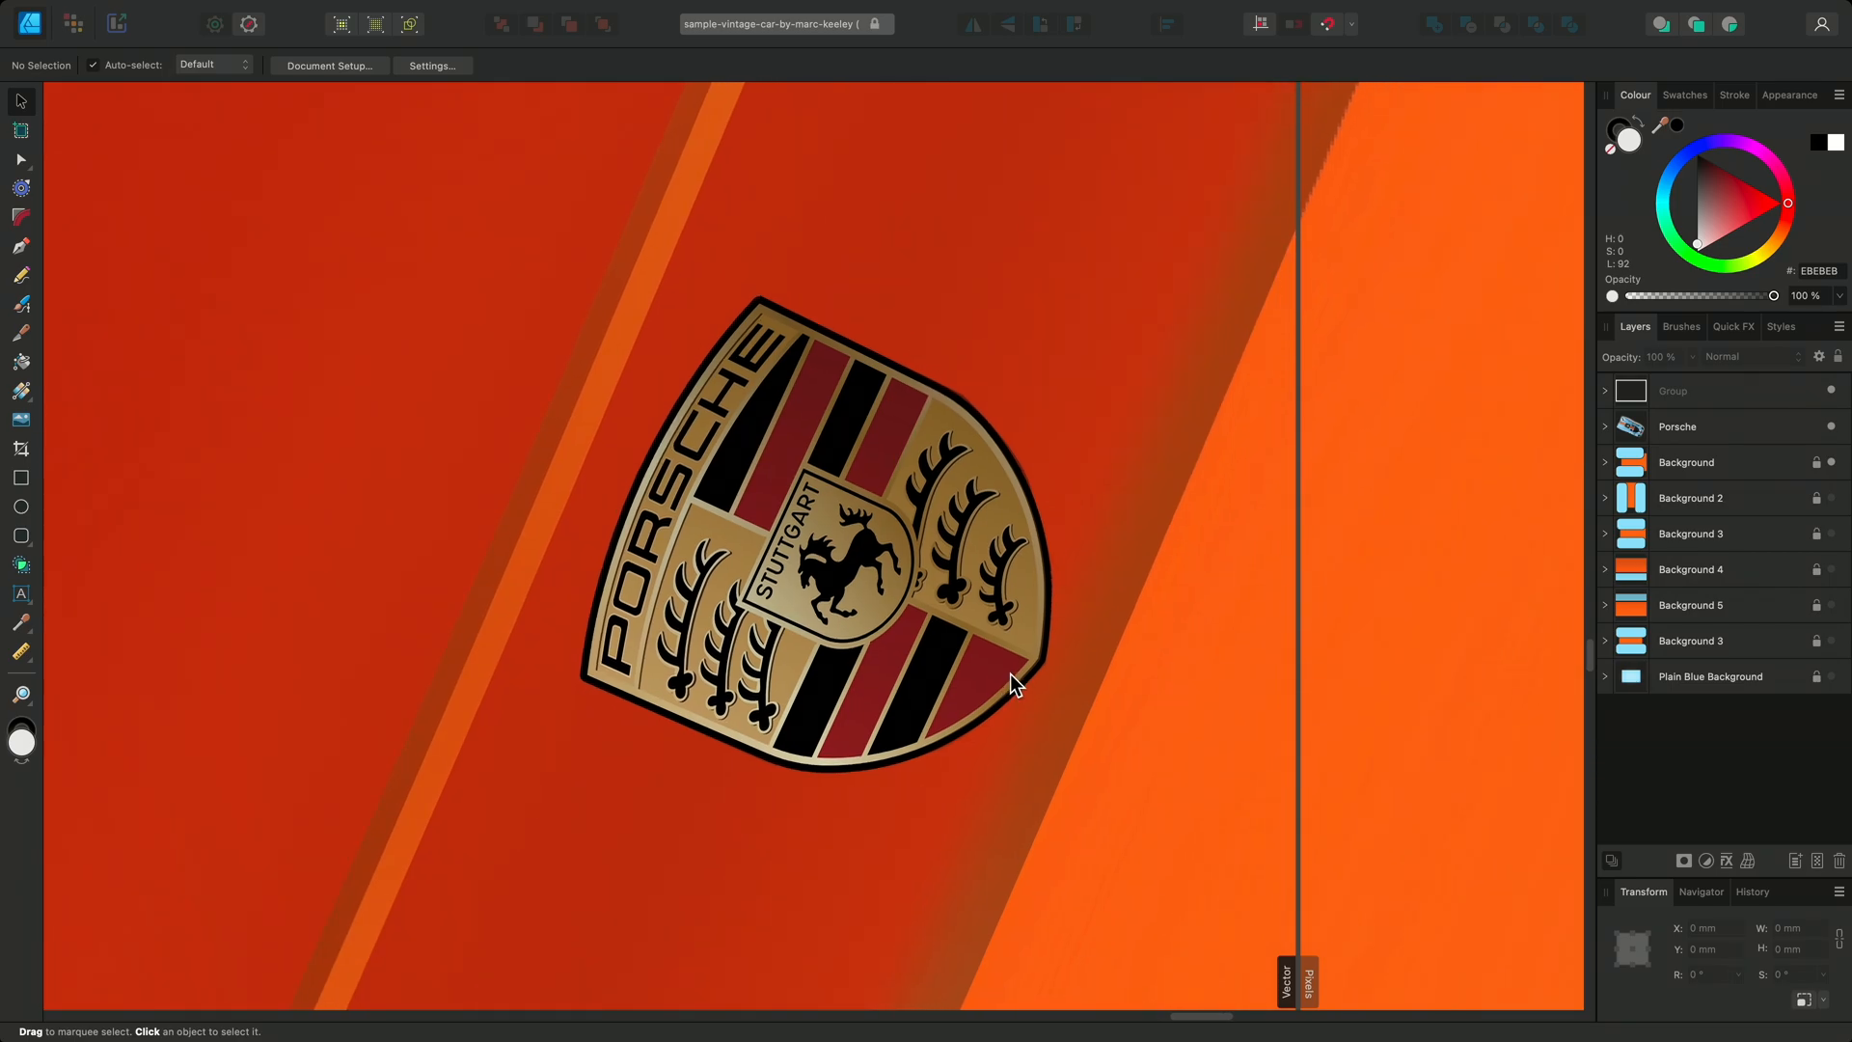
{"action": "mouse_move", "coordinate": [1298, 634]}
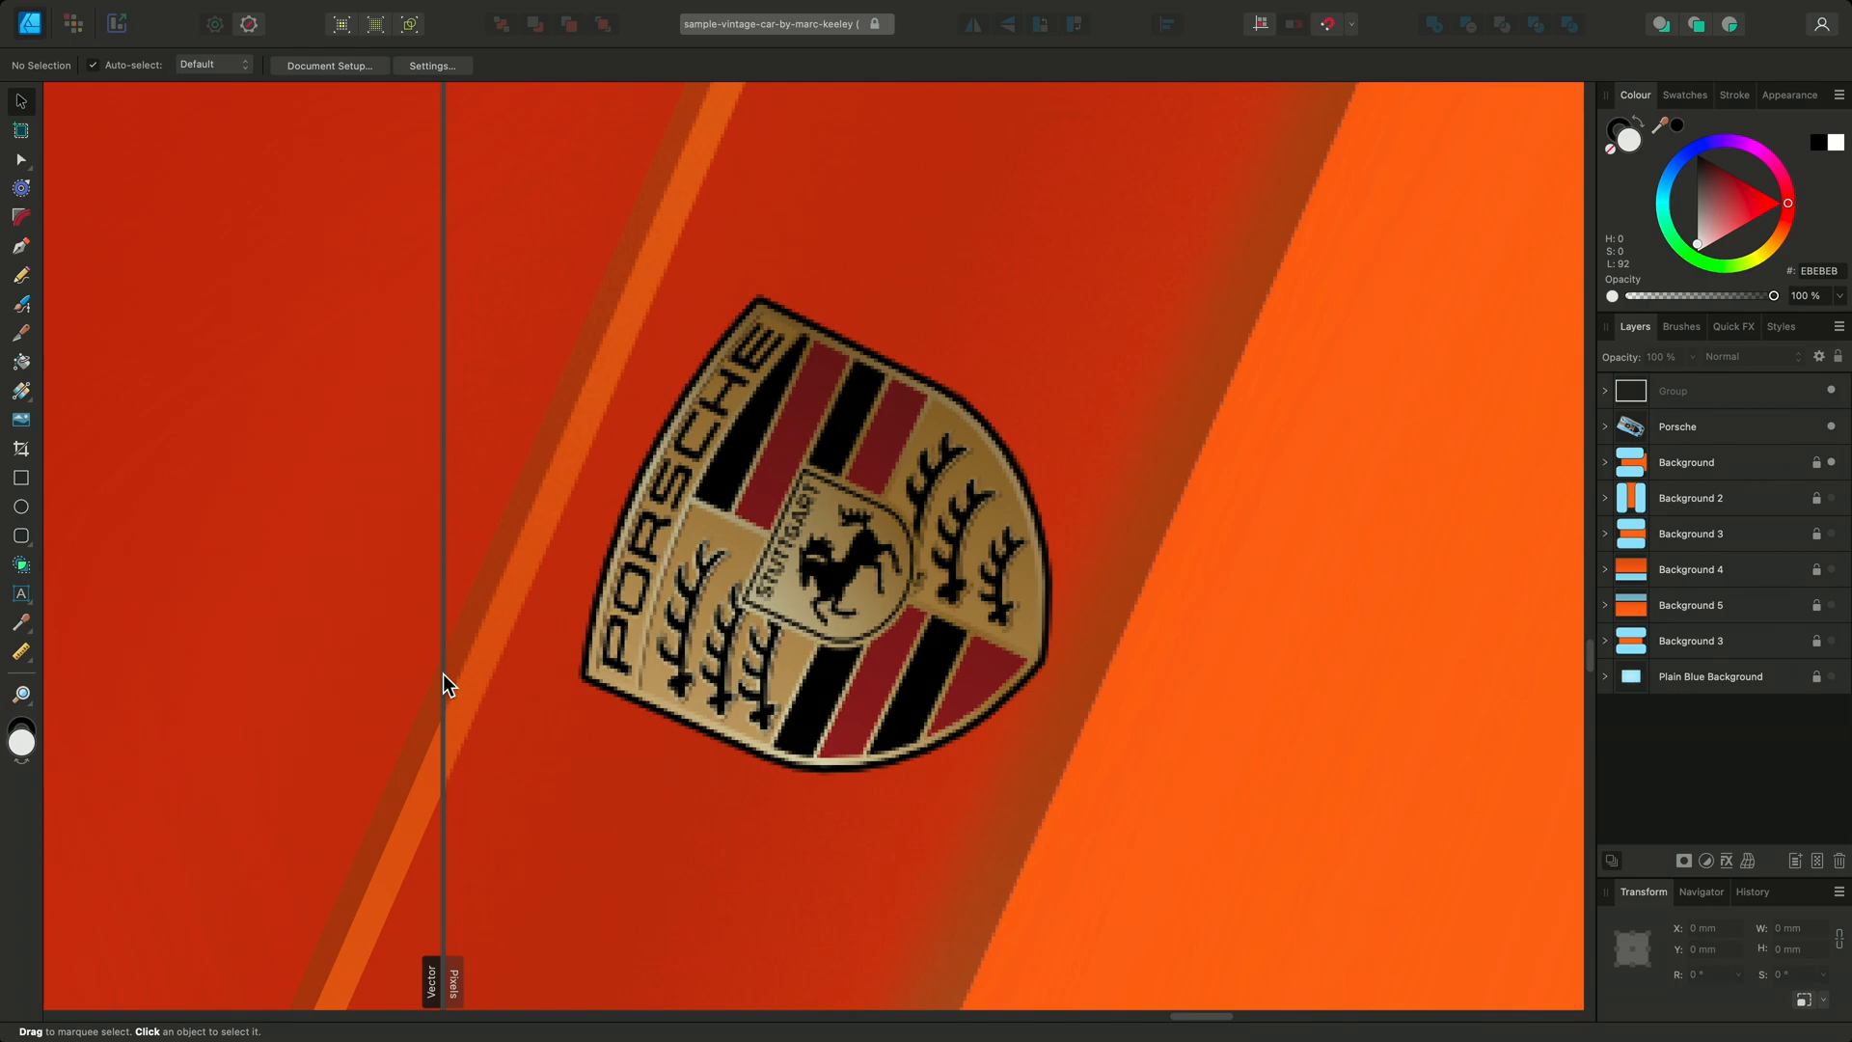
{"action": "mouse_move", "coordinate": [456, 762]}
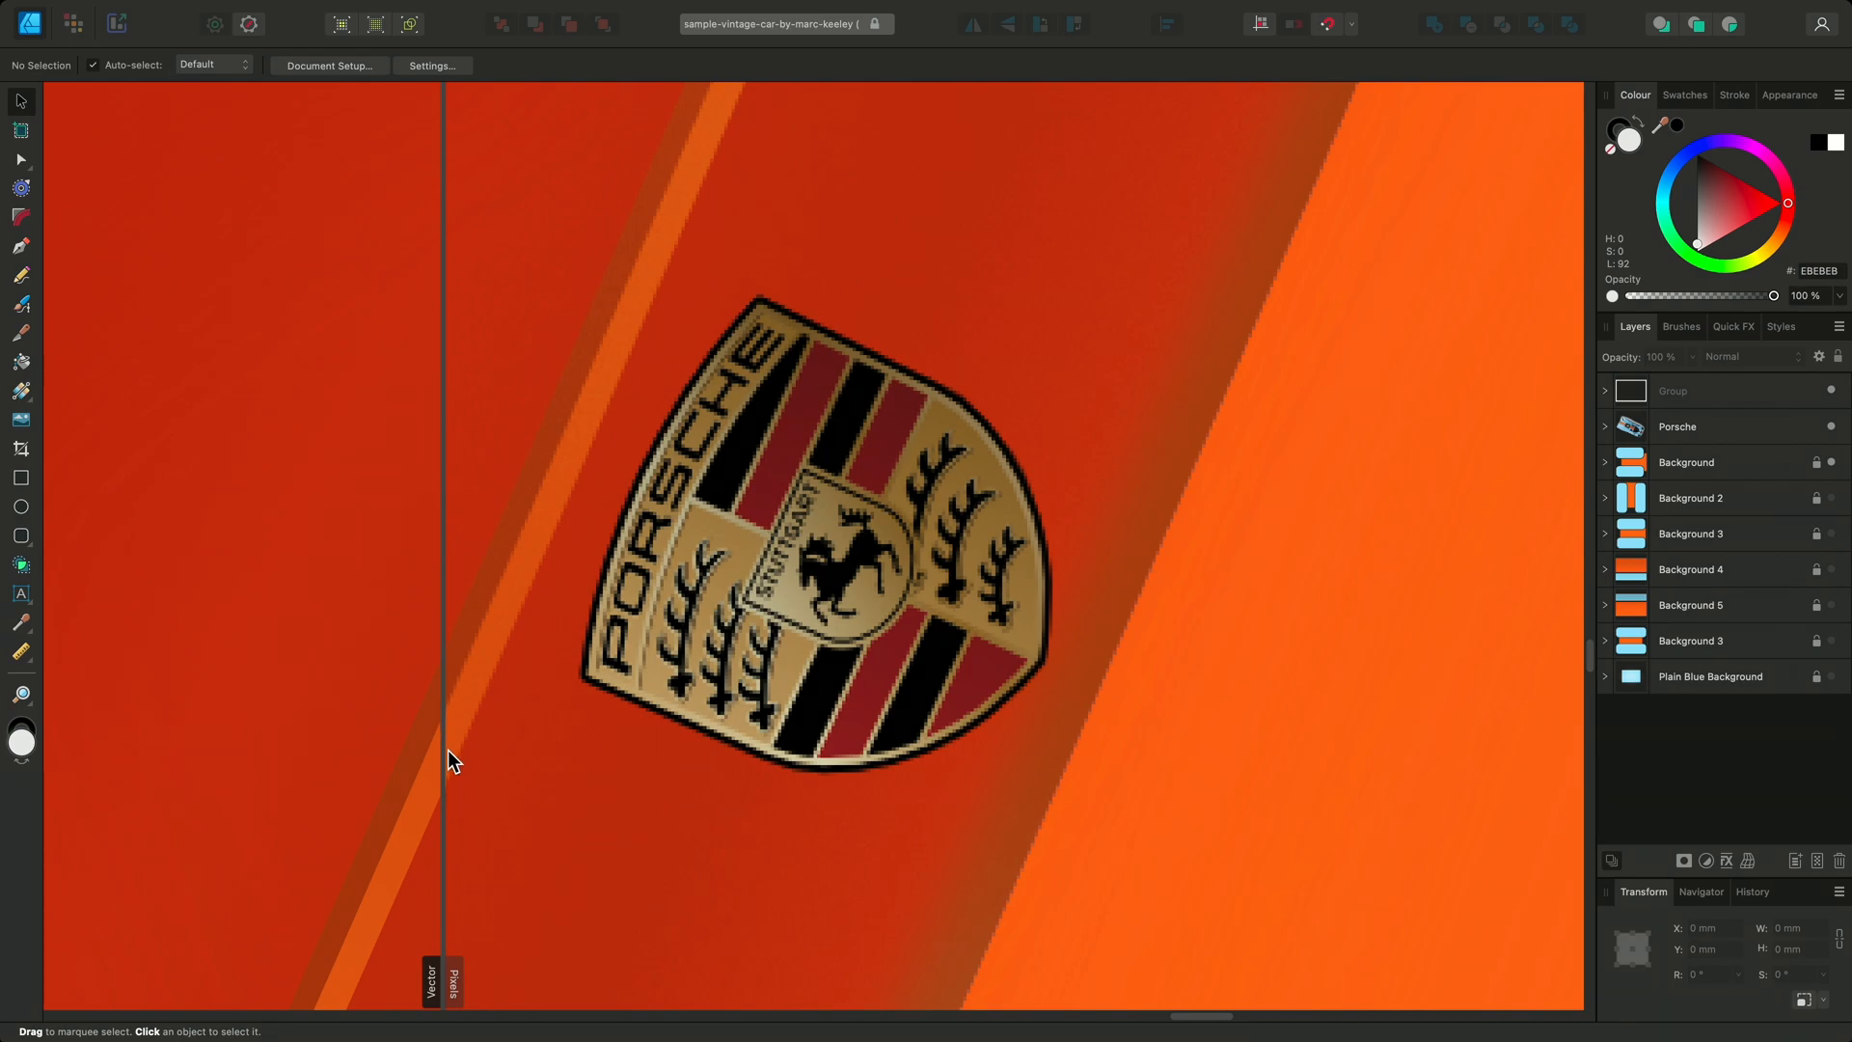
{"action": "mouse_move", "coordinate": [438, 974]}
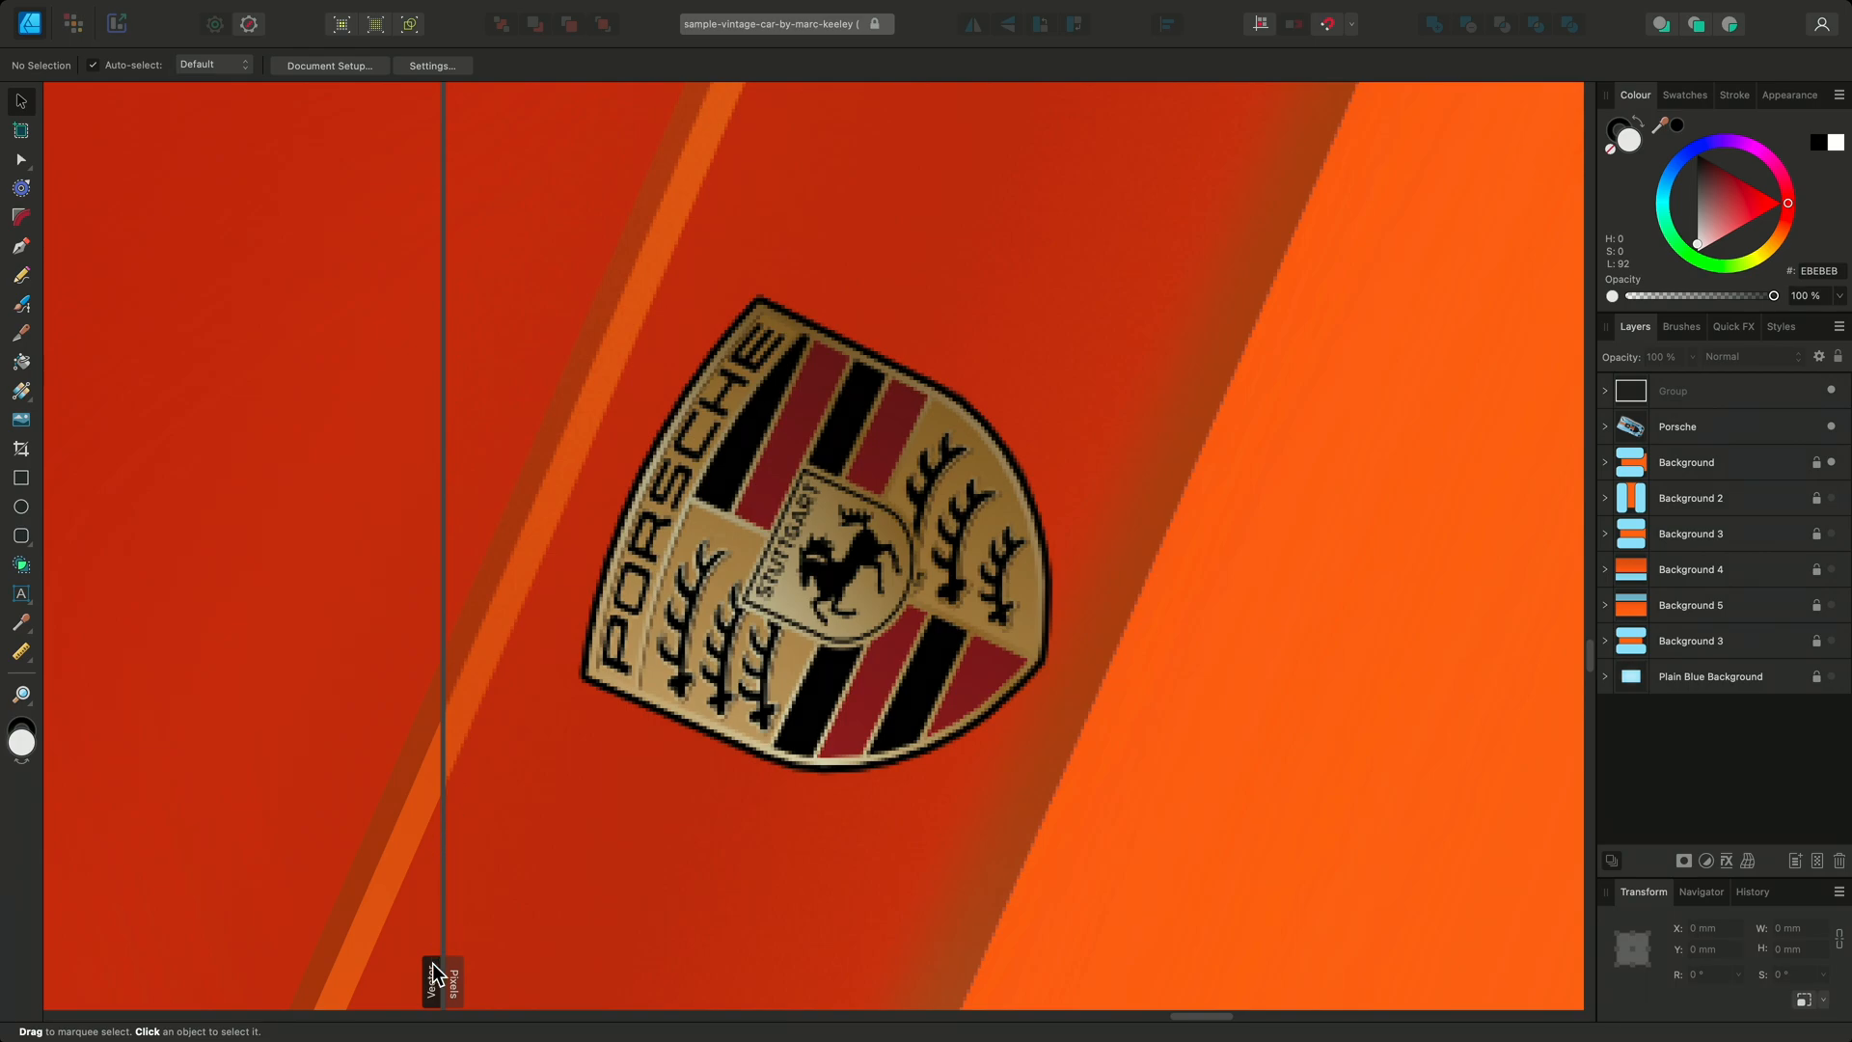
{"action": "mouse_move", "coordinate": [459, 972]}
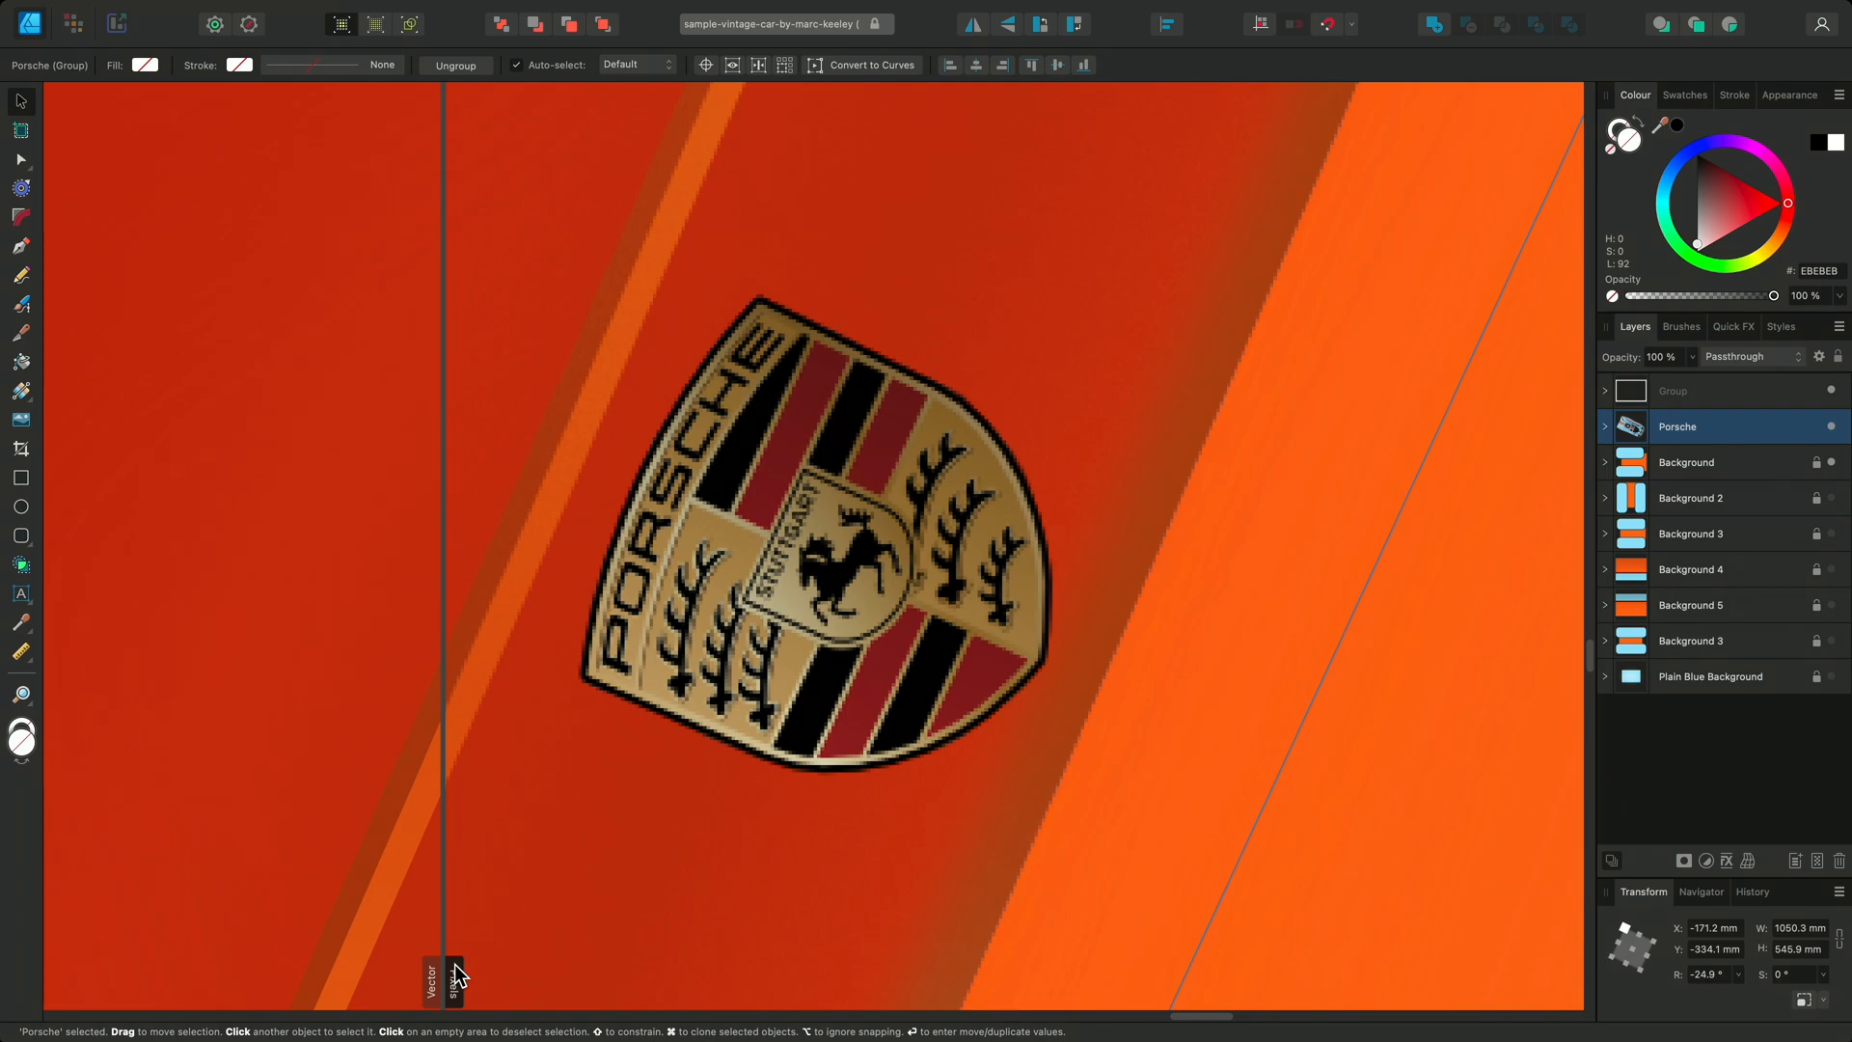
{"action": "mouse_move", "coordinate": [324, 835]}
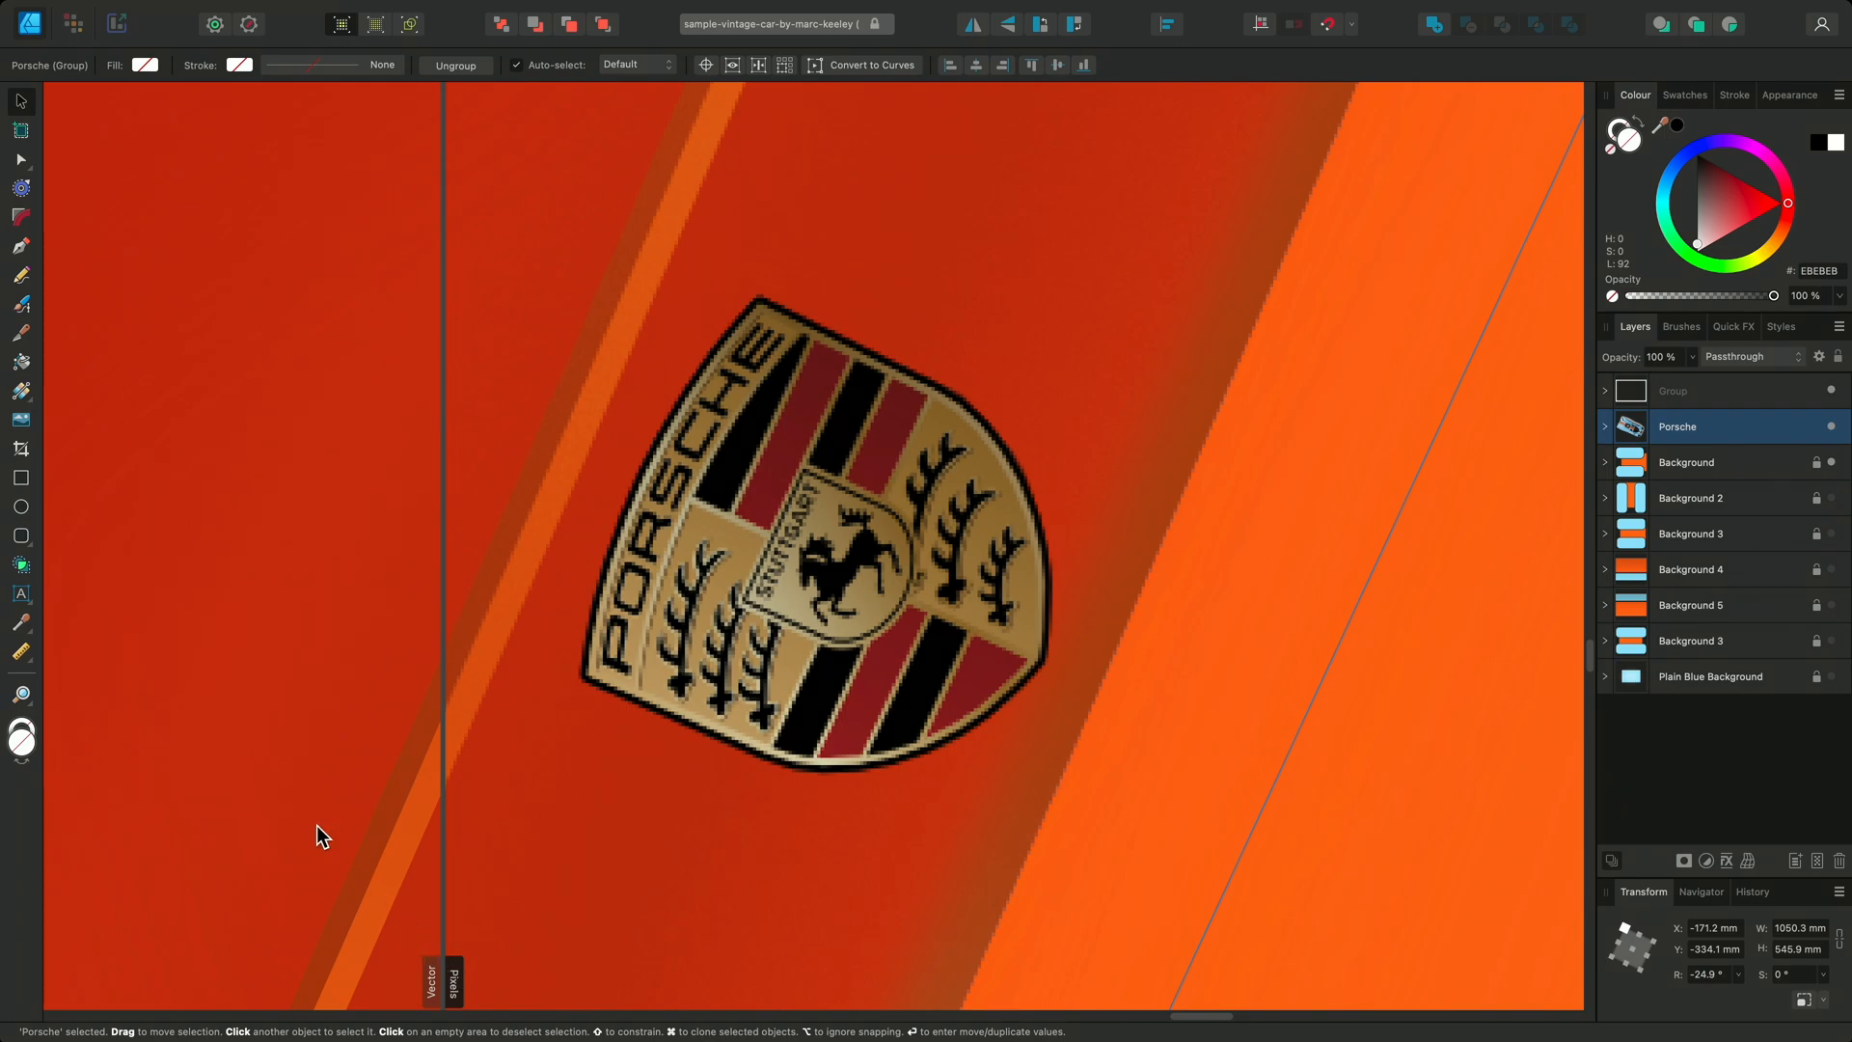
{"action": "mouse_move", "coordinate": [601, 823]}
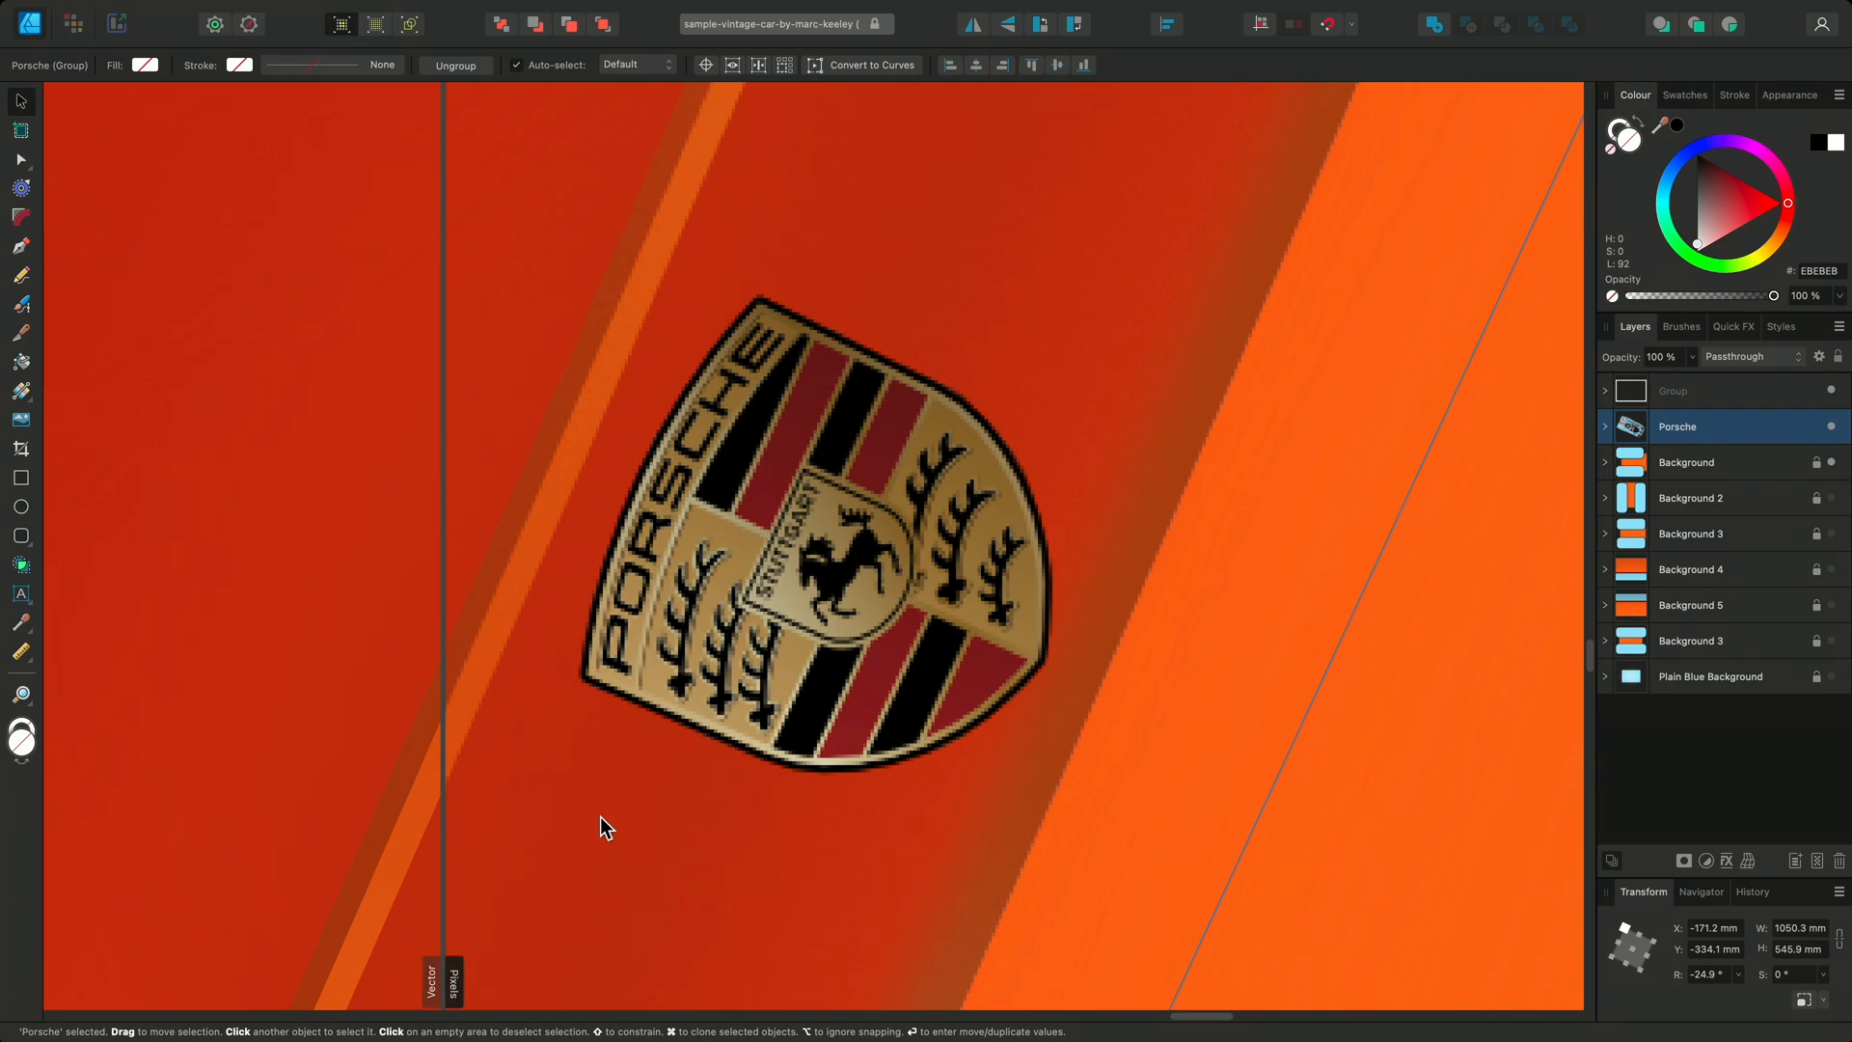
{"action": "mouse_move", "coordinate": [574, 650]}
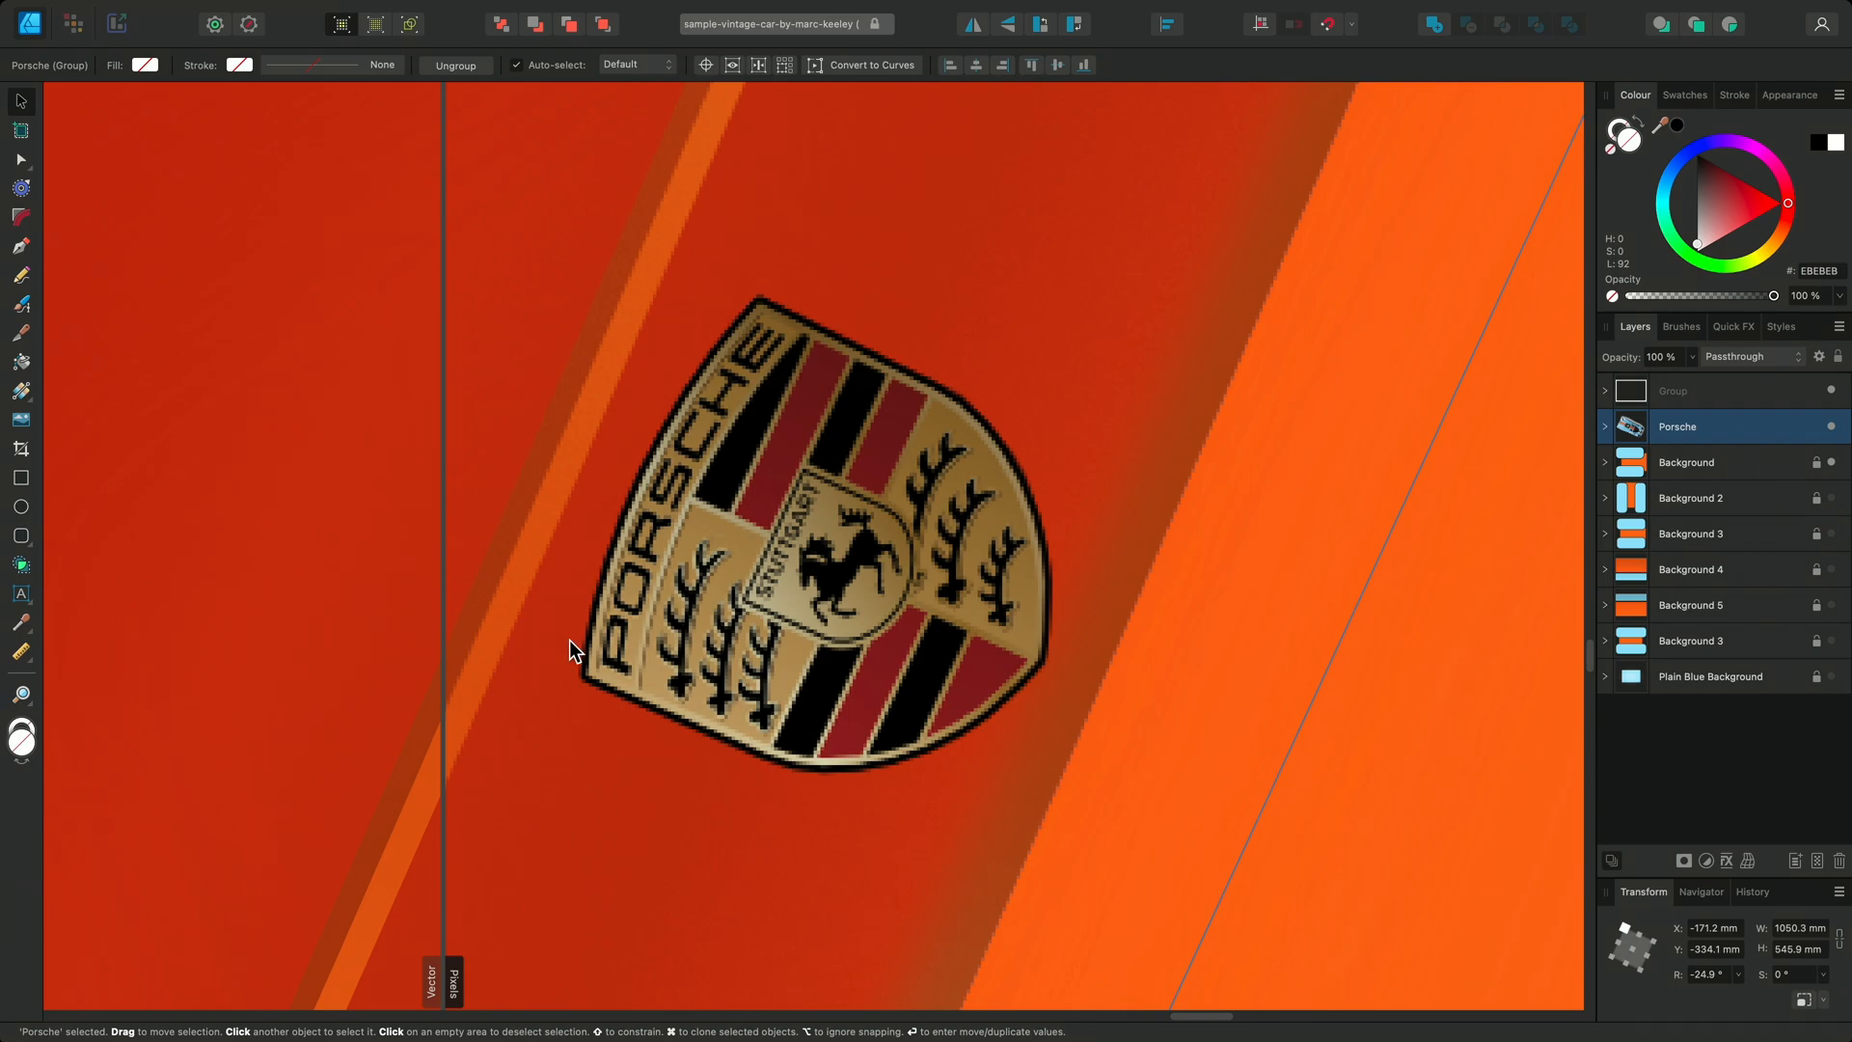
{"action": "left_click", "coordinate": [437, 11]}
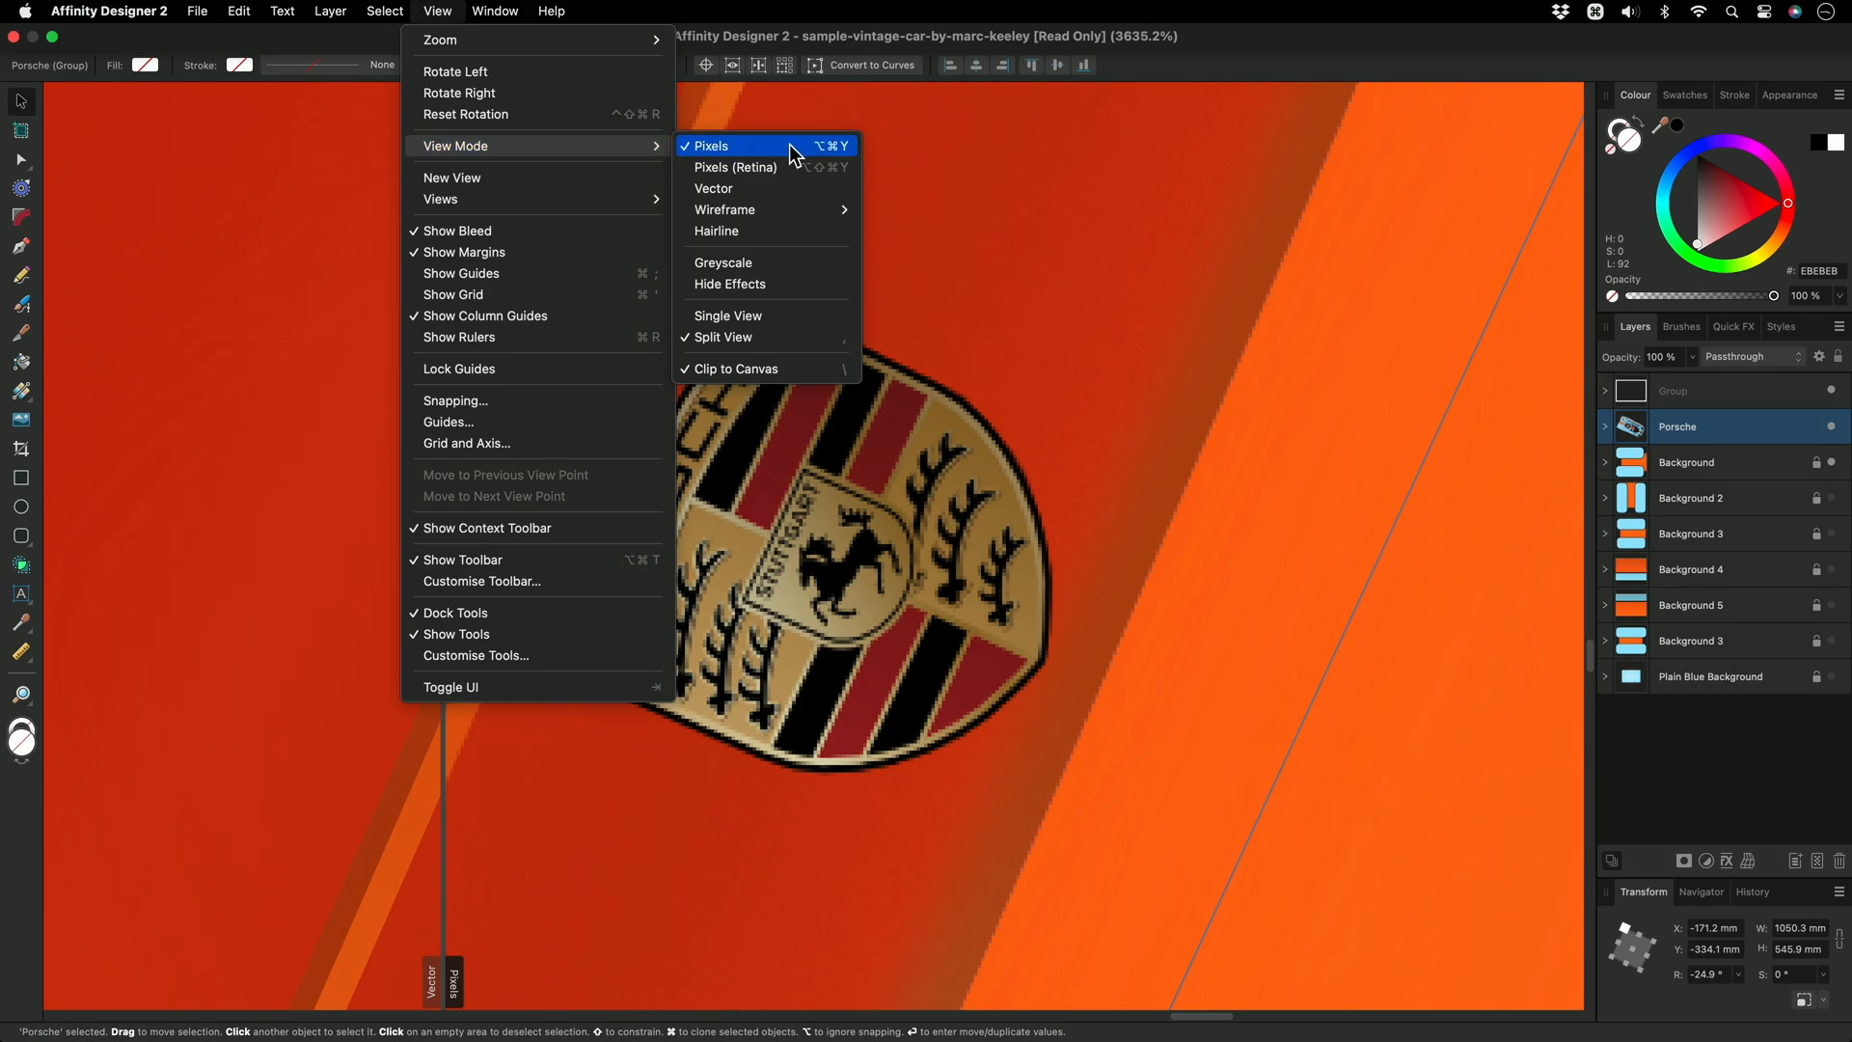
{"action": "mouse_move", "coordinate": [767, 166]}
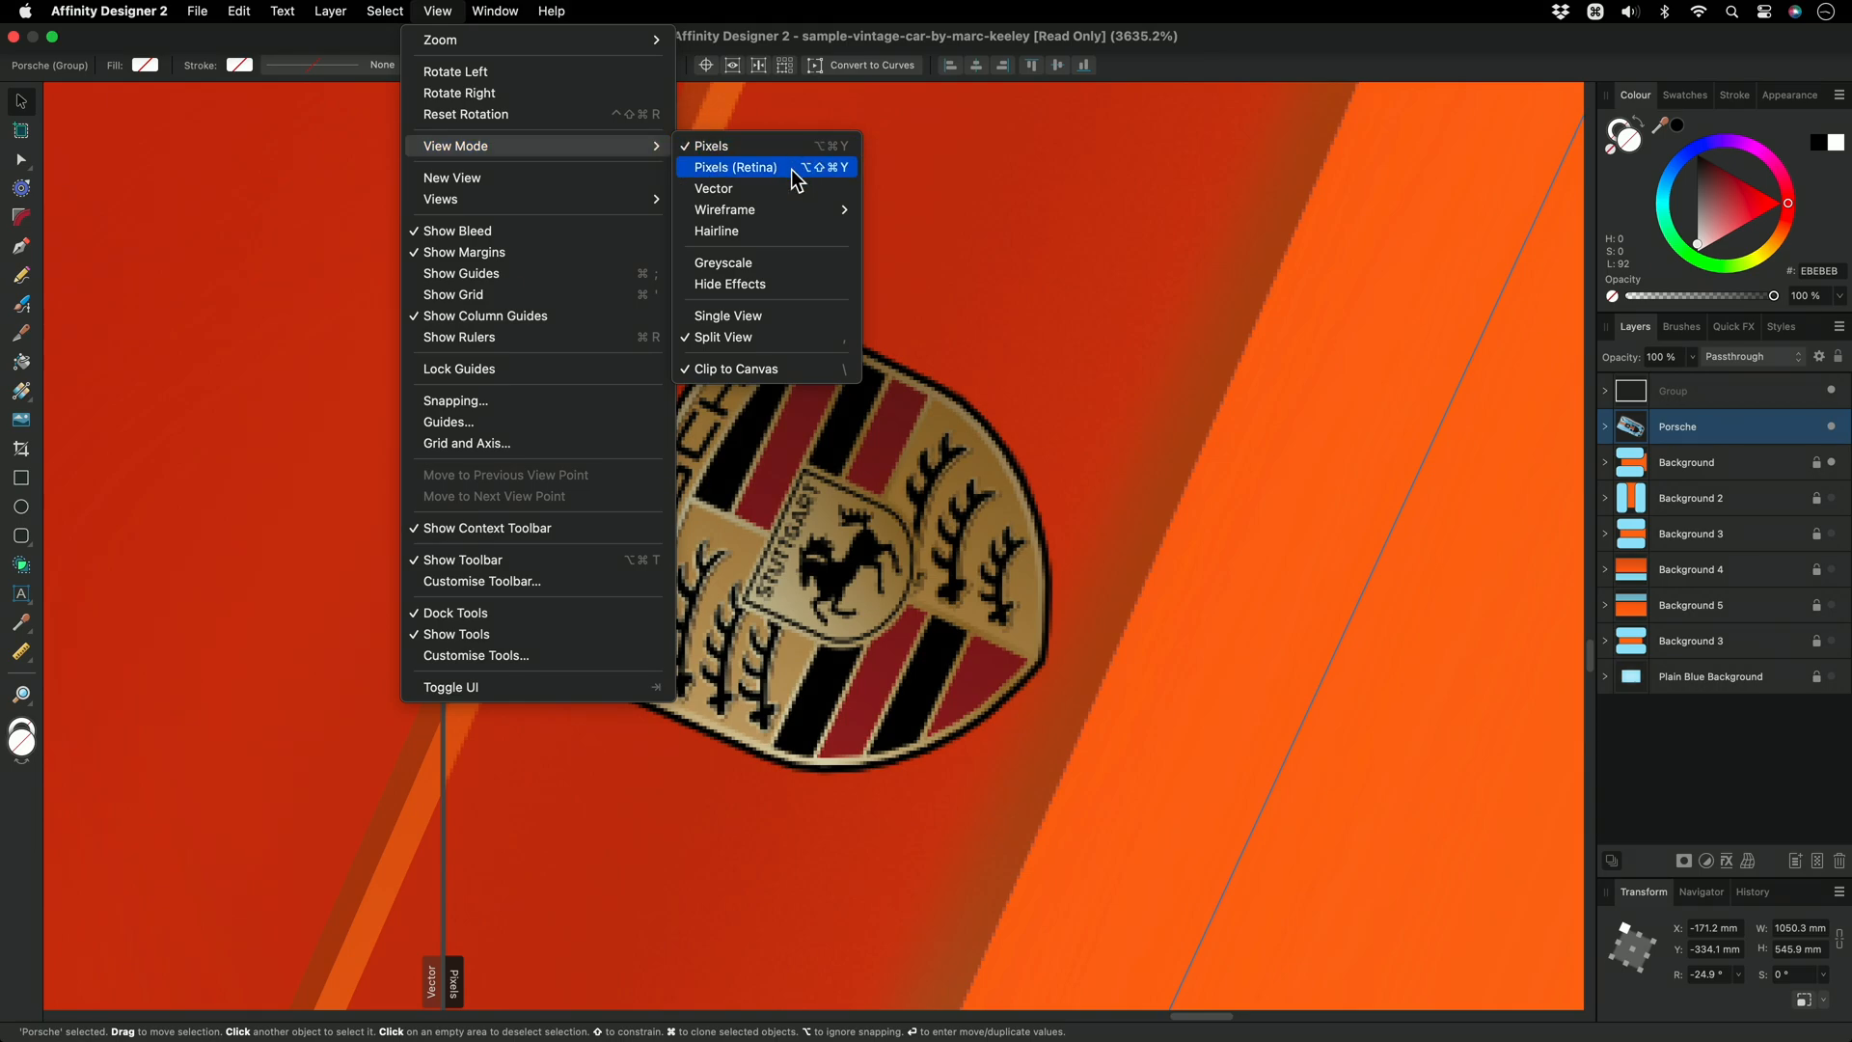
{"action": "left_click", "coordinate": [735, 166]}
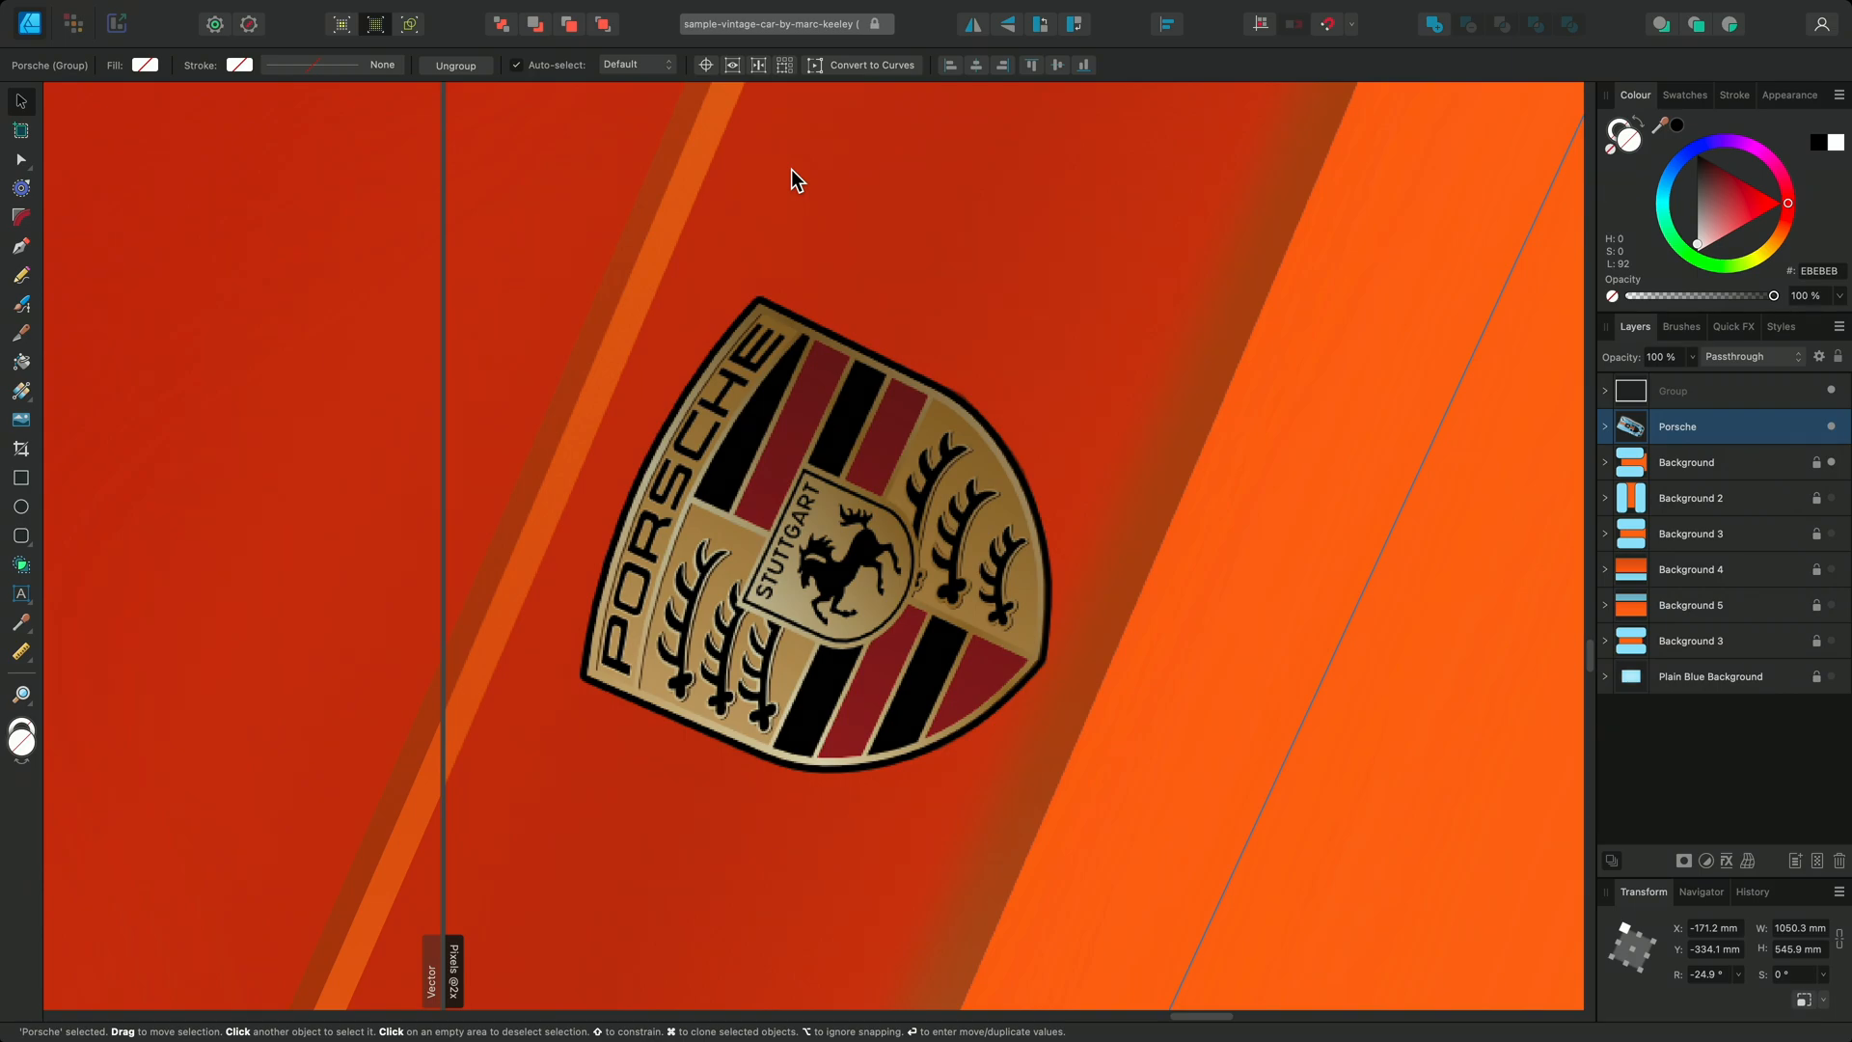
{"action": "mouse_move", "coordinate": [461, 10]}
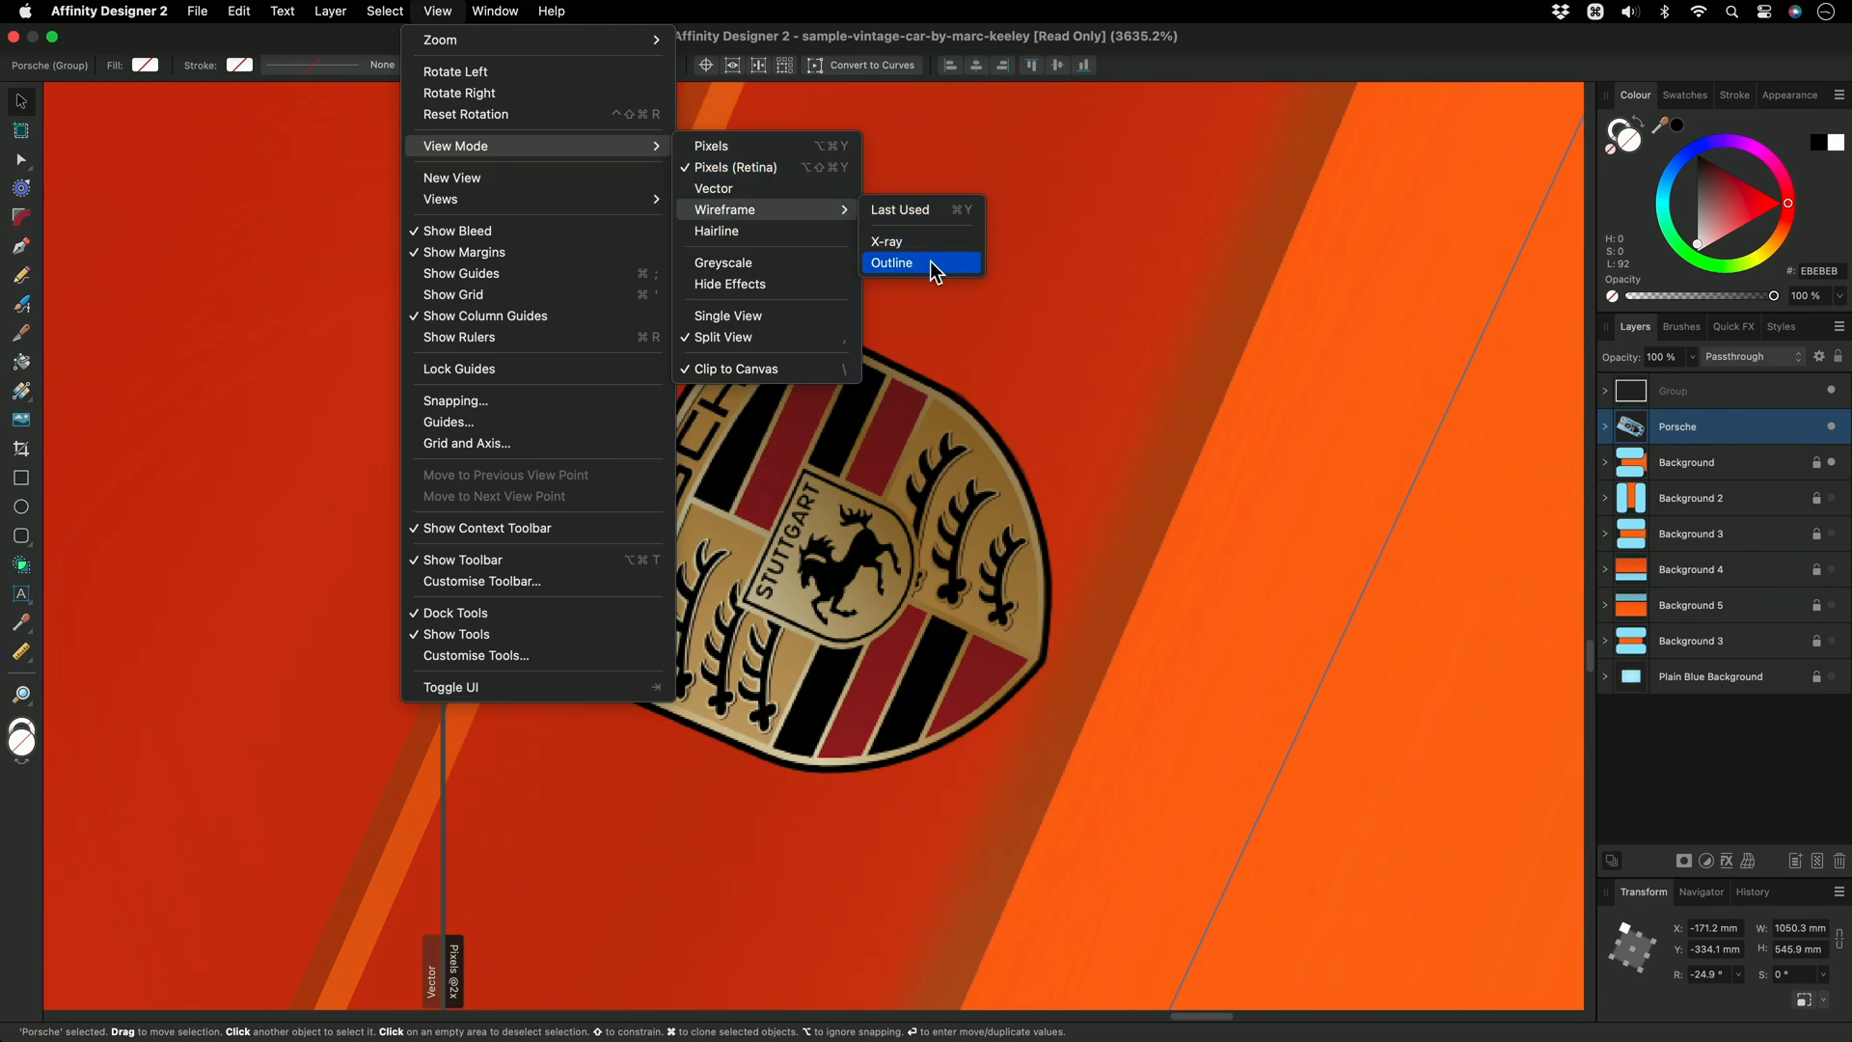
Render the comparison side as Outline wireframe around the rear vents
{"action": "left_click", "coordinate": [892, 263]}
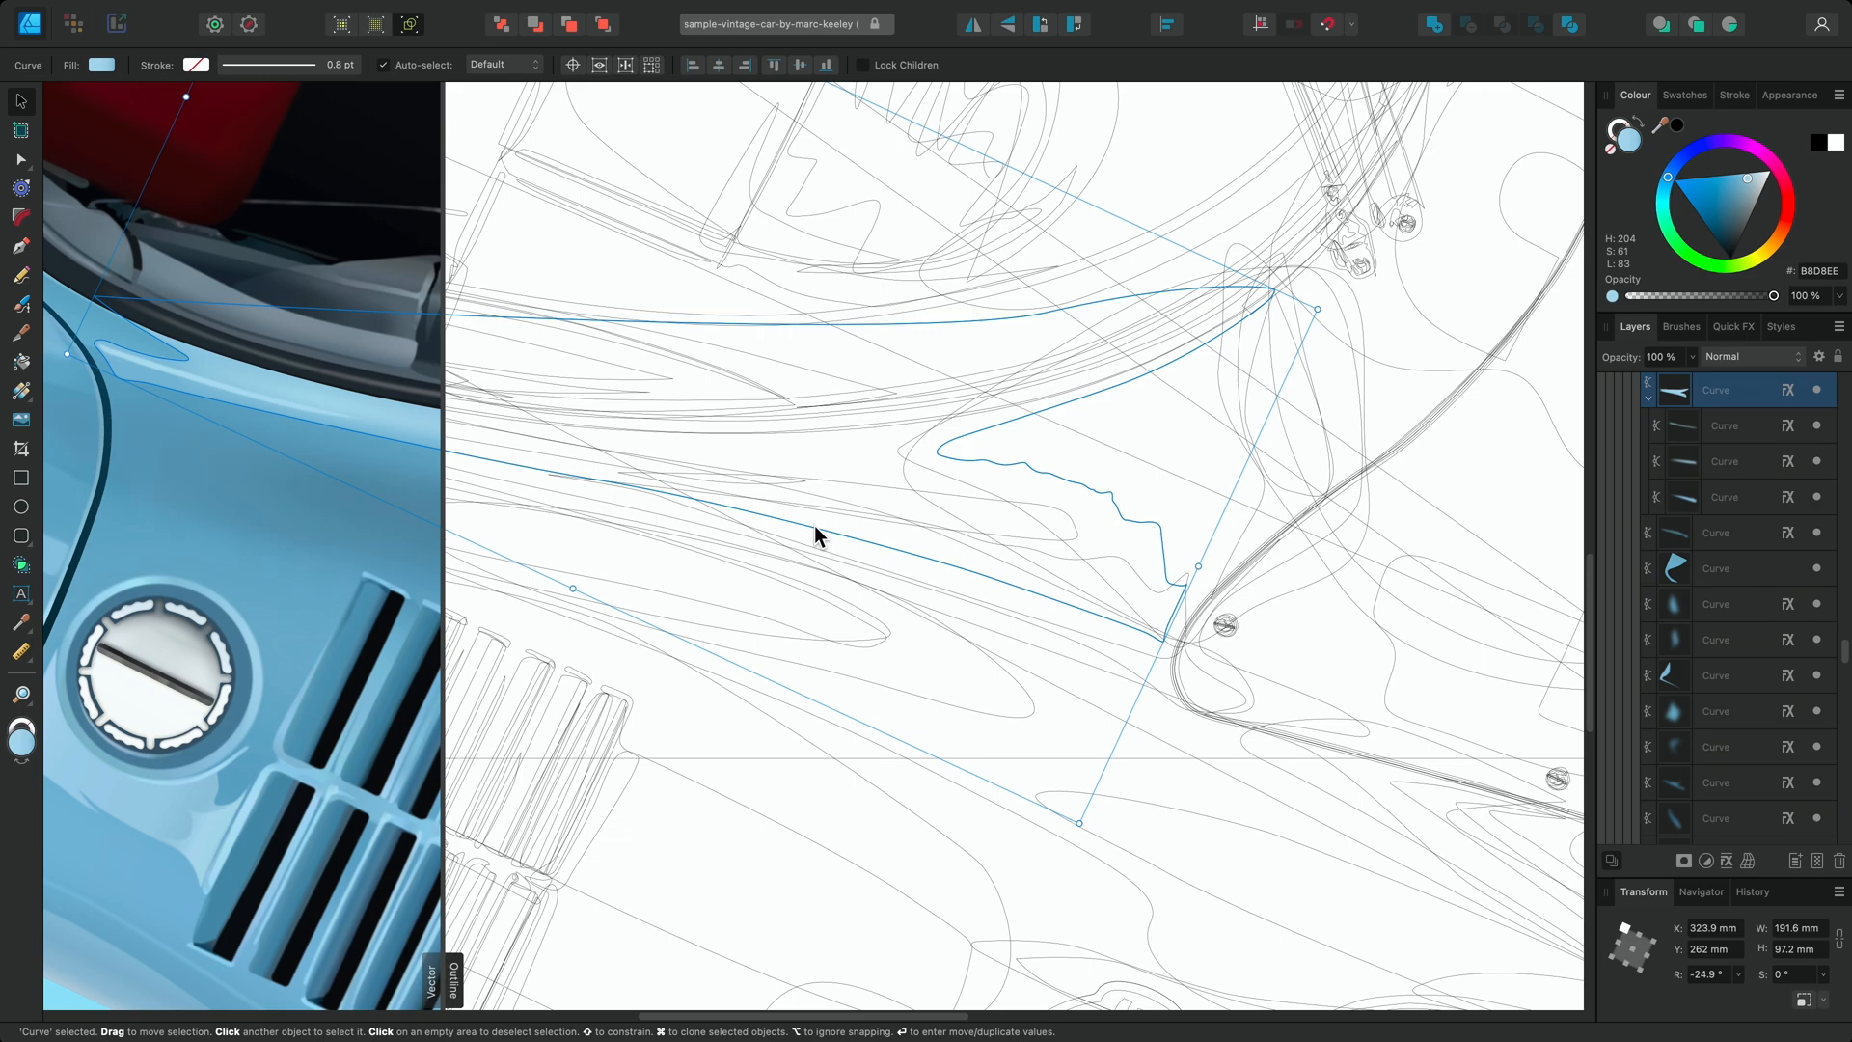
{"action": "mouse_move", "coordinate": [688, 407]}
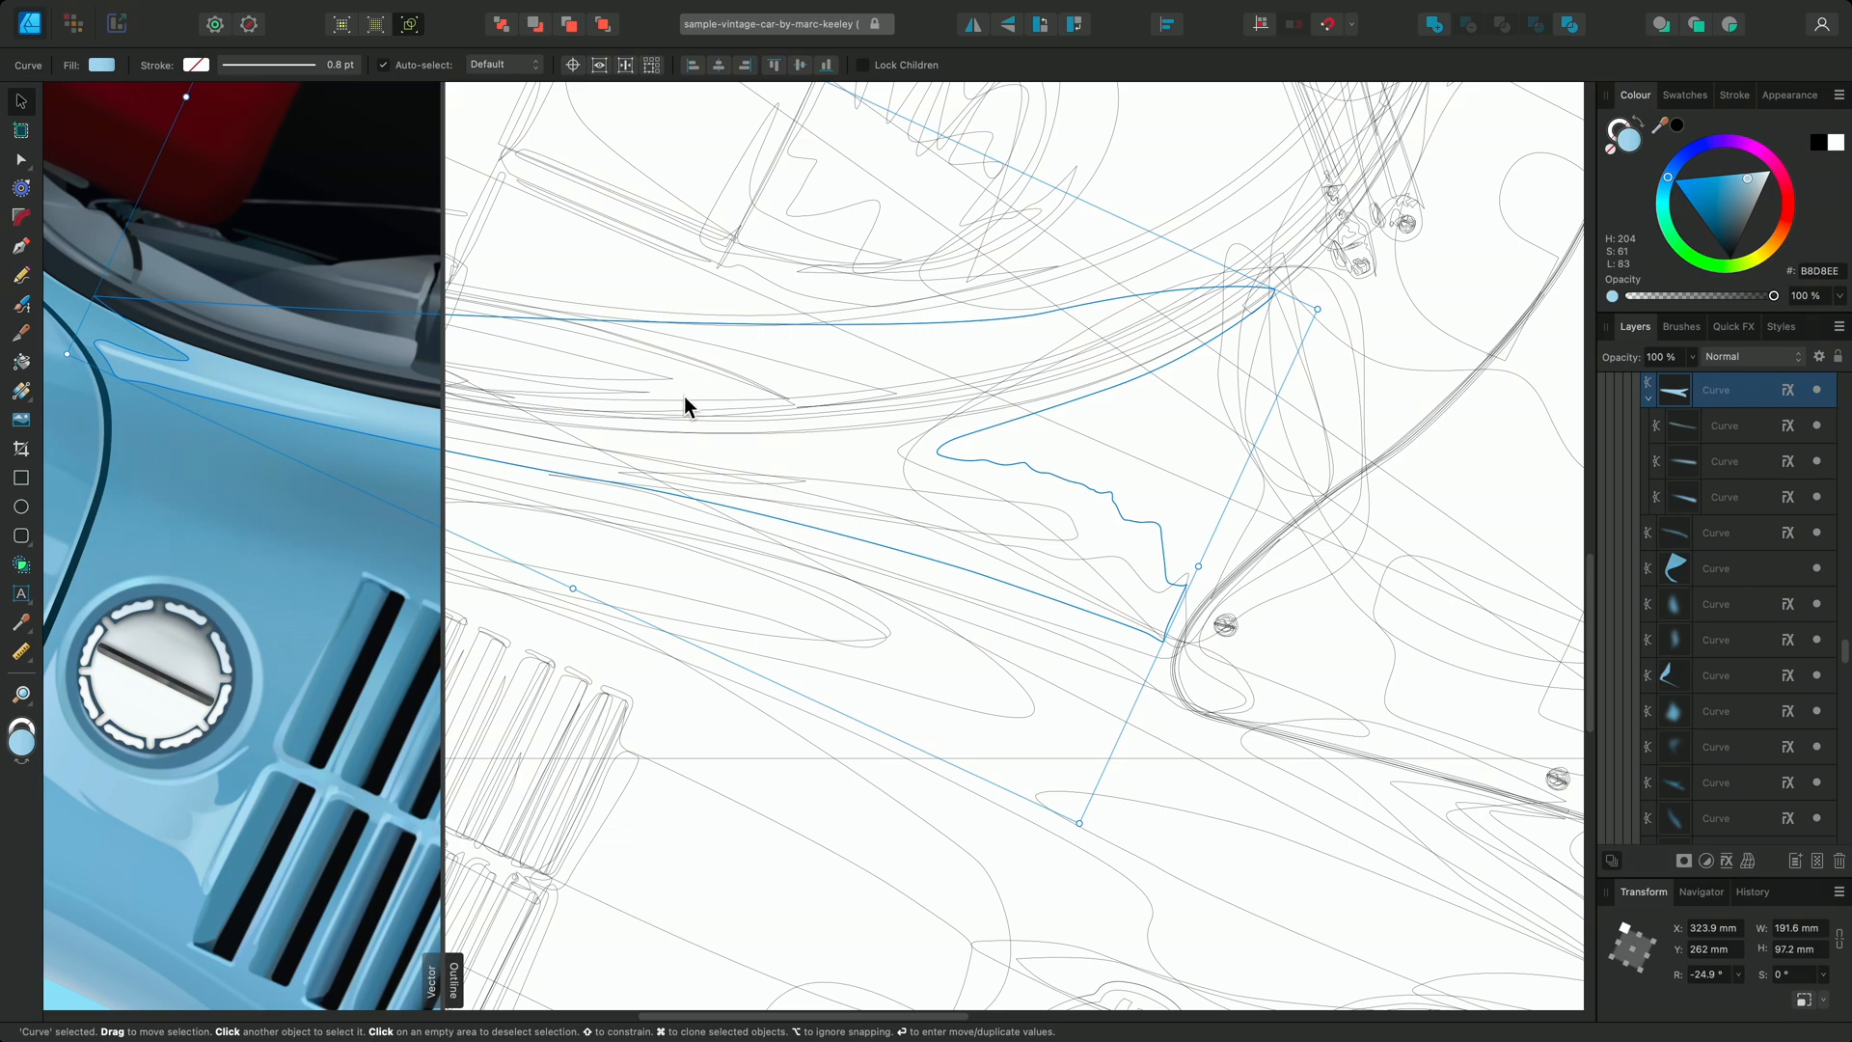
Select a body panel curve near the vents and revisit the view mode choices
{"action": "left_click", "coordinate": [438, 11]}
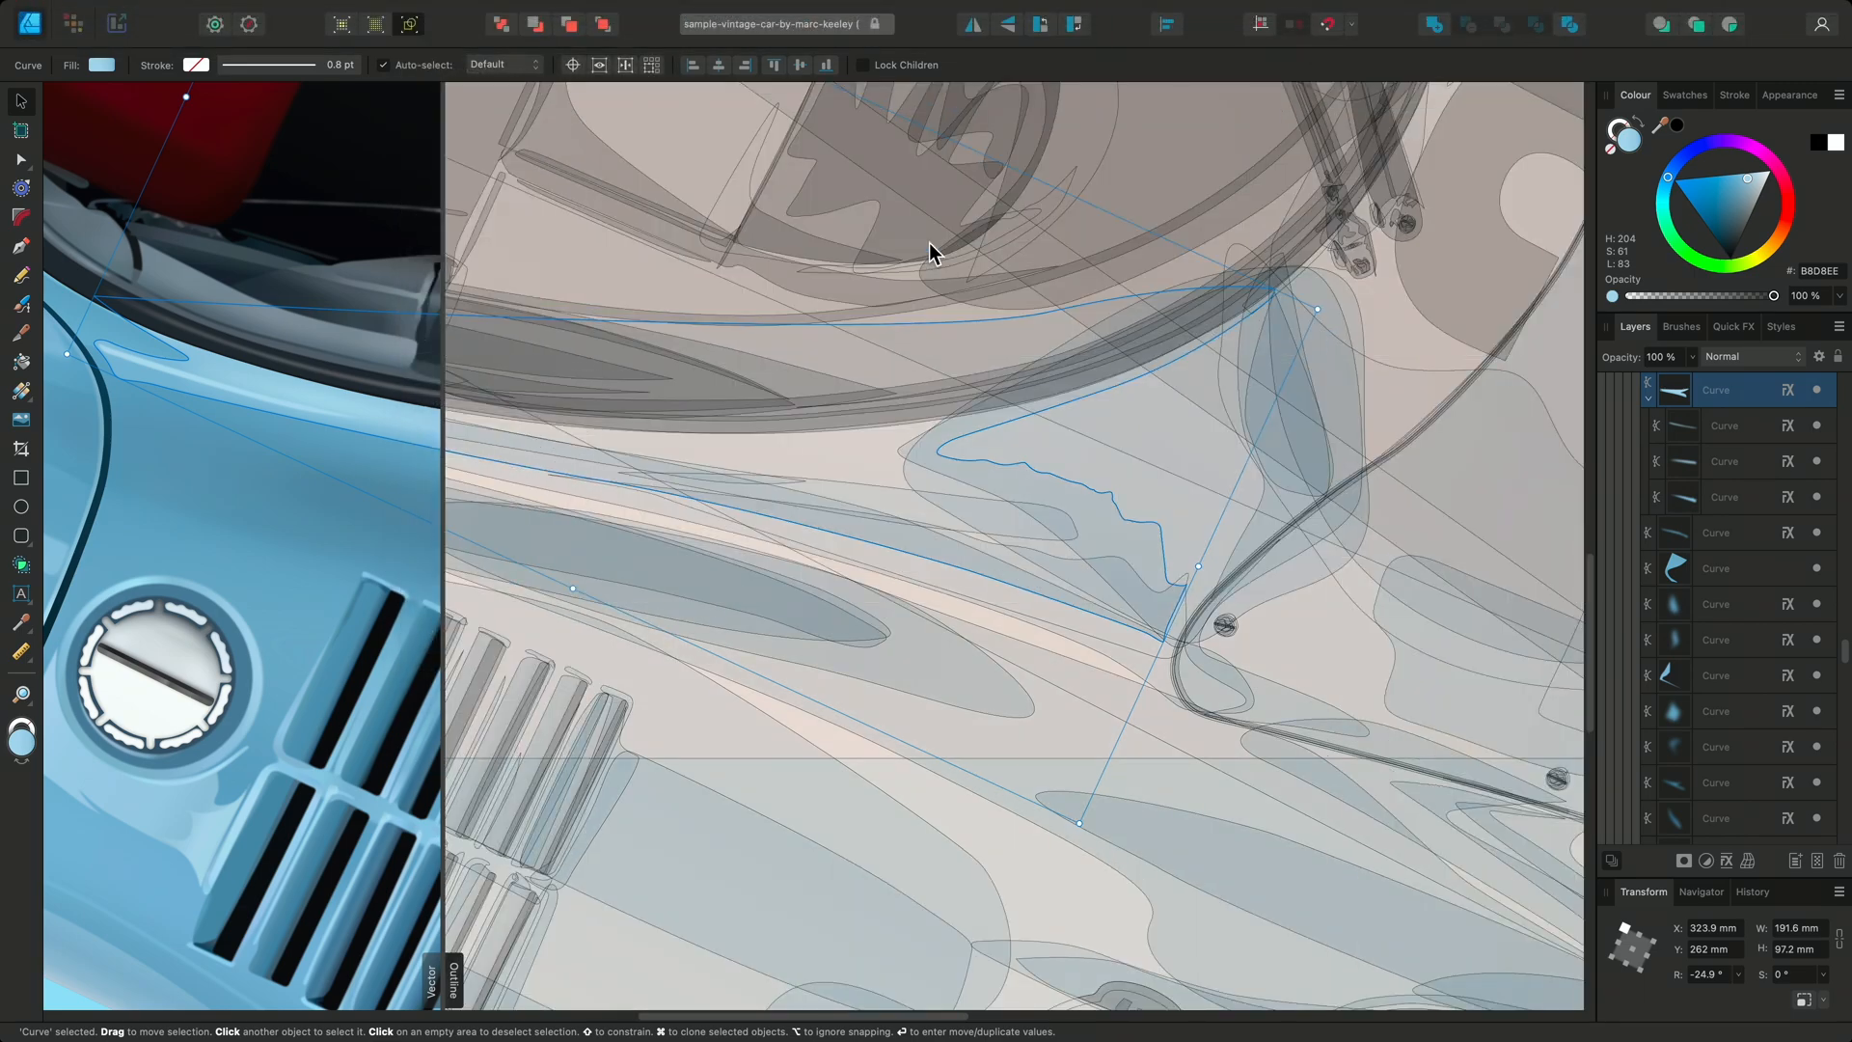
{"action": "mouse_move", "coordinate": [937, 261]}
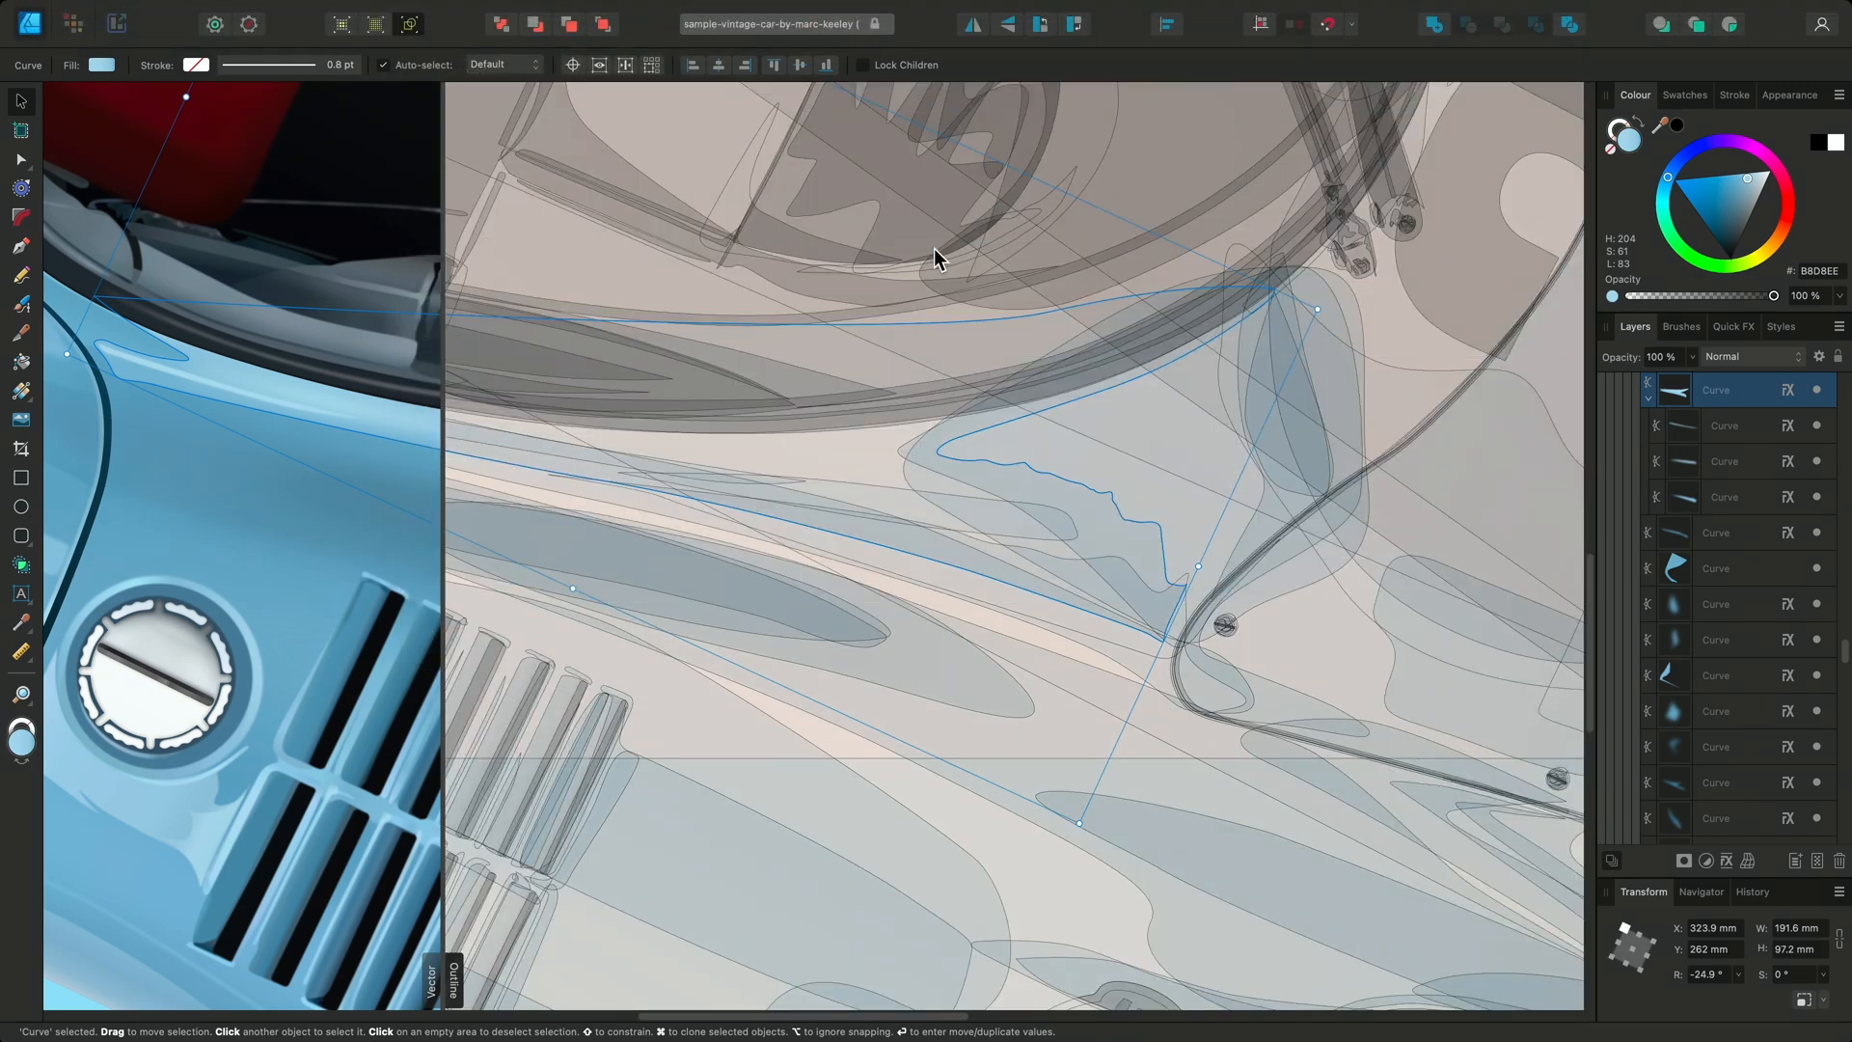
{"action": "left_click", "coordinate": [685, 601]}
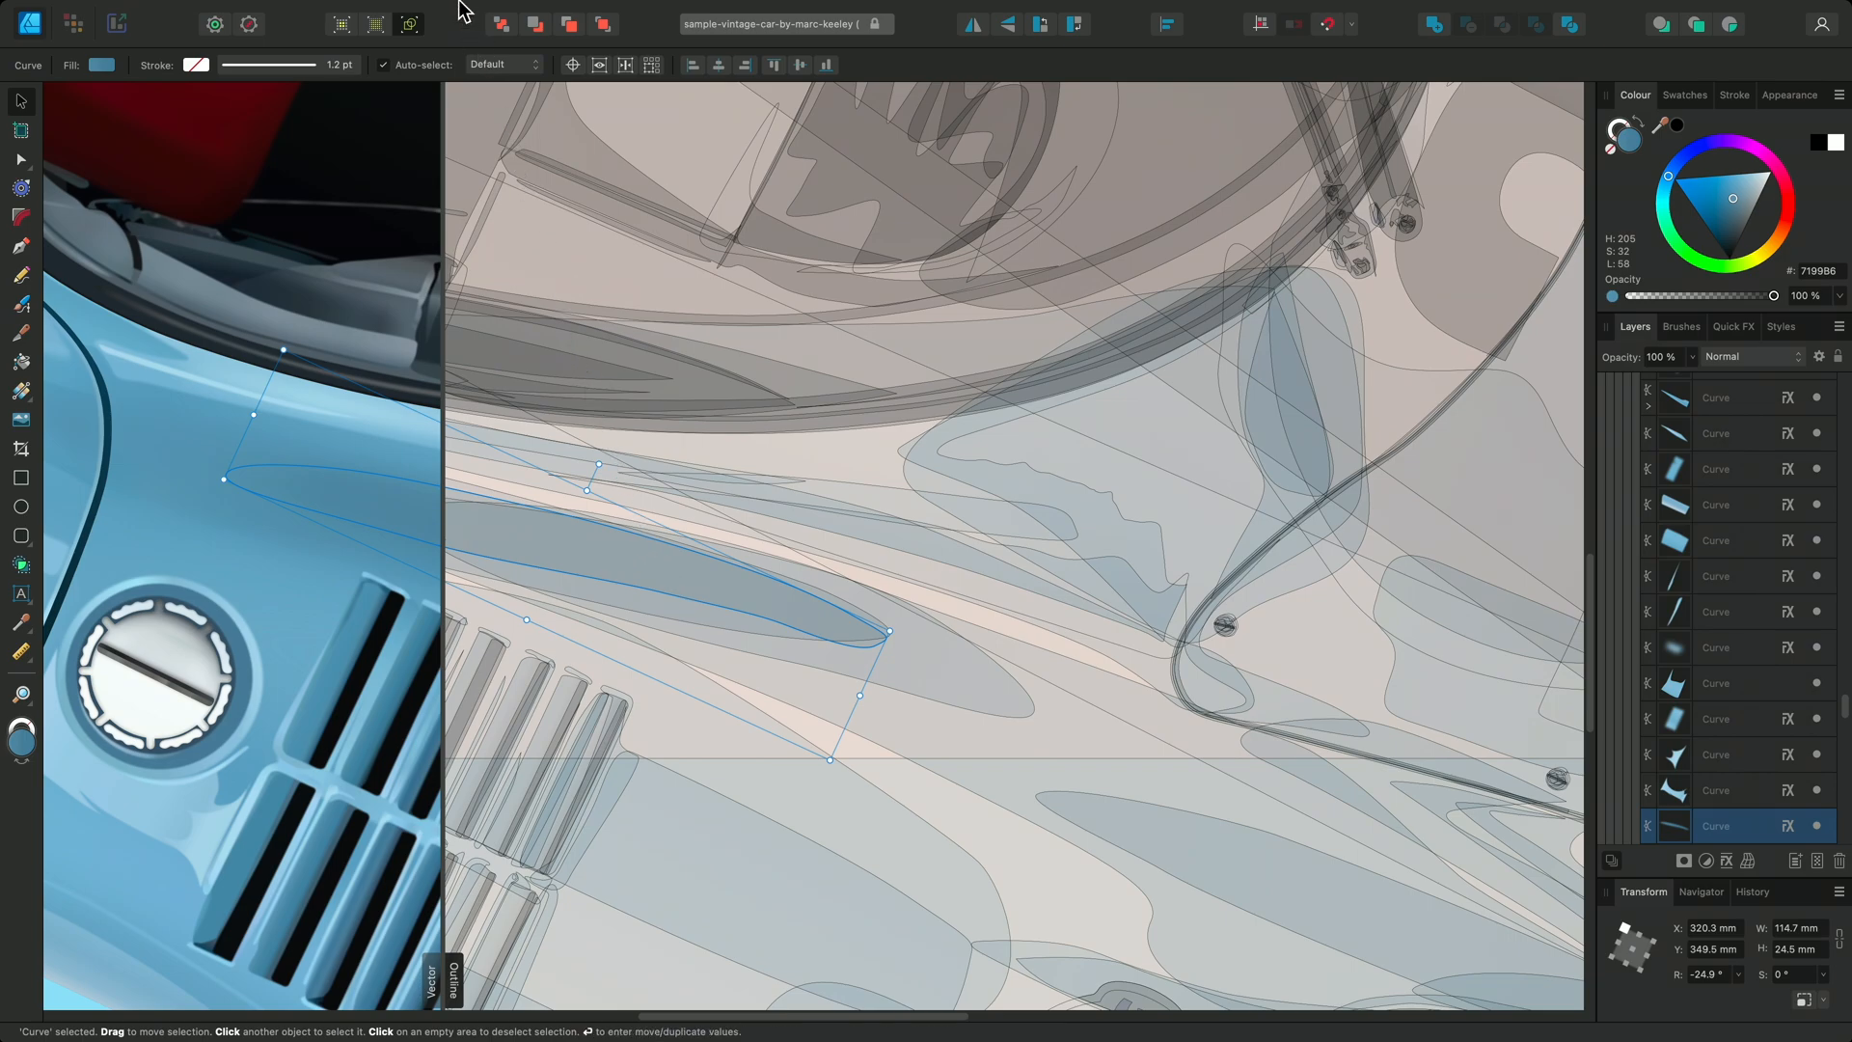
{"action": "left_click", "coordinate": [438, 12]}
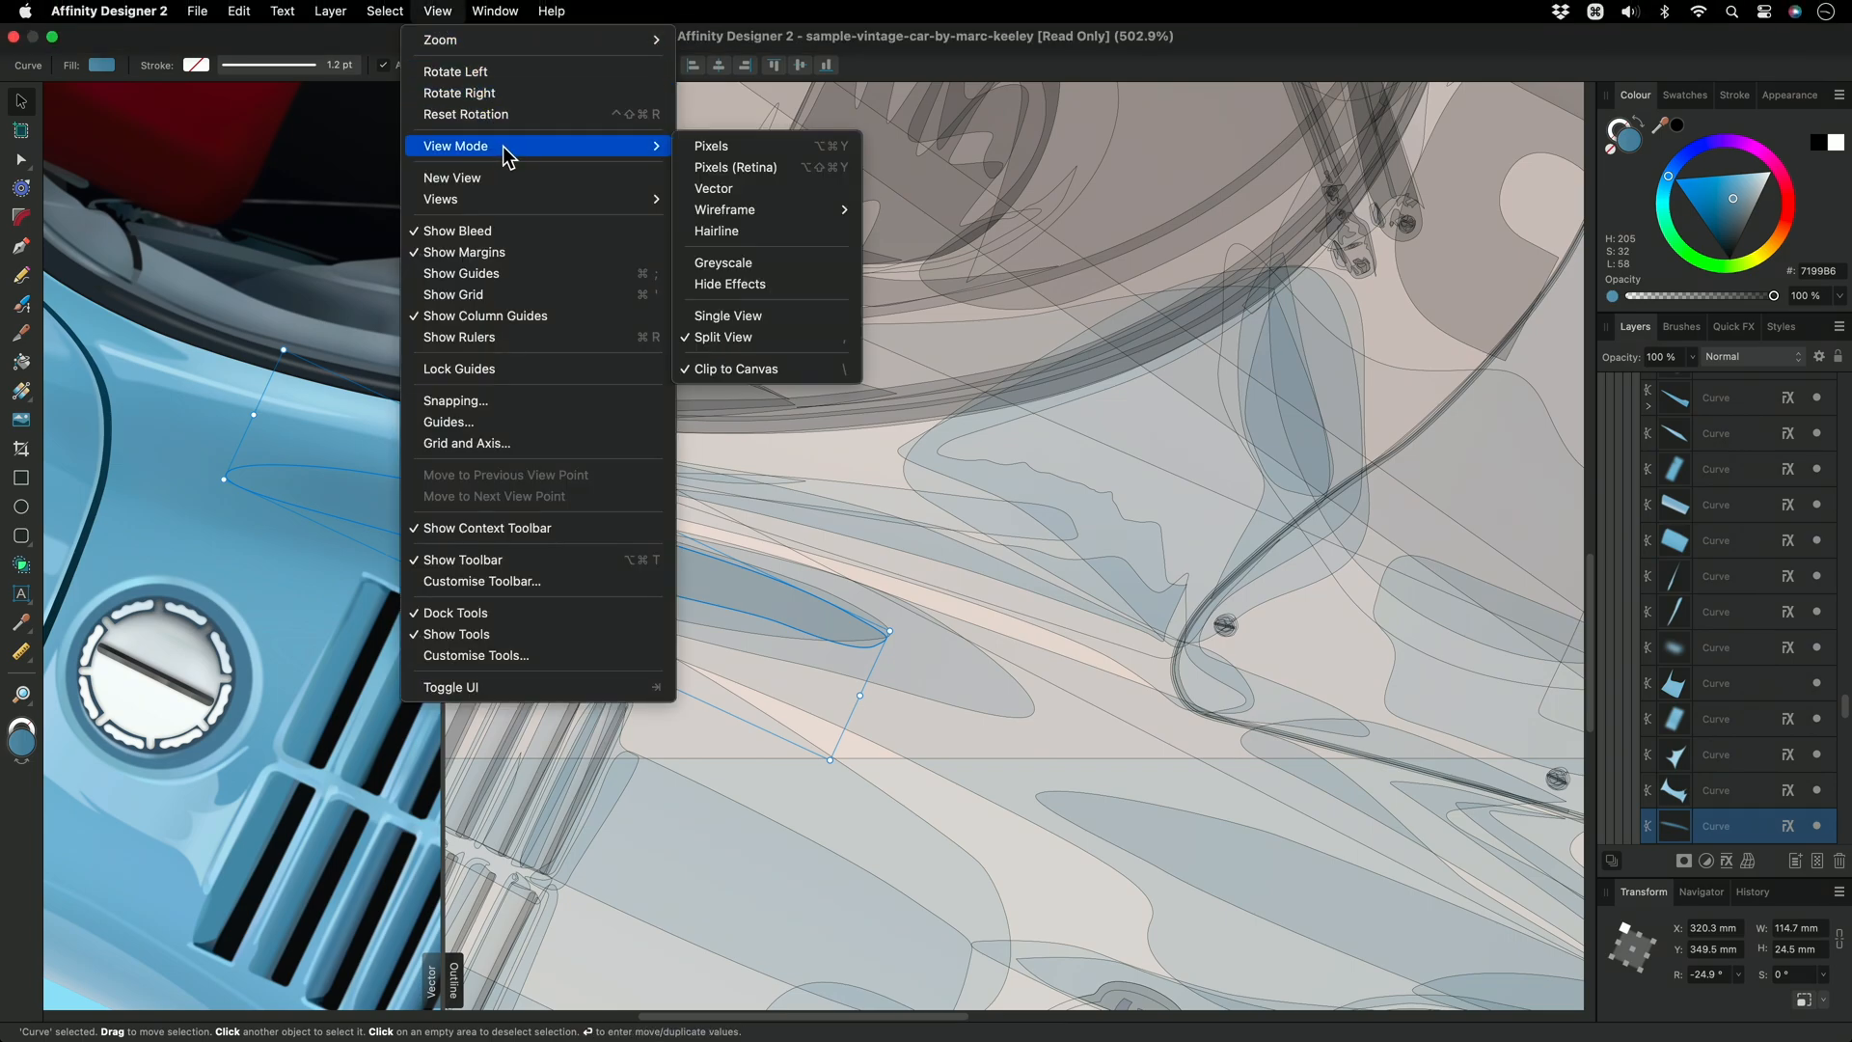
{"action": "mouse_move", "coordinate": [735, 166]}
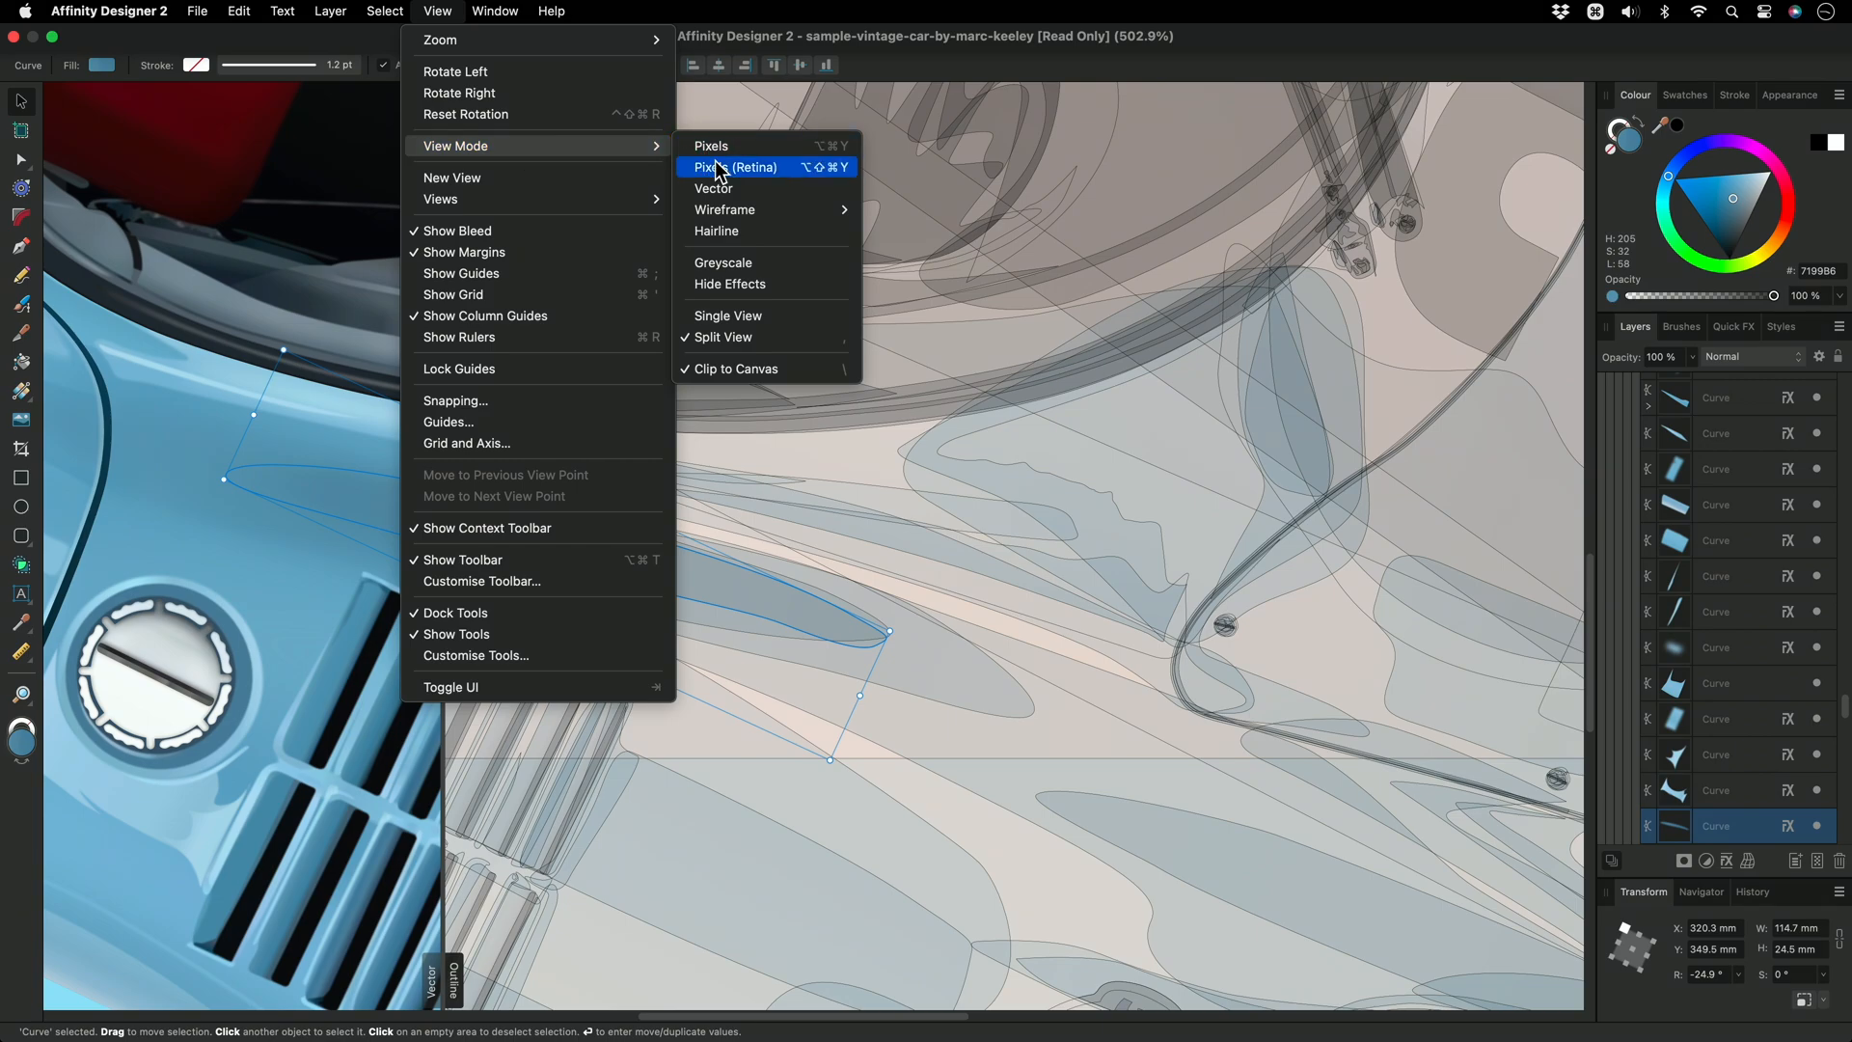
{"action": "left_click", "coordinate": [737, 166]}
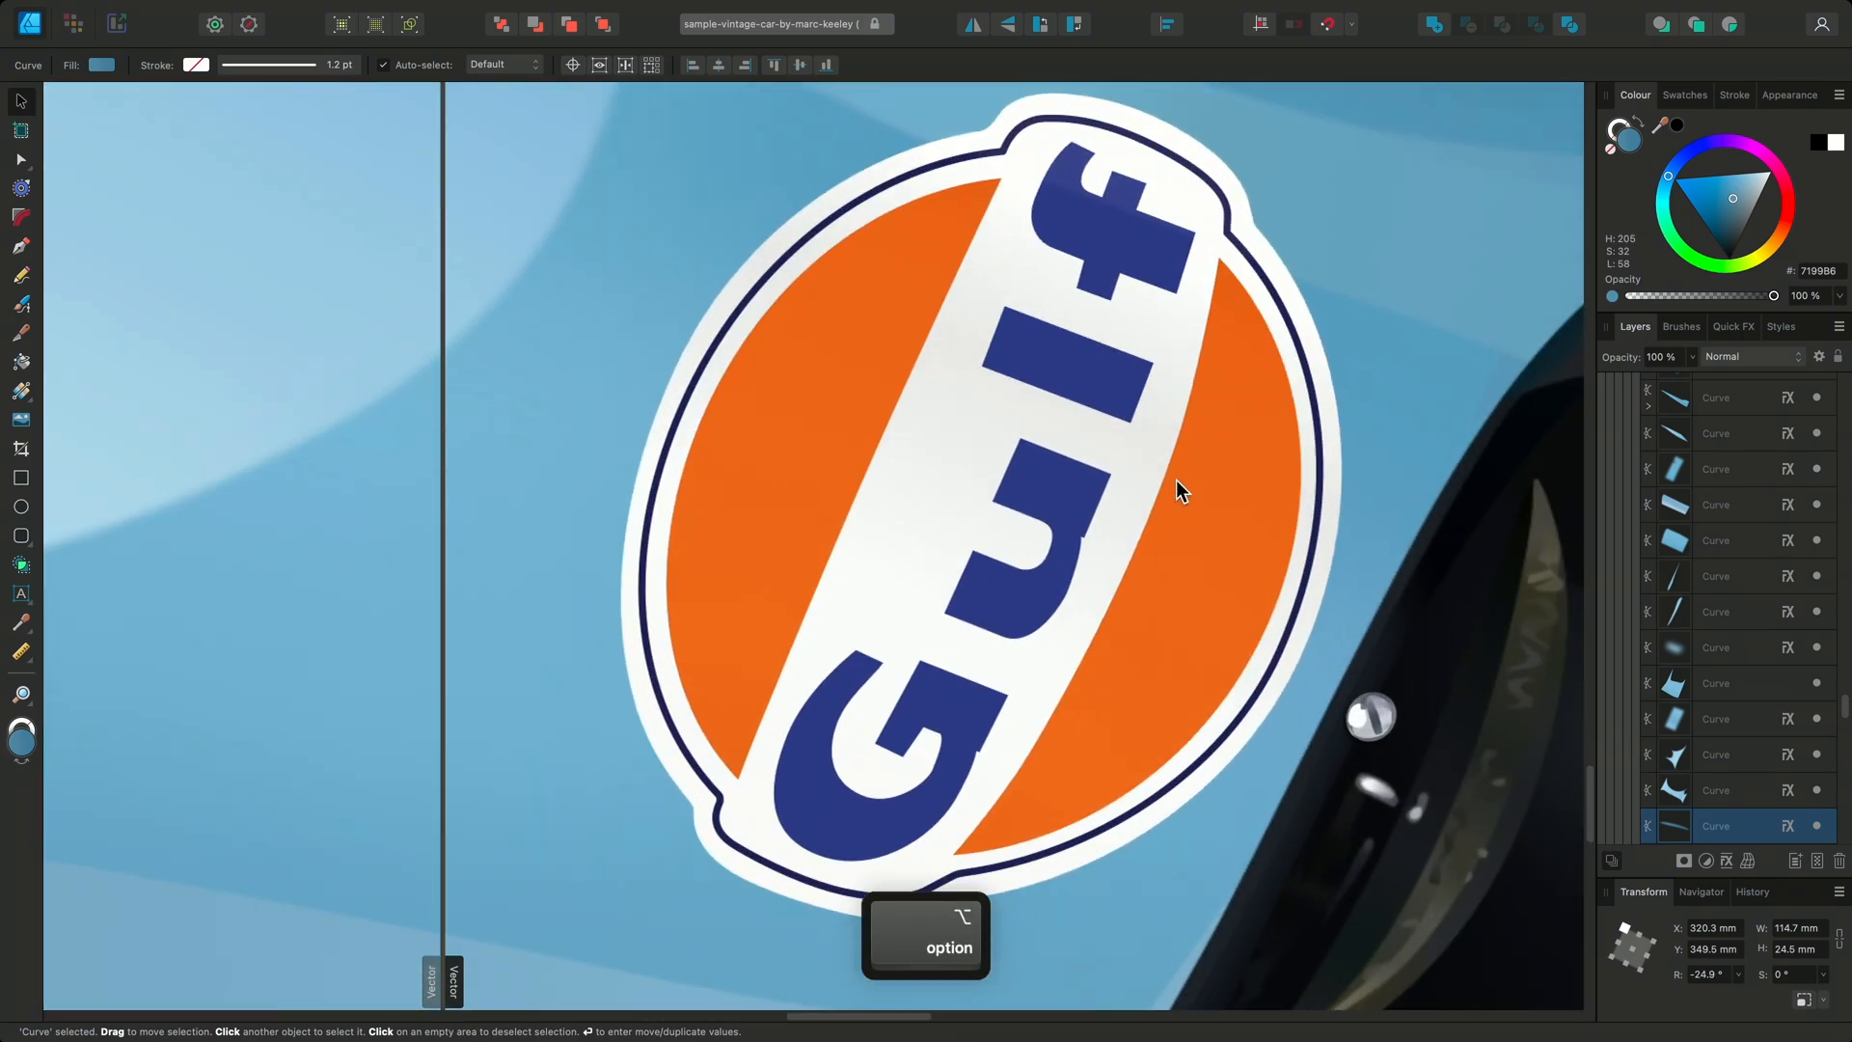
Render the comparison pane of the split as Hairline outlines over the Gulf logo
{"action": "left_click", "coordinate": [437, 11]}
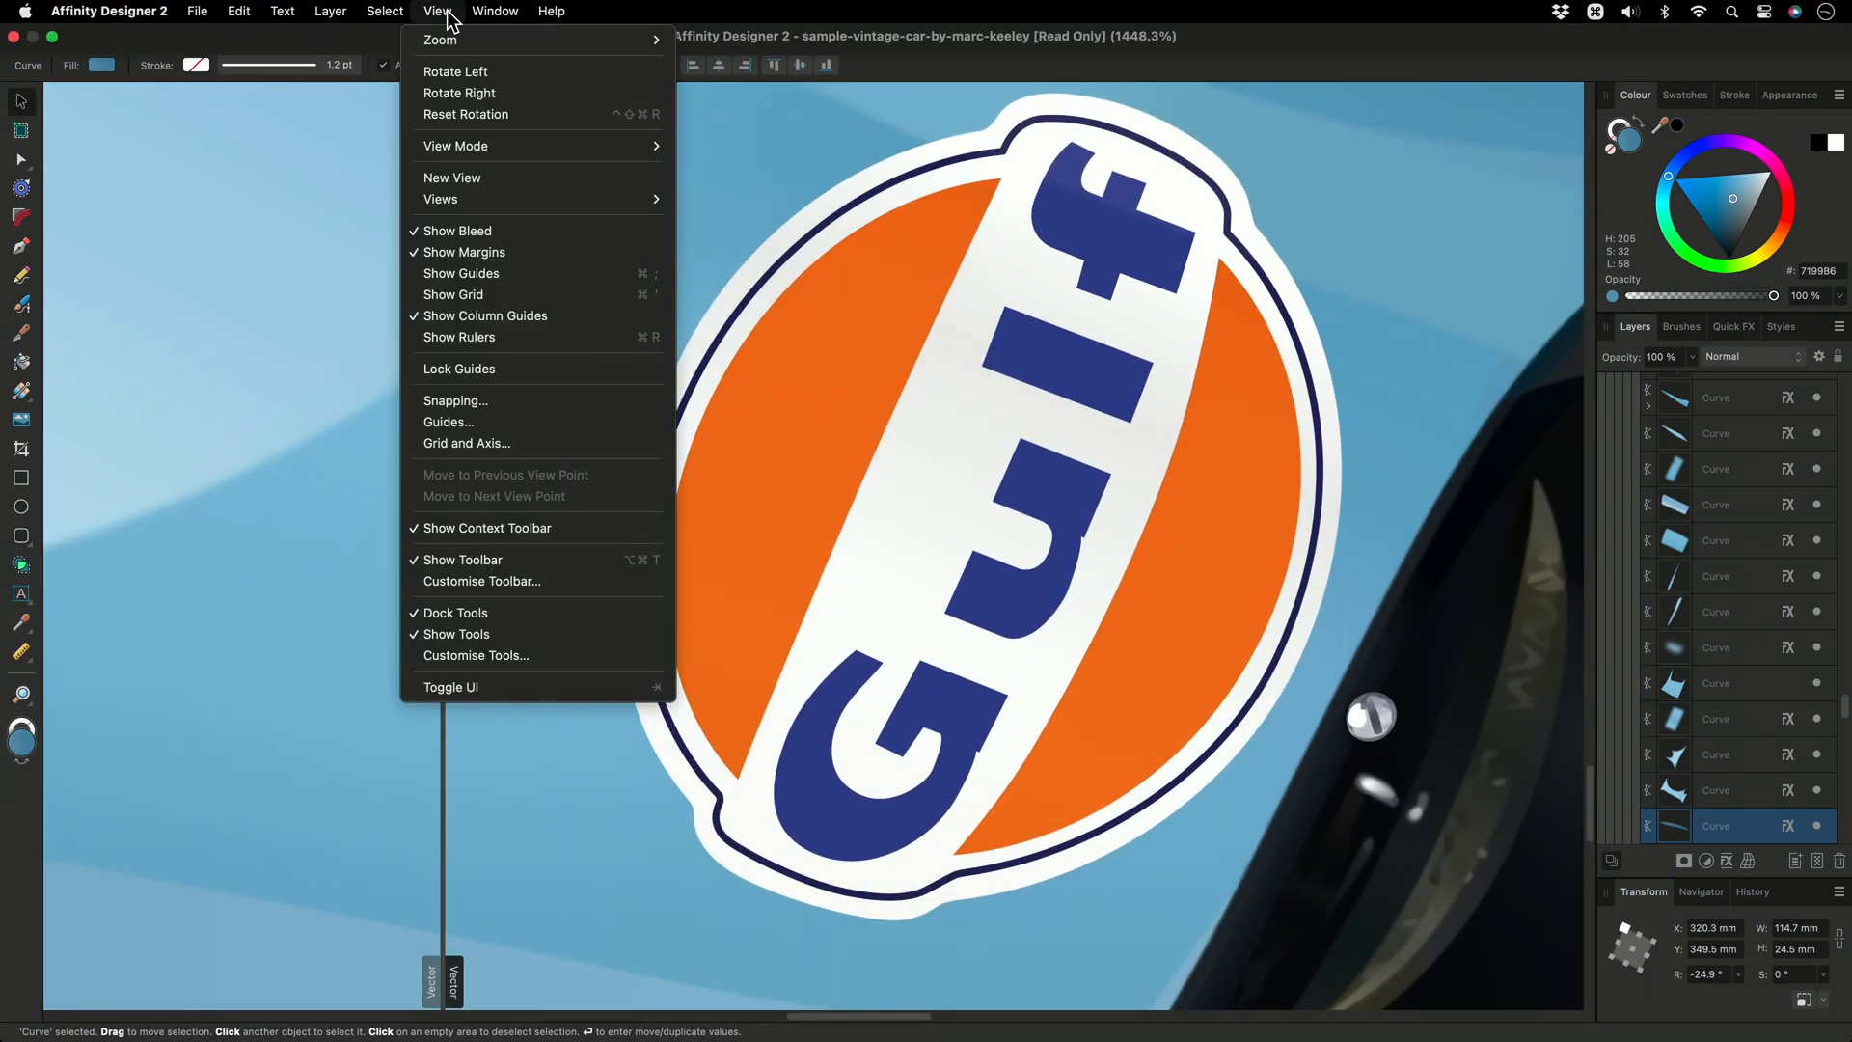
{"action": "mouse_move", "coordinate": [455, 144]}
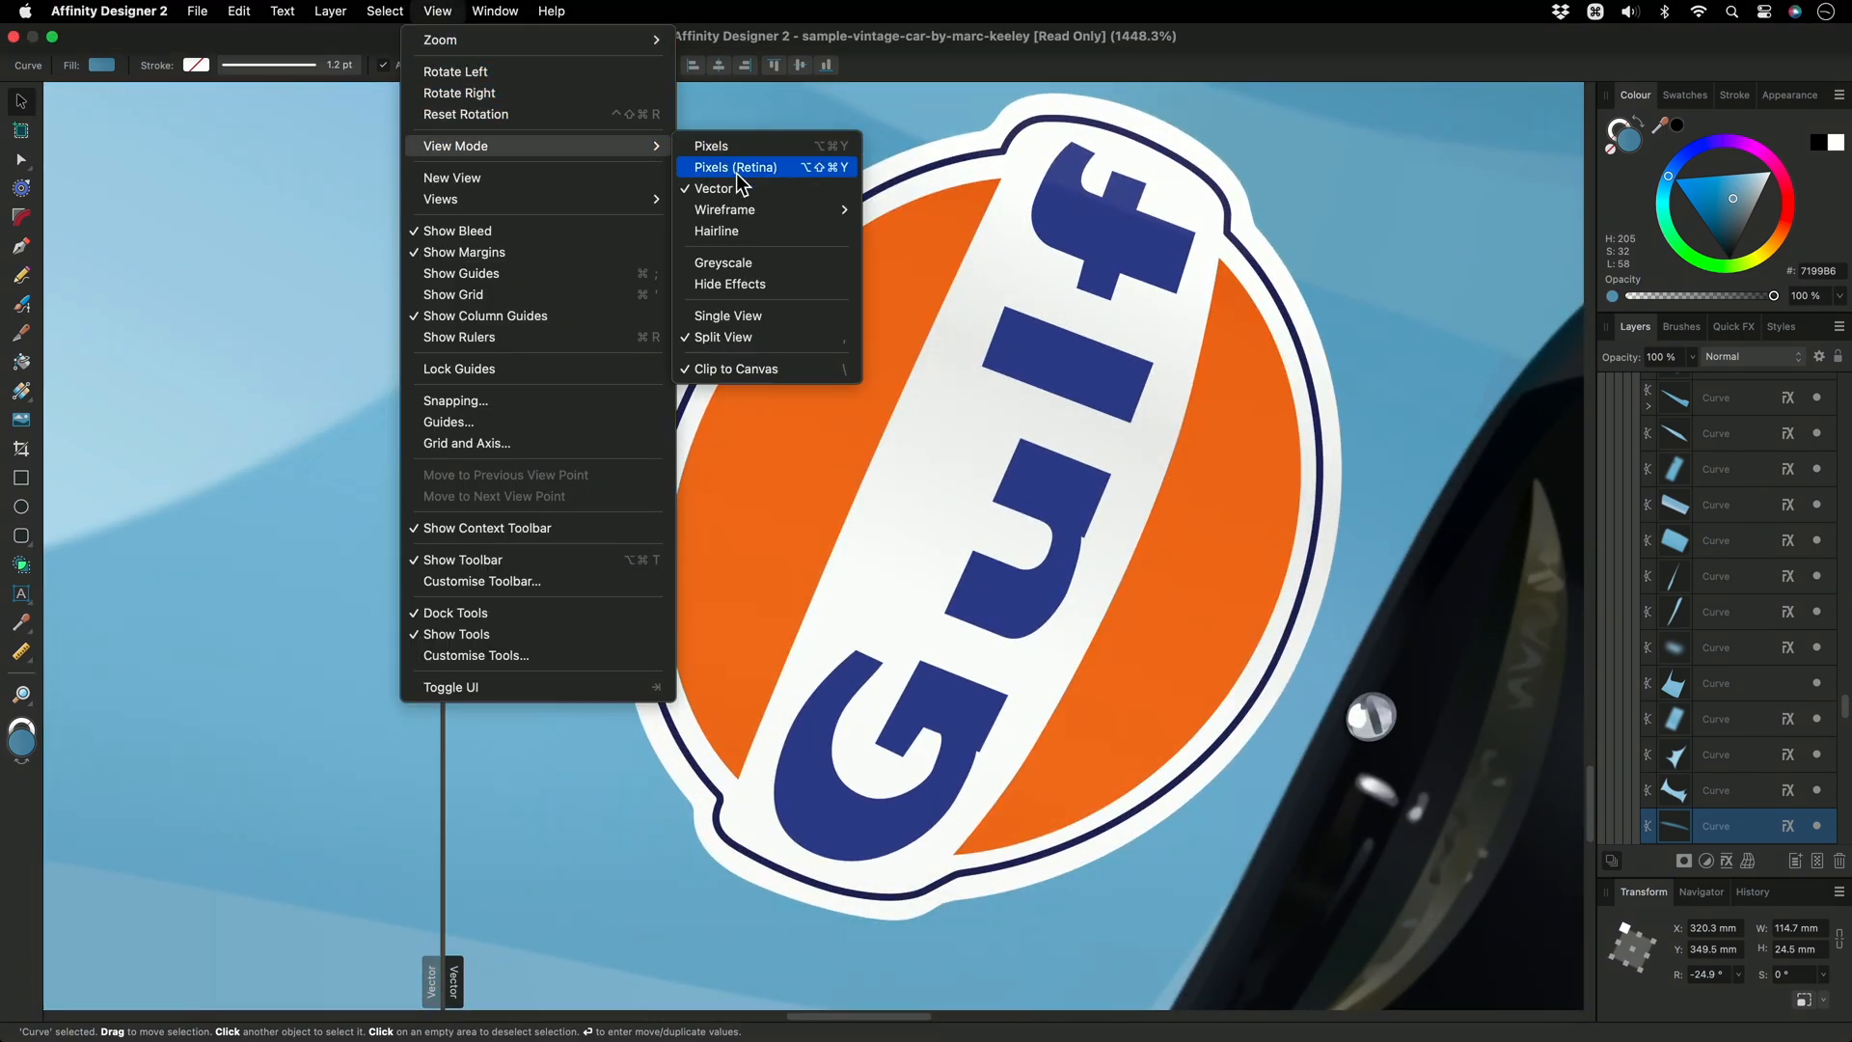
{"action": "left_click", "coordinate": [716, 230]}
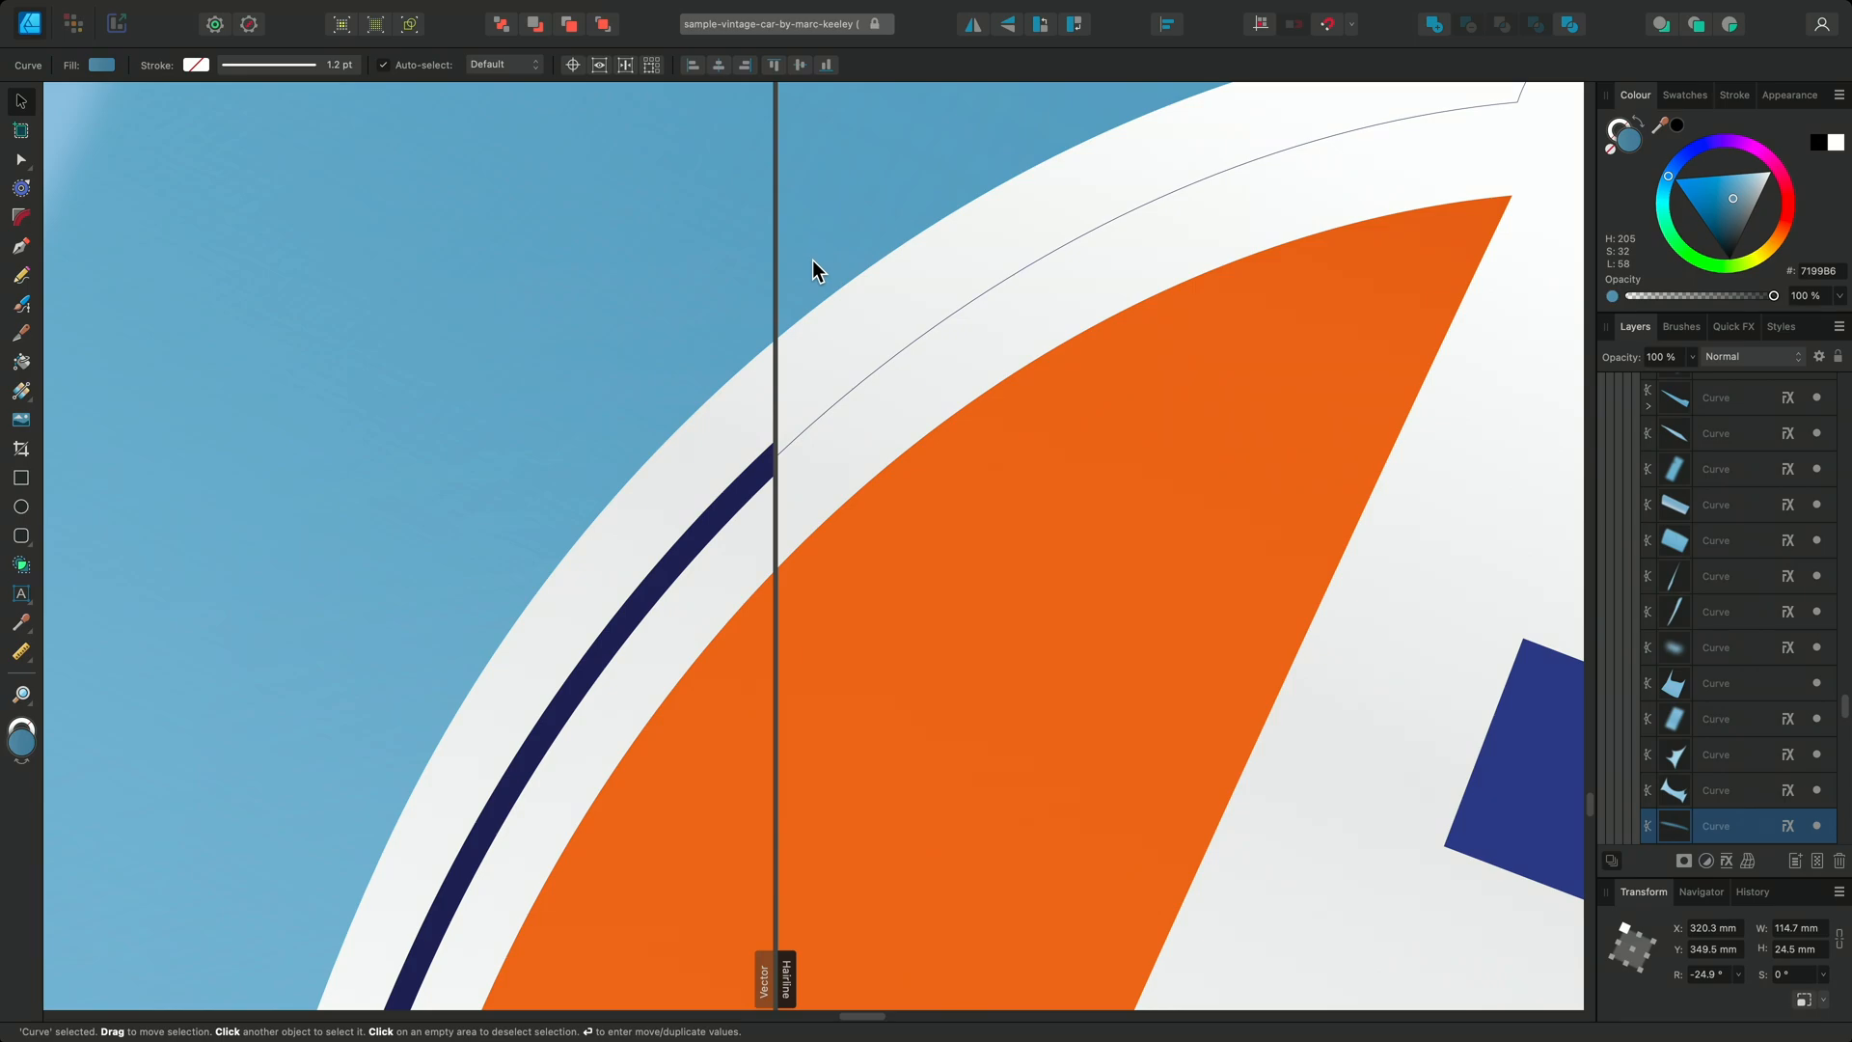
{"action": "mouse_move", "coordinate": [801, 461]}
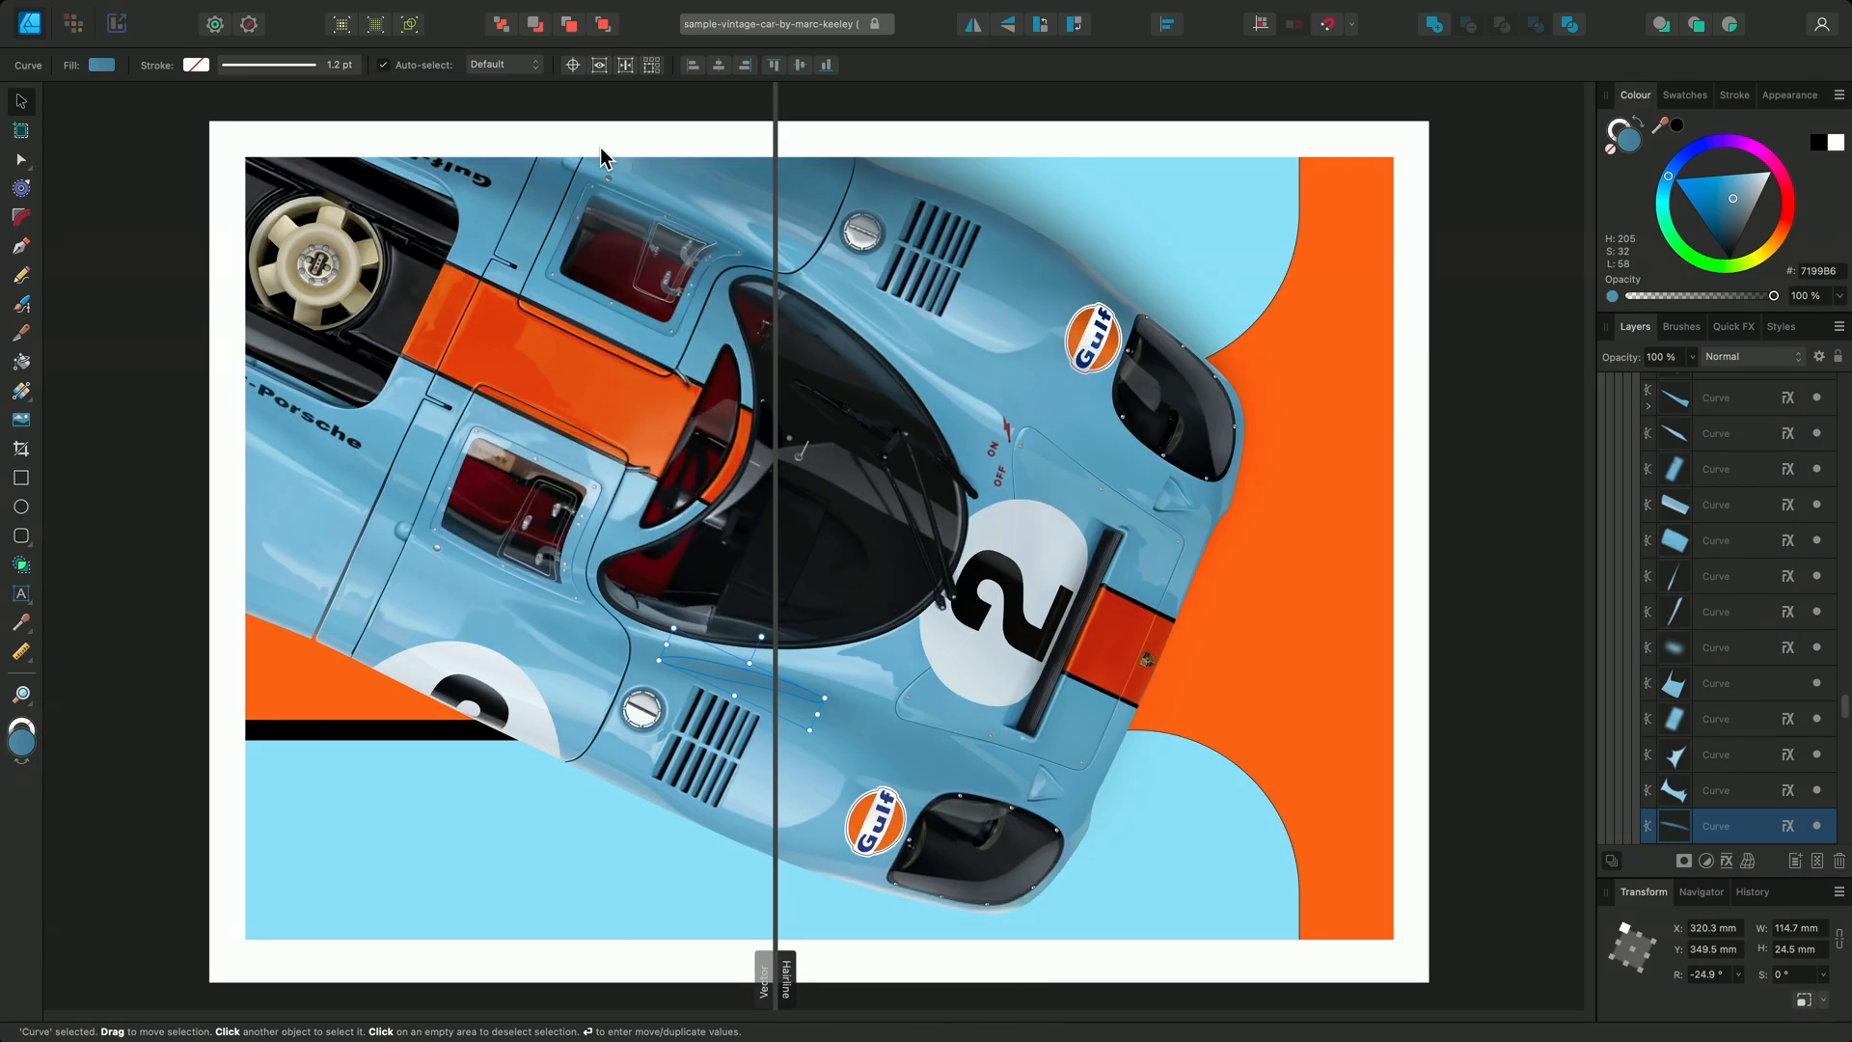
Preview the comparison pane in Greyscale, then with Hide Effects showing flat colours
{"action": "left_click", "coordinate": [438, 11]}
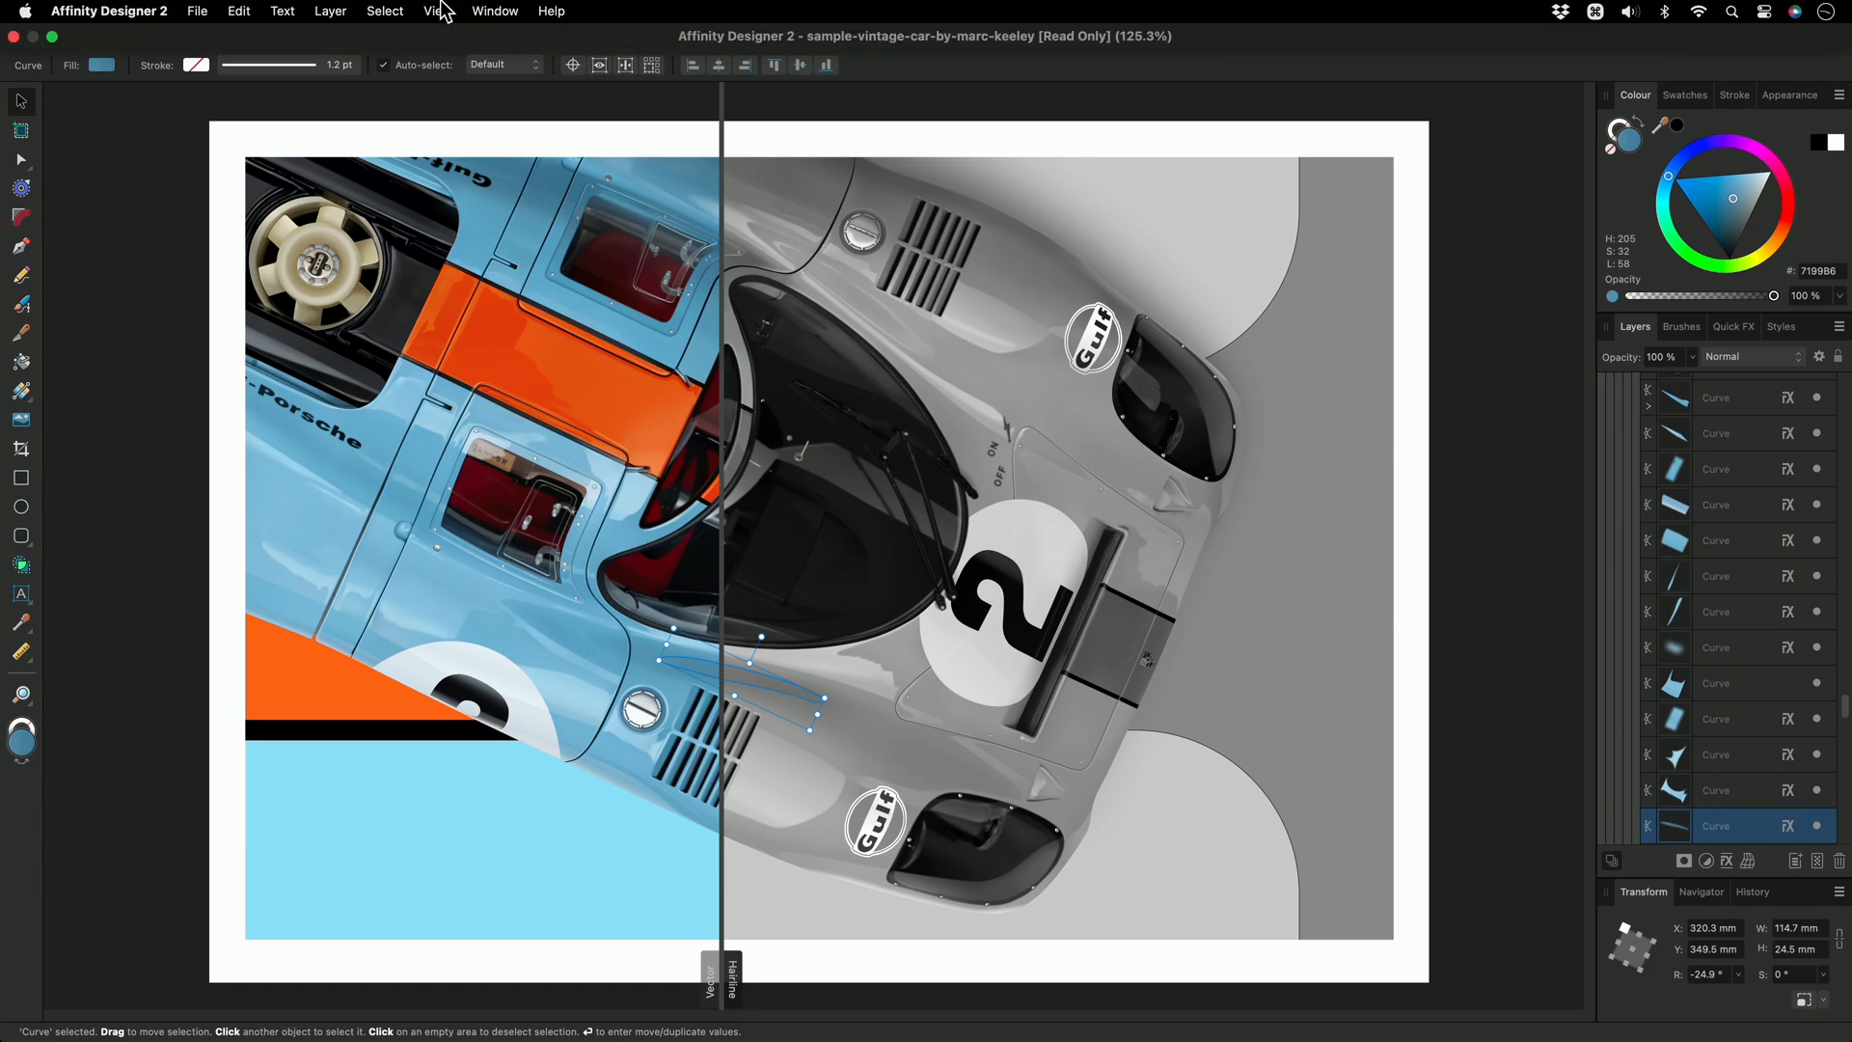
{"action": "left_click", "coordinate": [436, 11]}
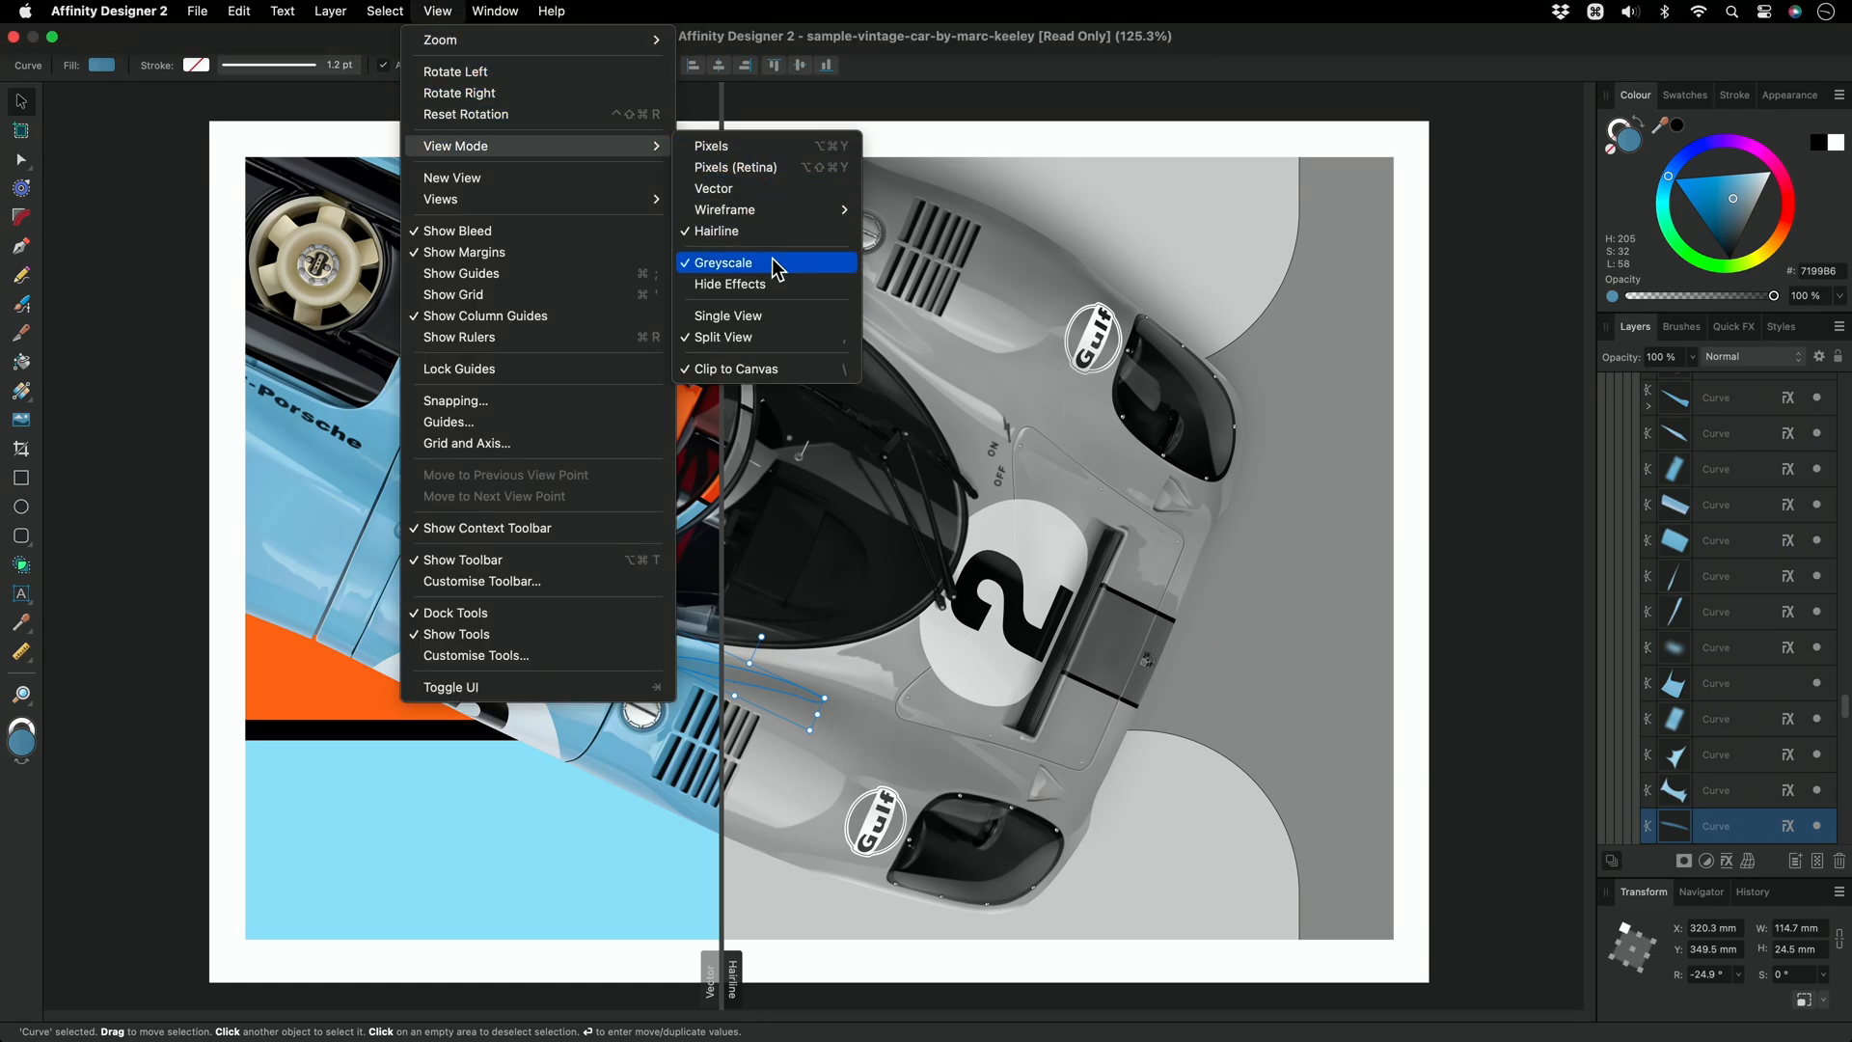
{"action": "left_click", "coordinate": [721, 263]}
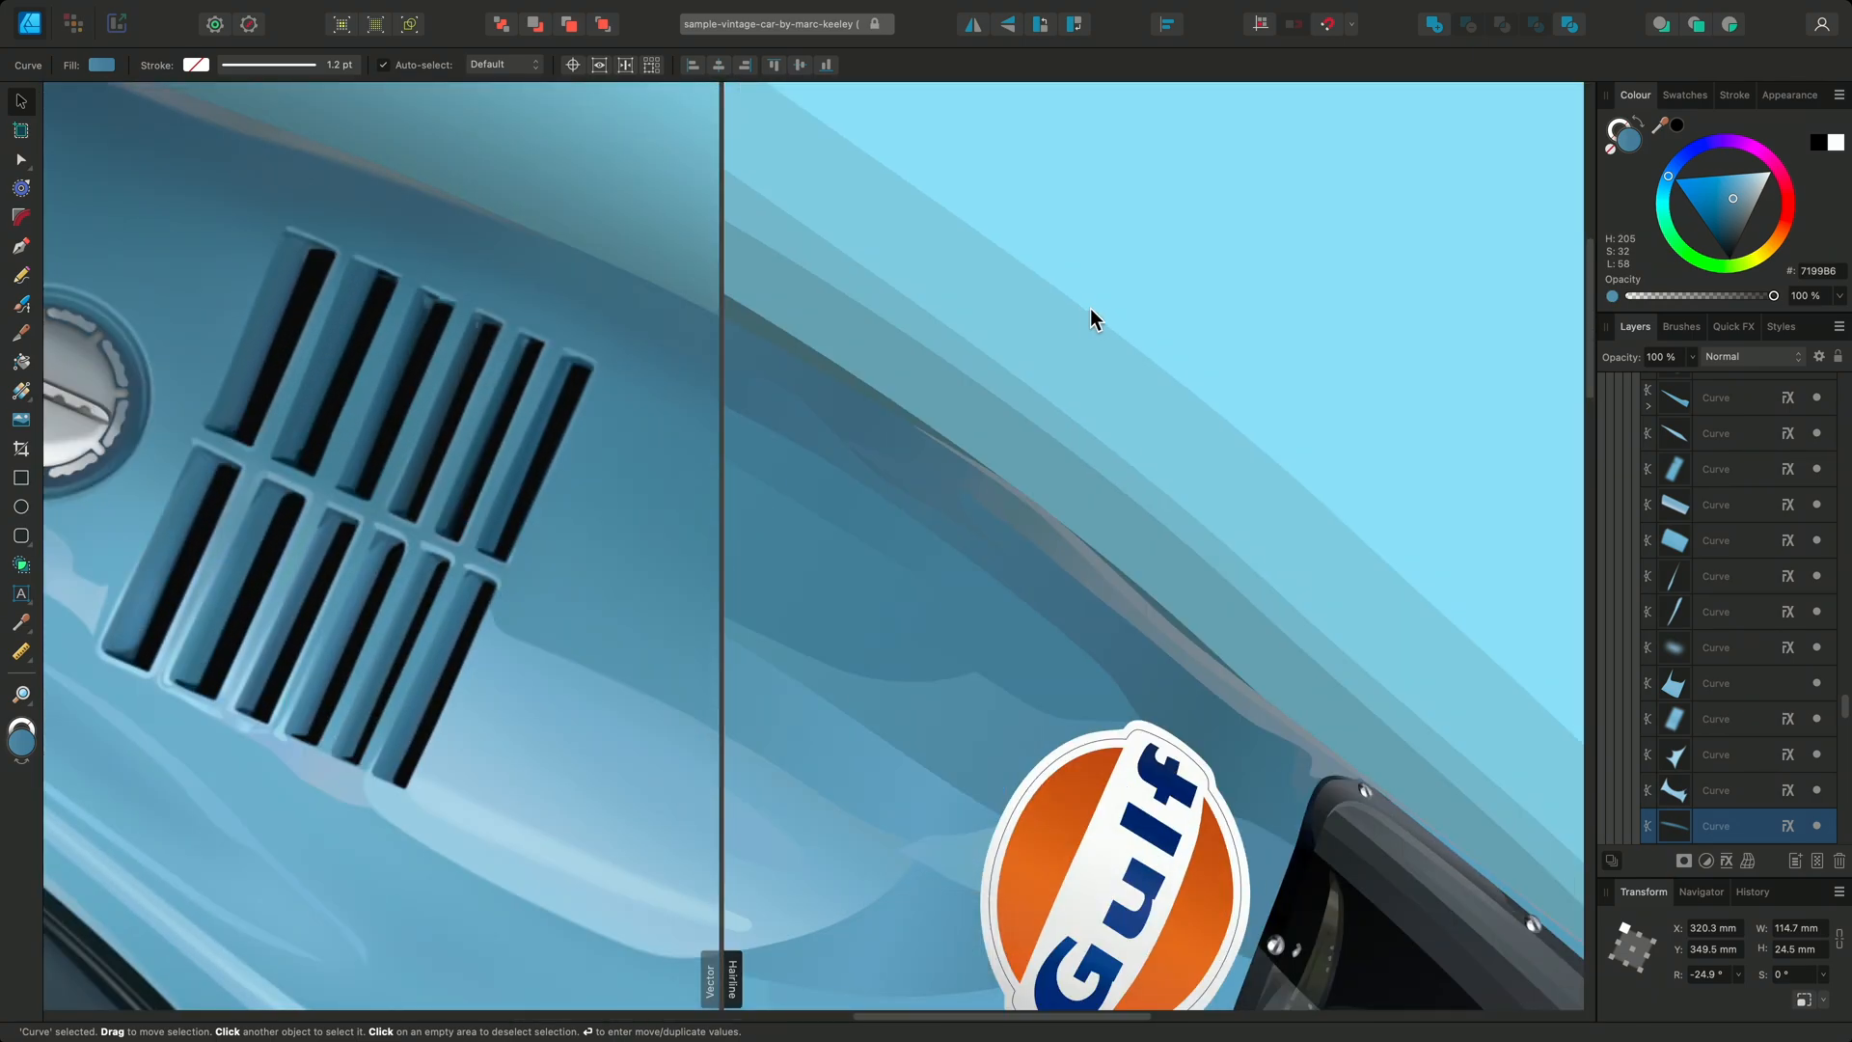
{"action": "mouse_move", "coordinate": [1797, 639]}
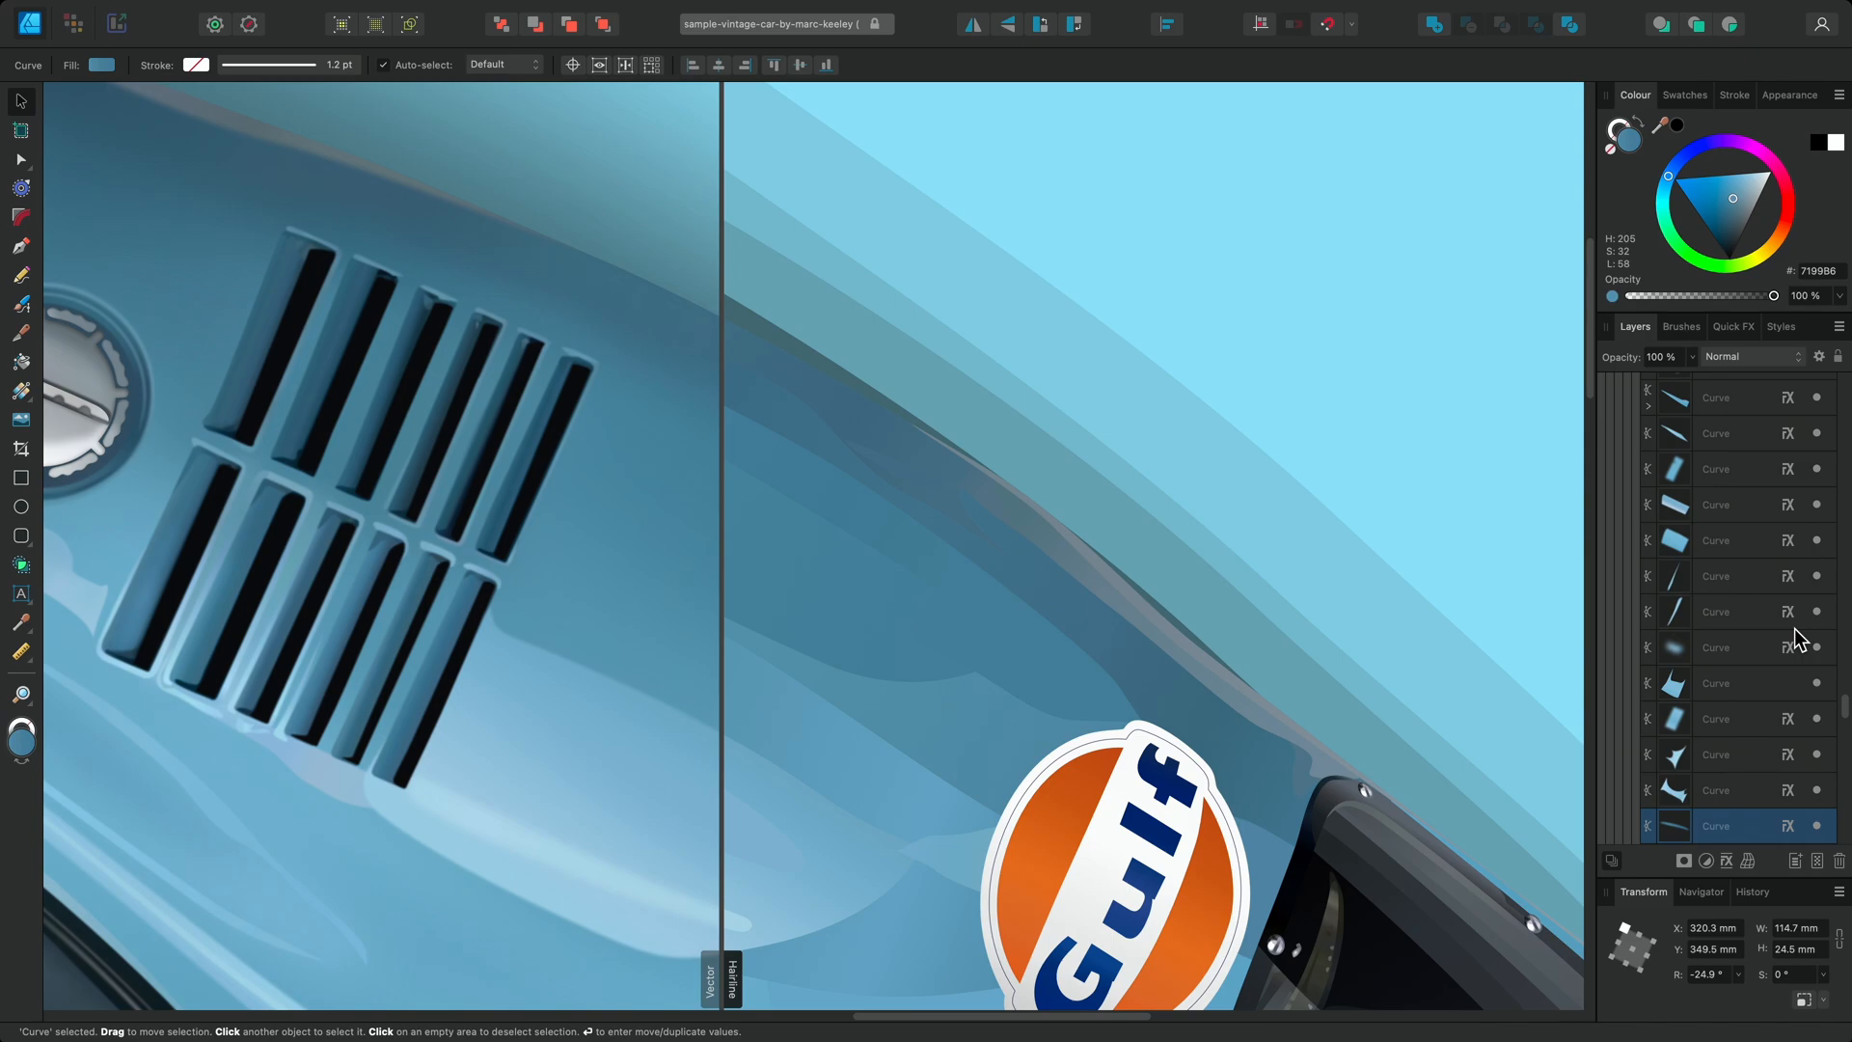
{"action": "mouse_move", "coordinate": [724, 361]}
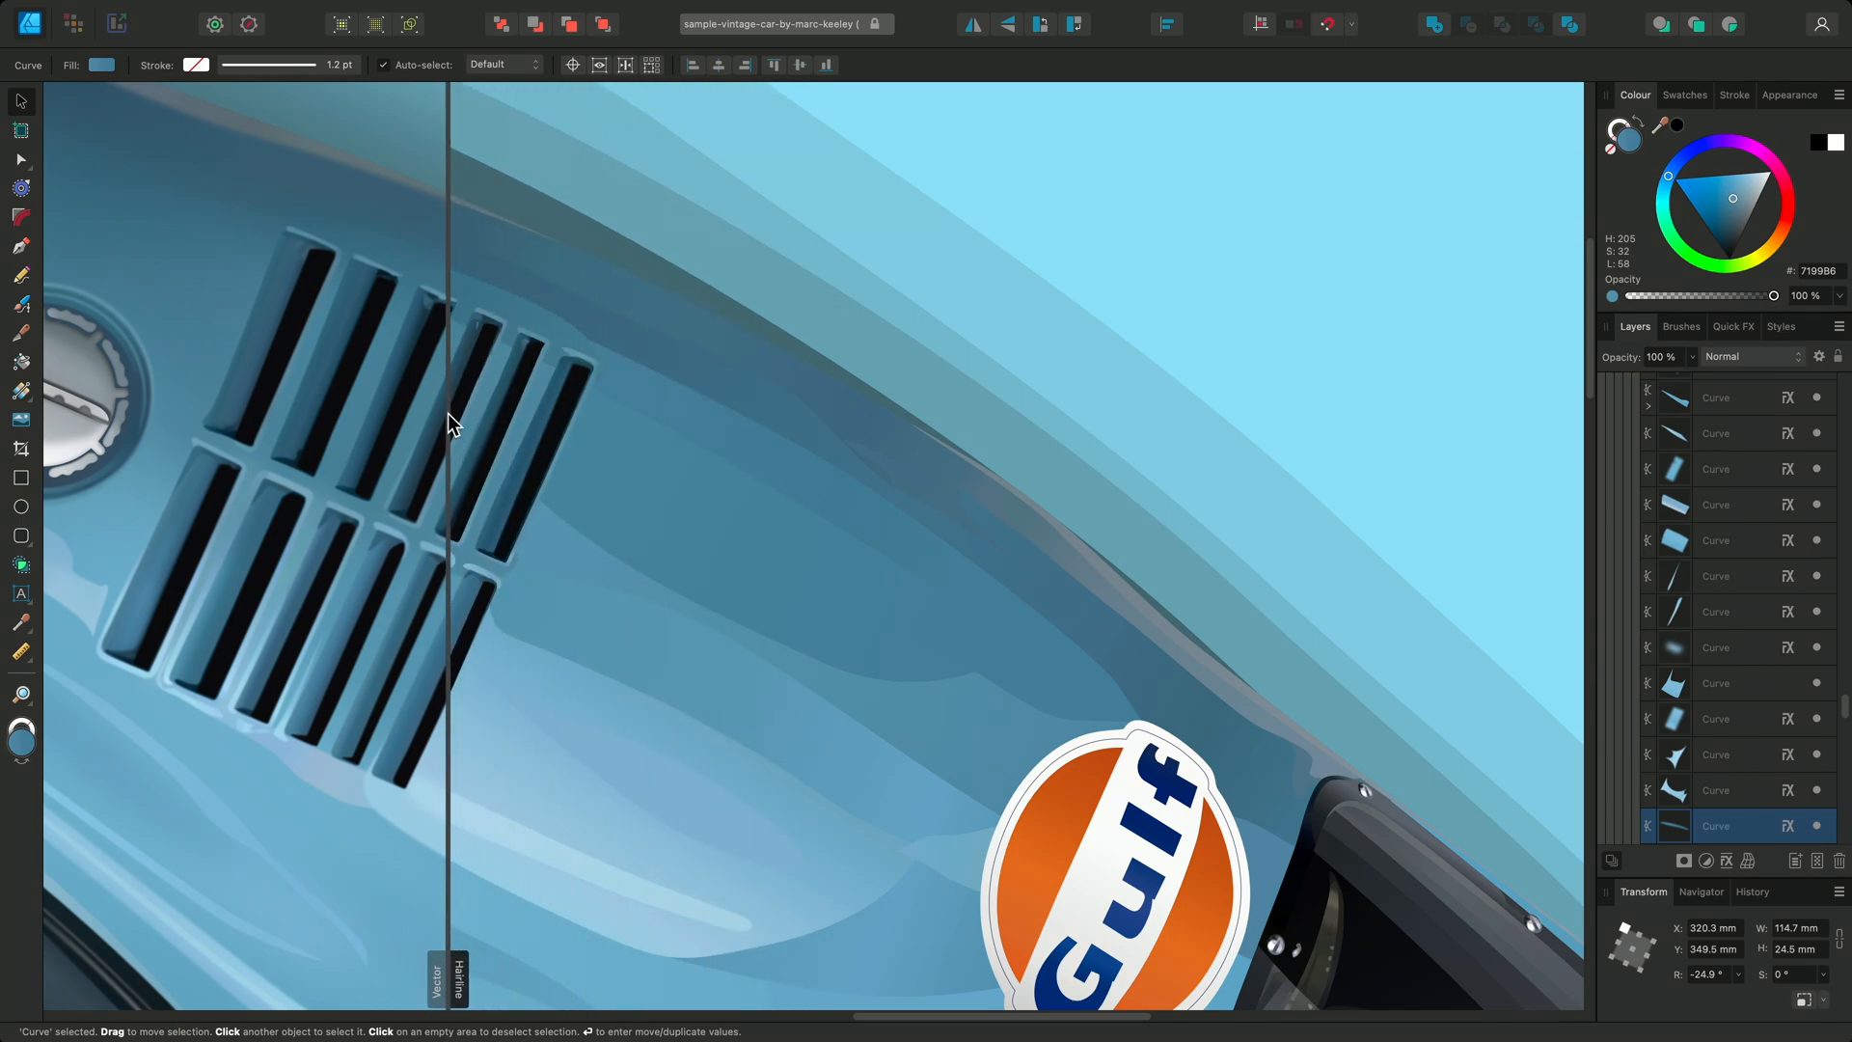
Deselect the curve, return to Single View and toggle Clip to Canvas
{"action": "key", "text": "cmd+d"}
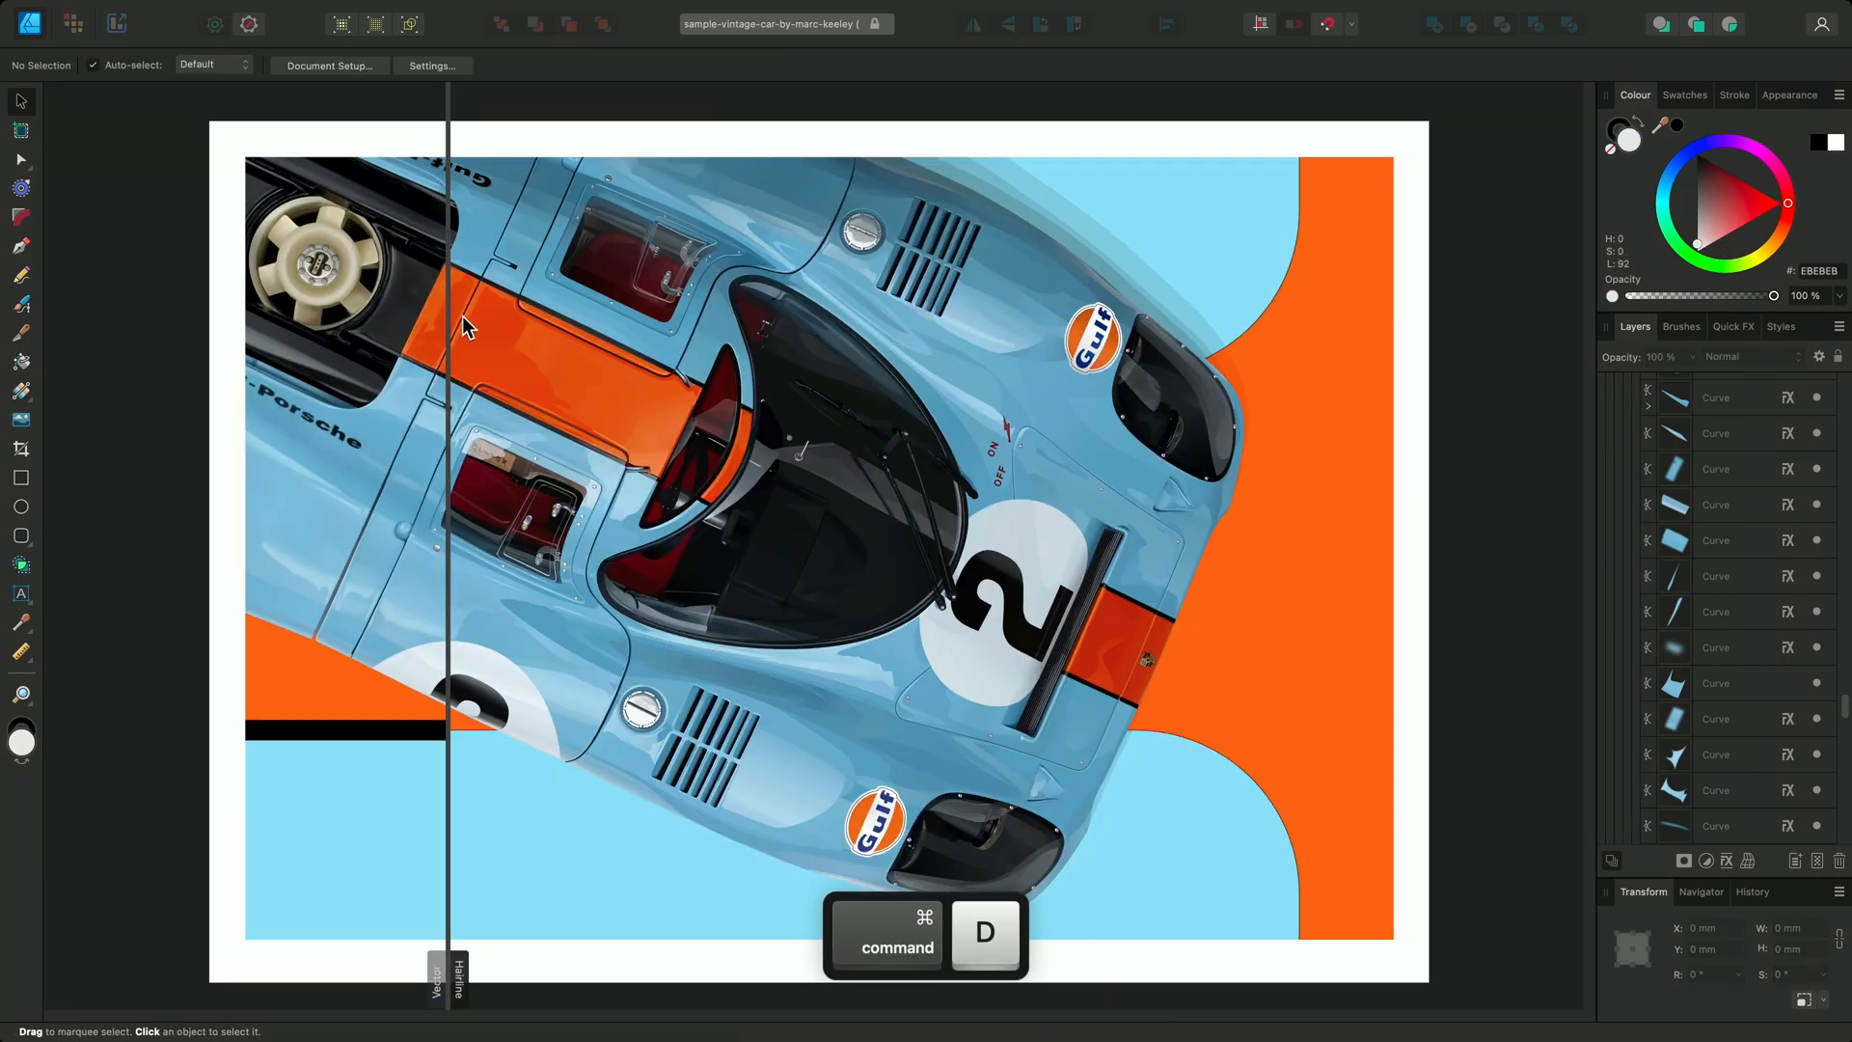
{"action": "left_click", "coordinate": [438, 11]}
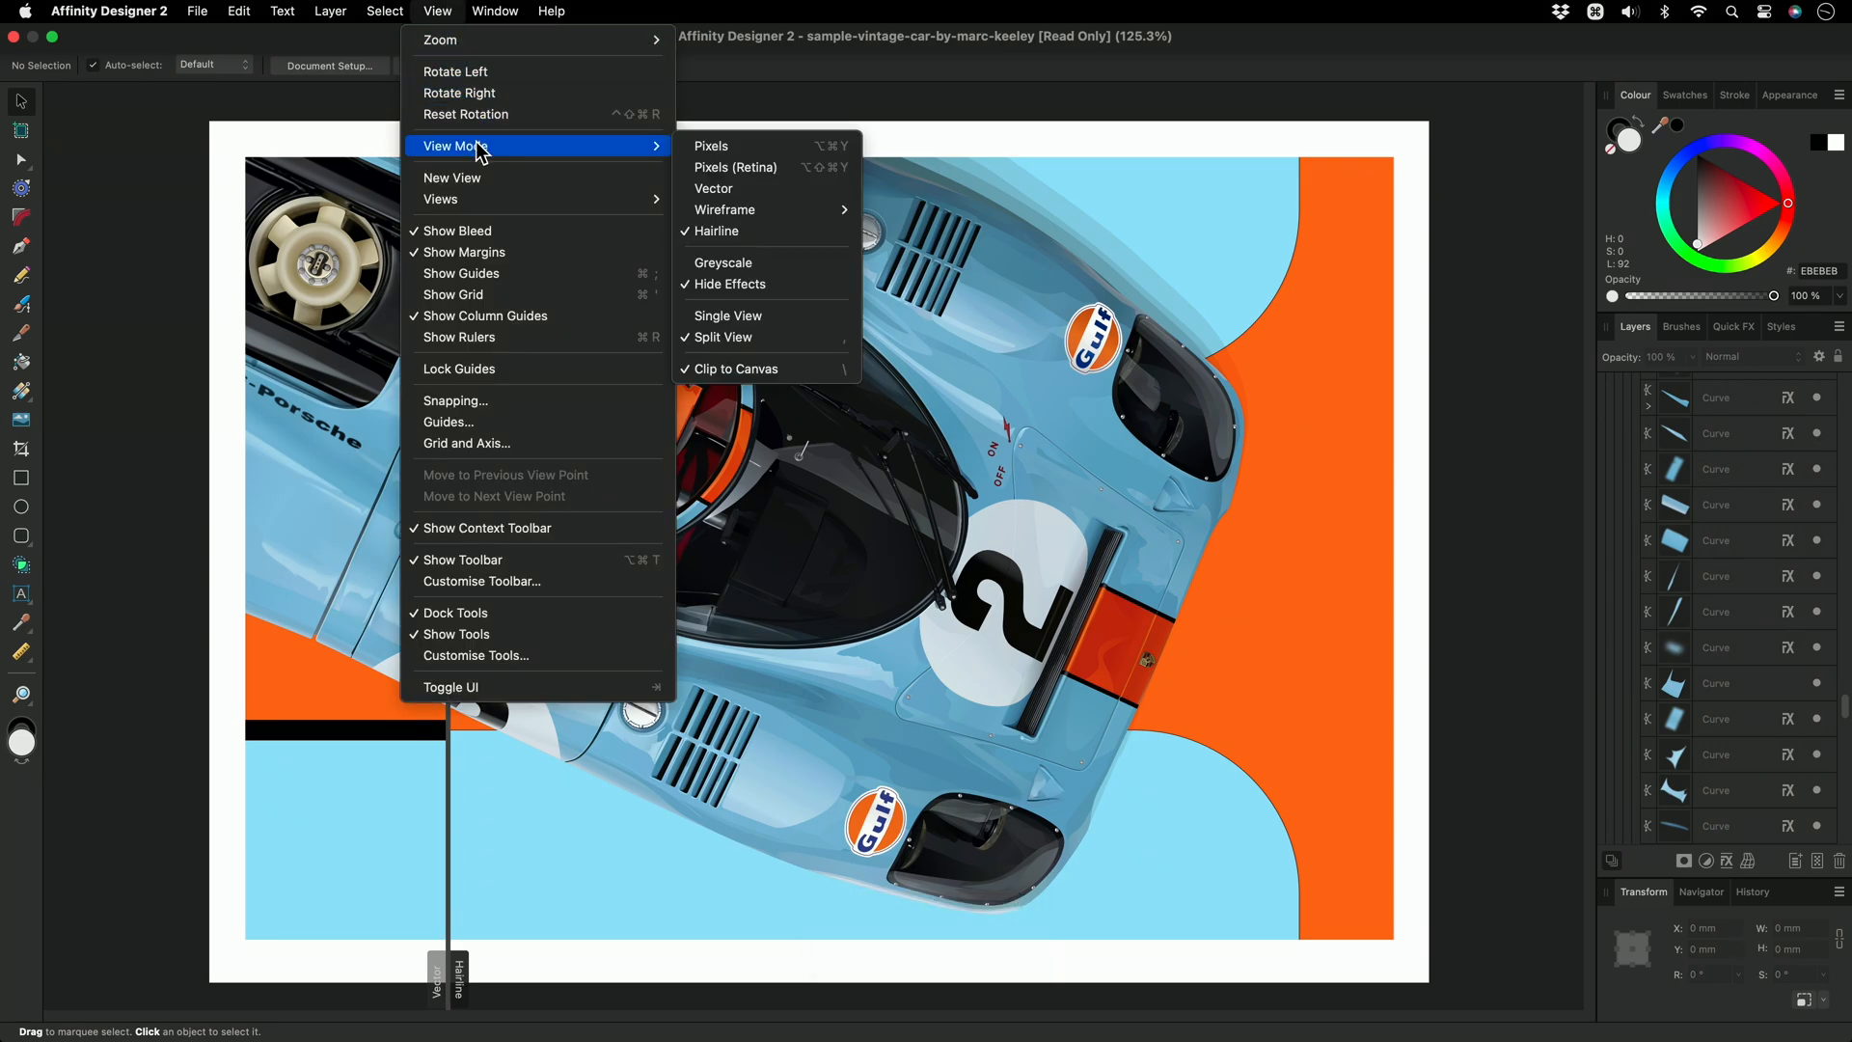
{"action": "mouse_move", "coordinate": [765, 368]}
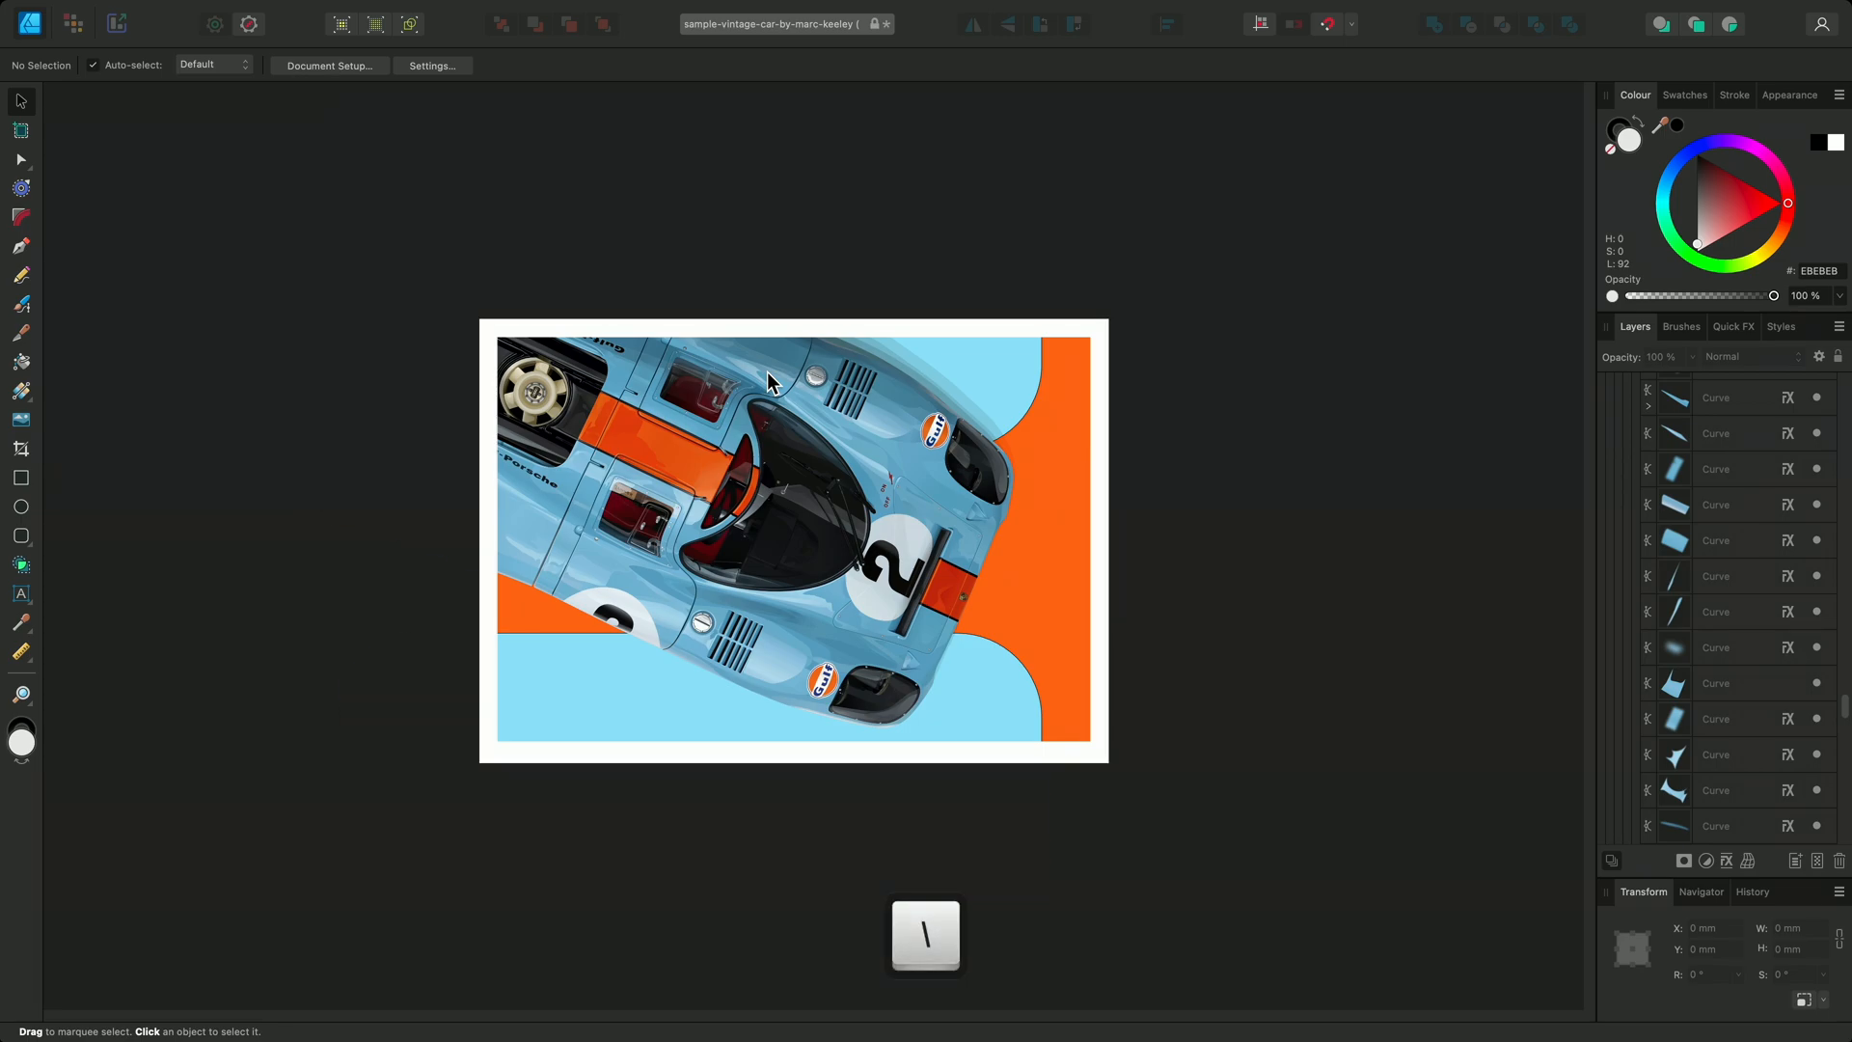
{"action": "key", "text": "option"}
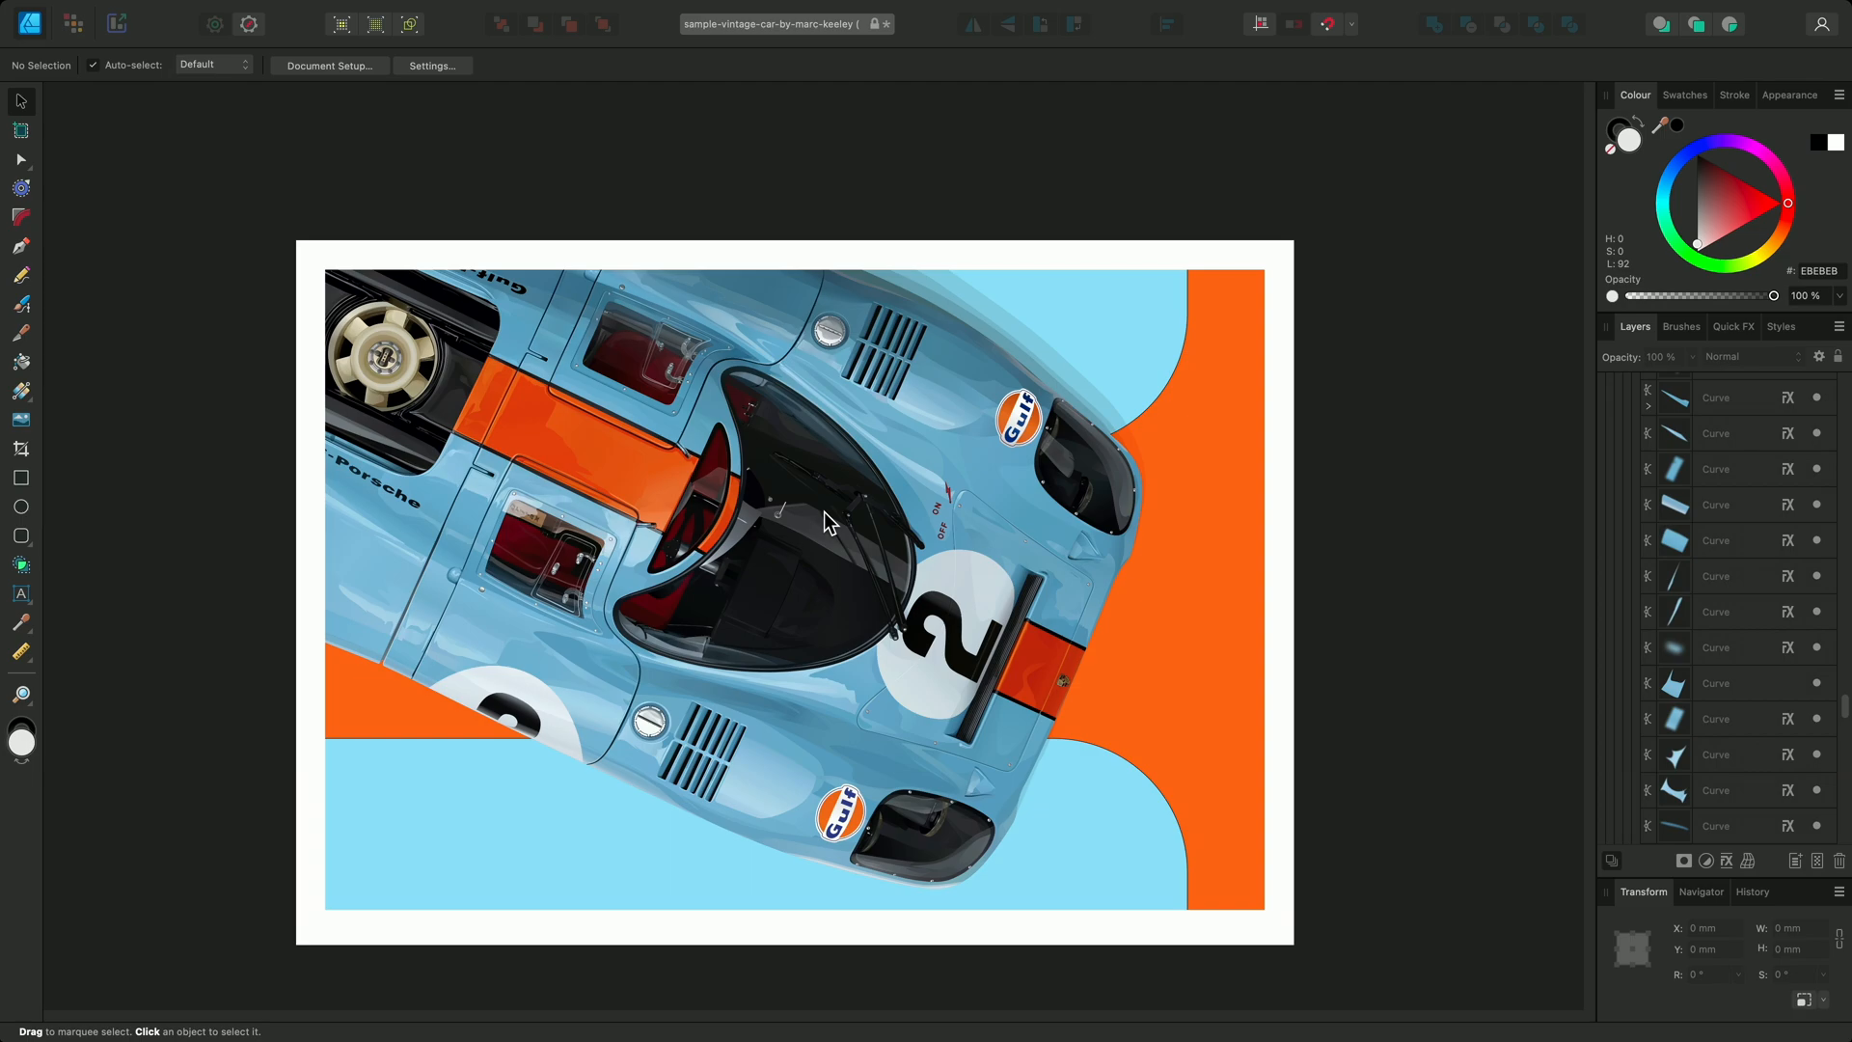
{"action": "mouse_move", "coordinate": [448, 185]}
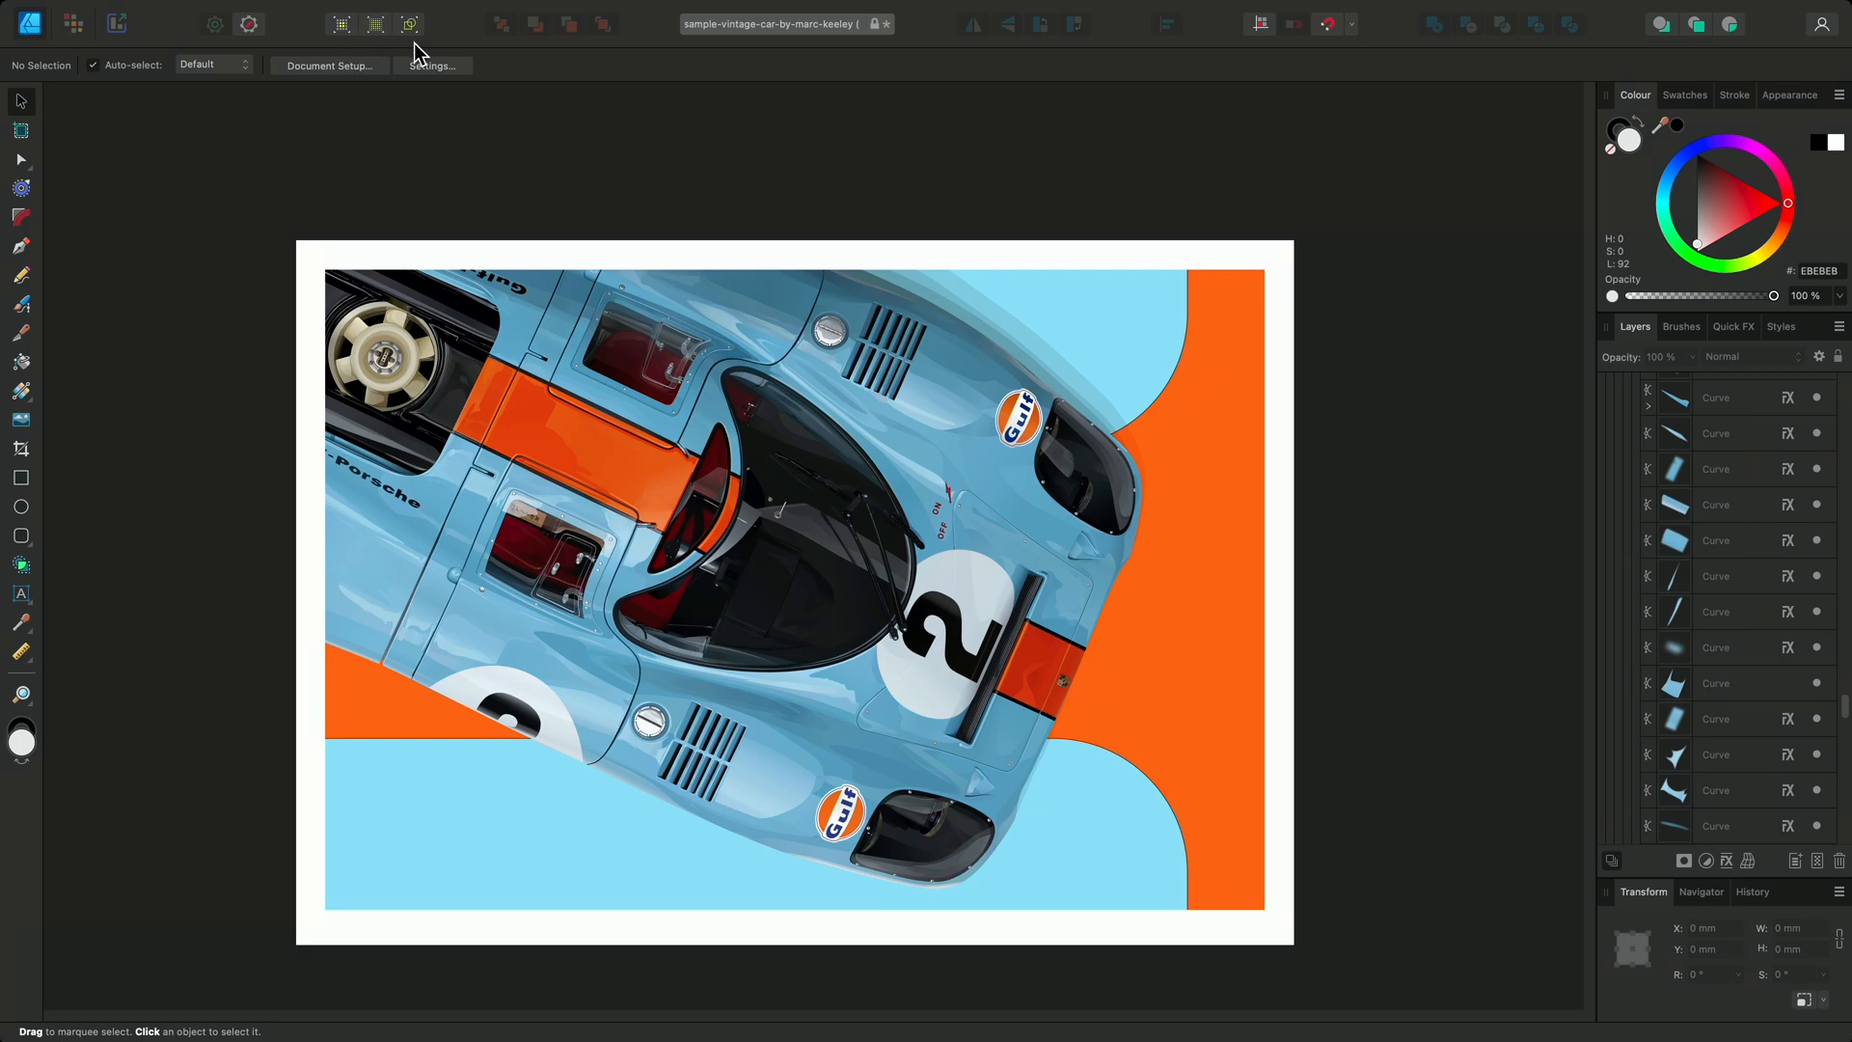
{"action": "mouse_move", "coordinate": [459, 10]}
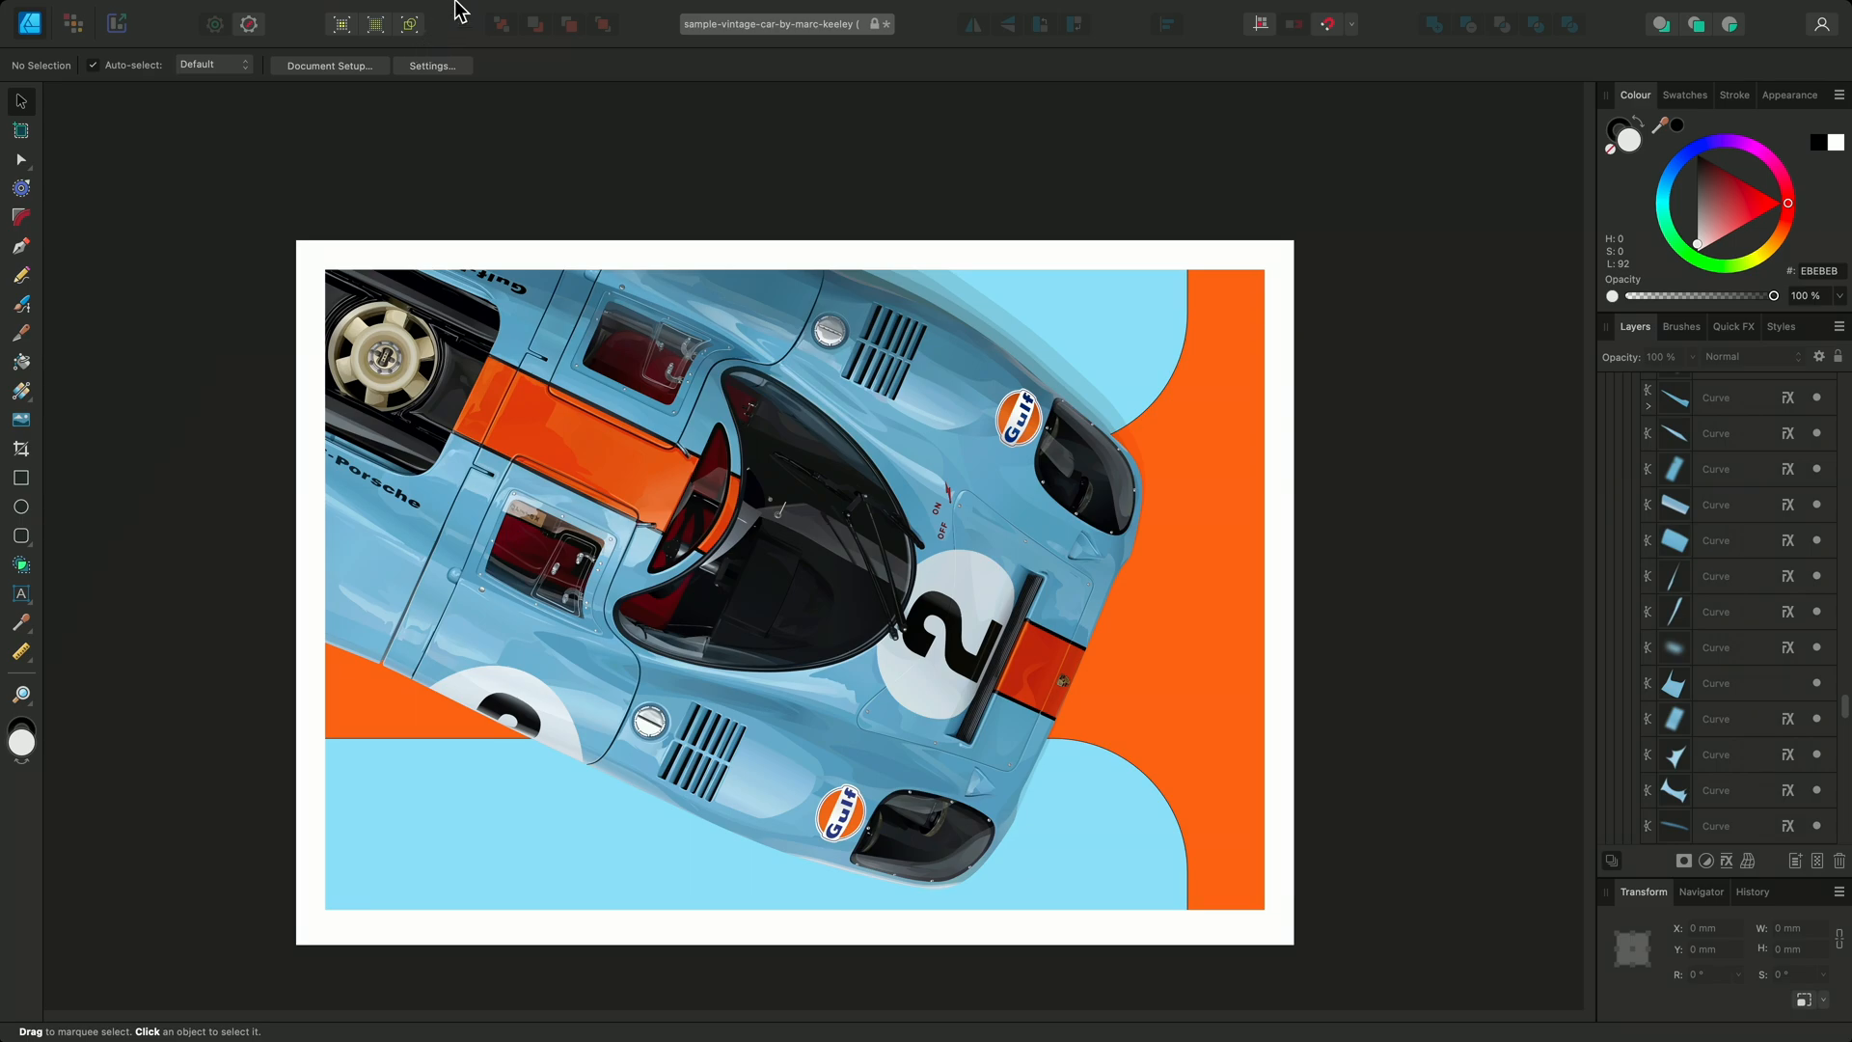
Open Customise Toolbar and add the Advanced View Mode, Greyscale and Hide Effects buttons
{"action": "left_click", "coordinate": [438, 11]}
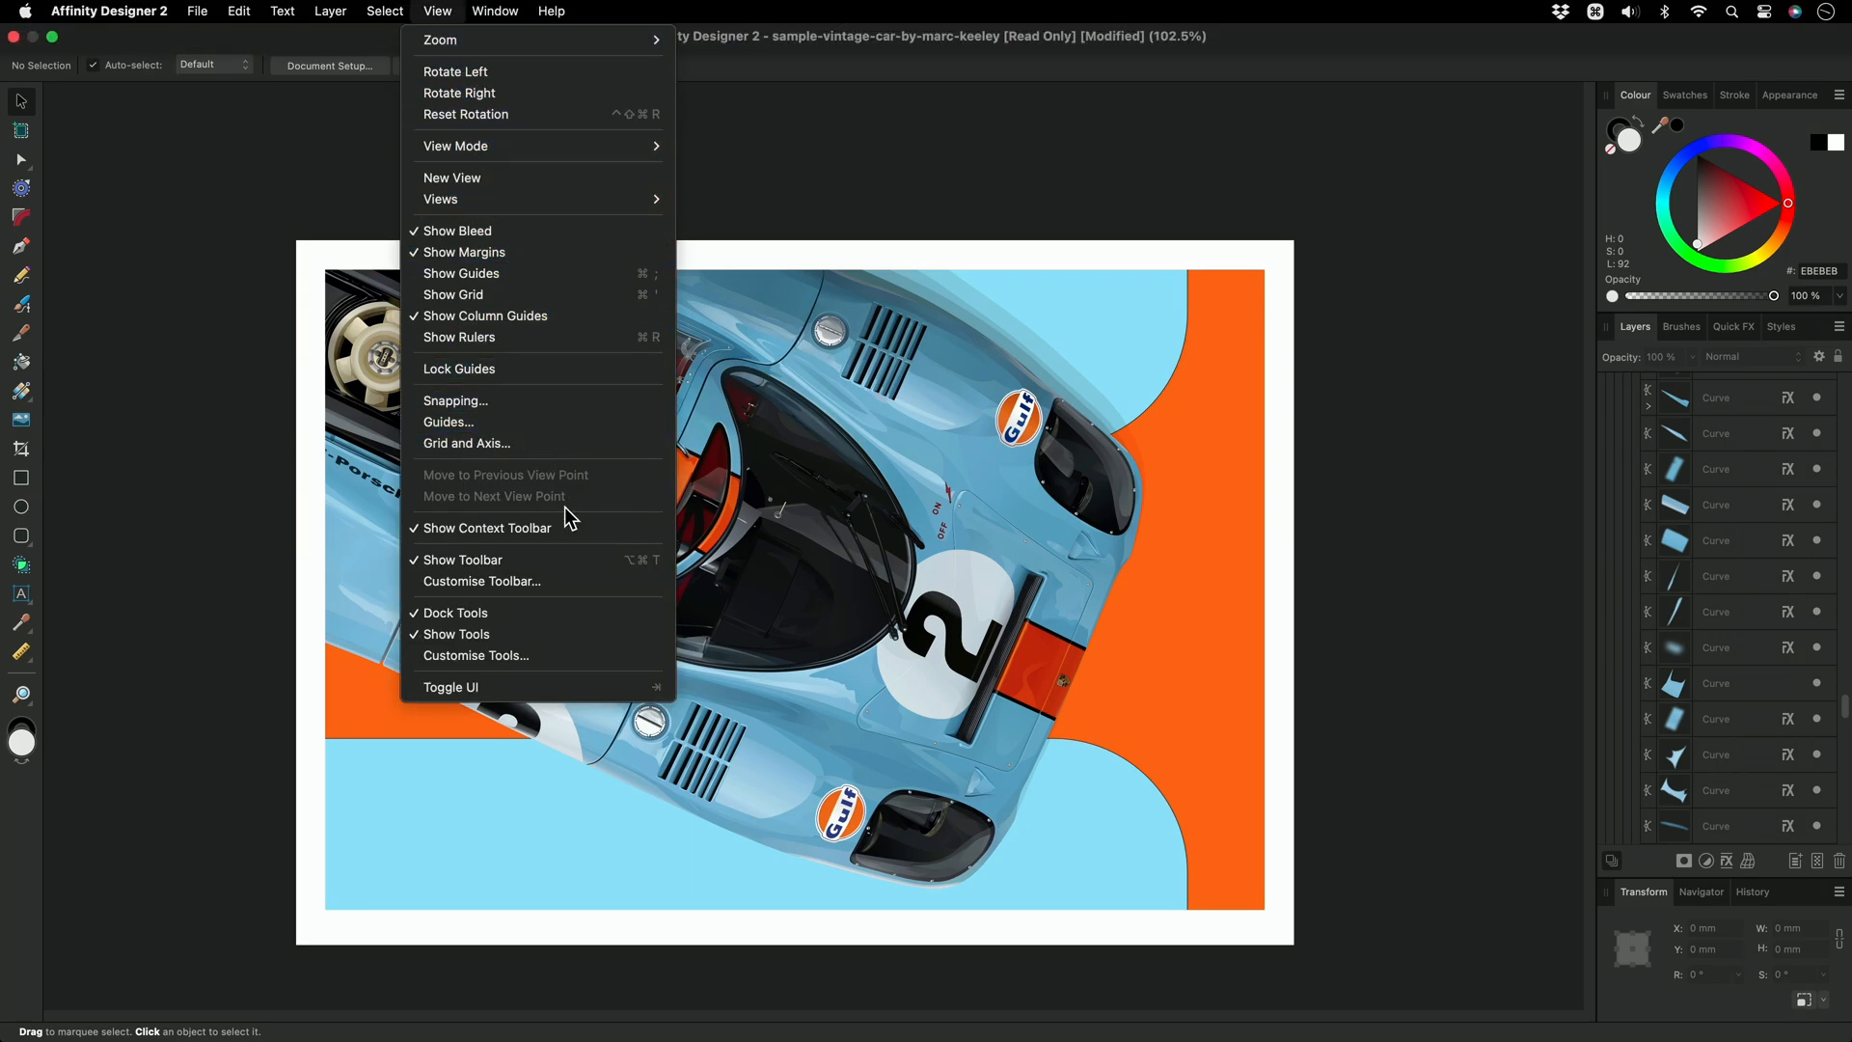
{"action": "left_click", "coordinate": [481, 580]}
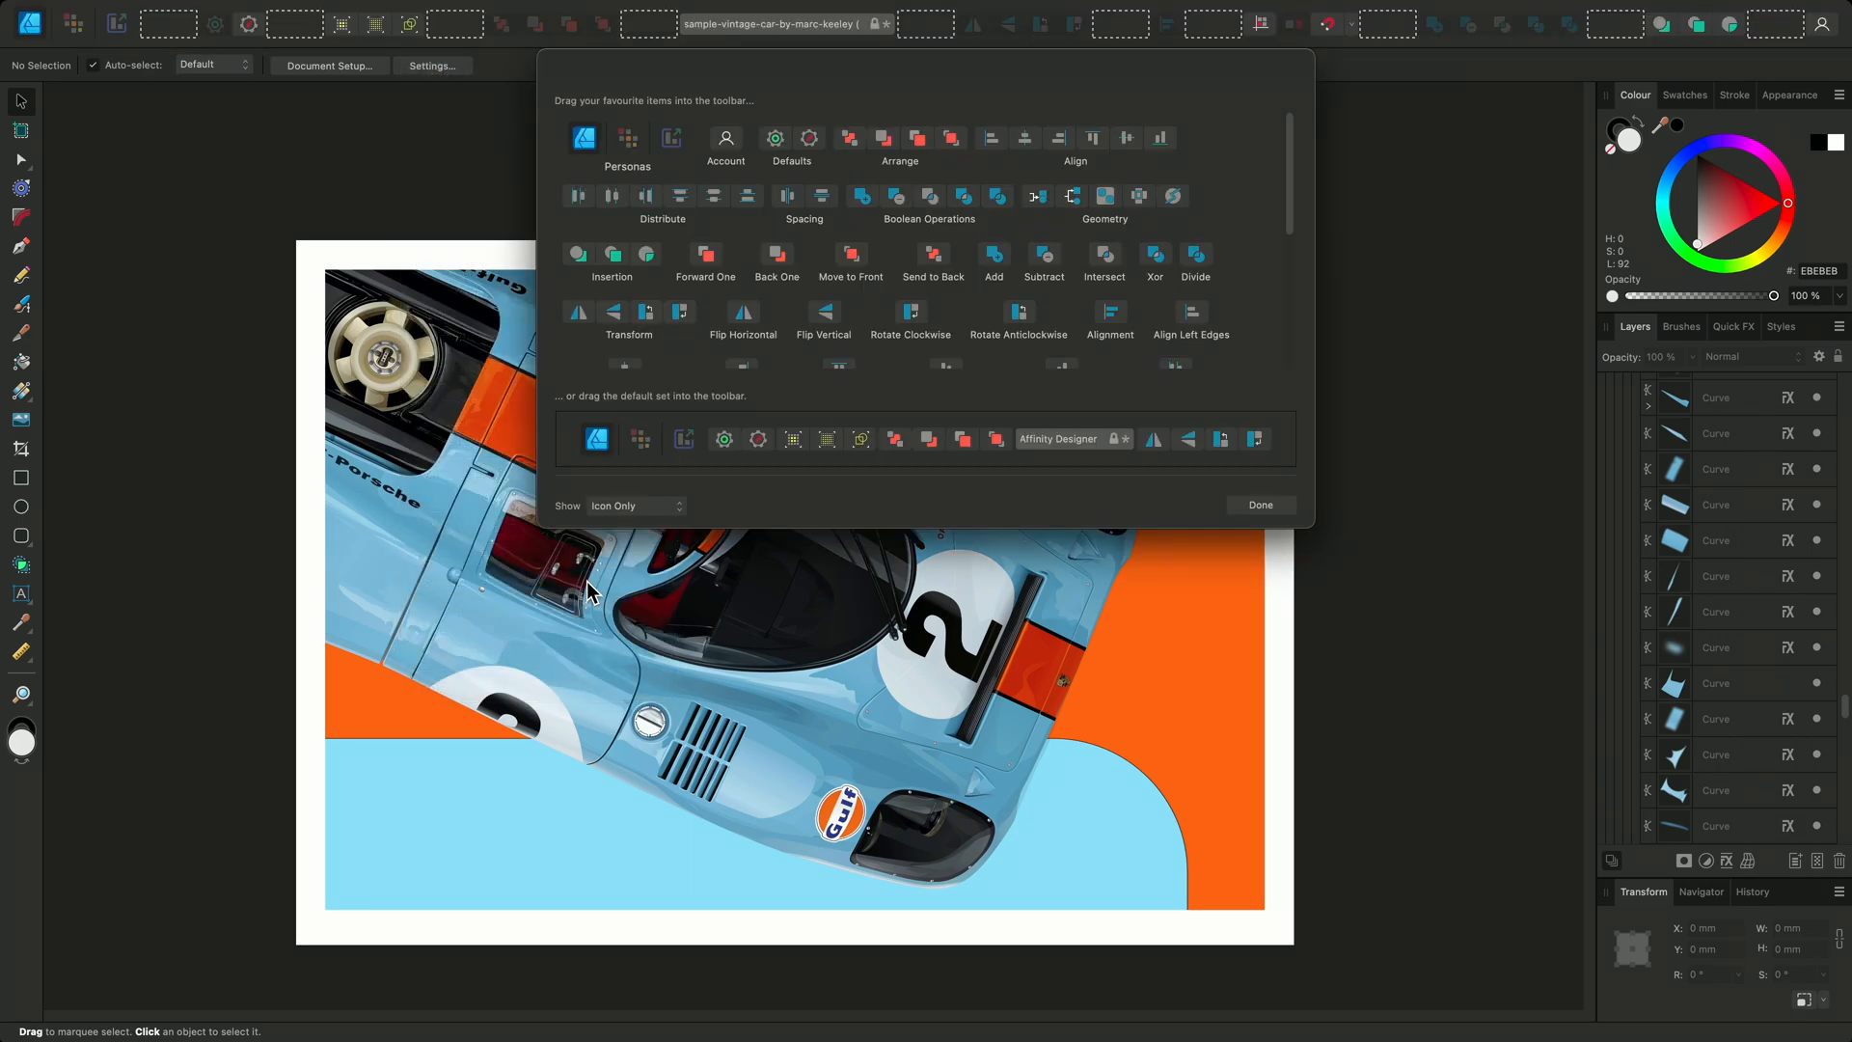
{"action": "scroll", "scroll_direction": "down", "scroll_amount": 3}
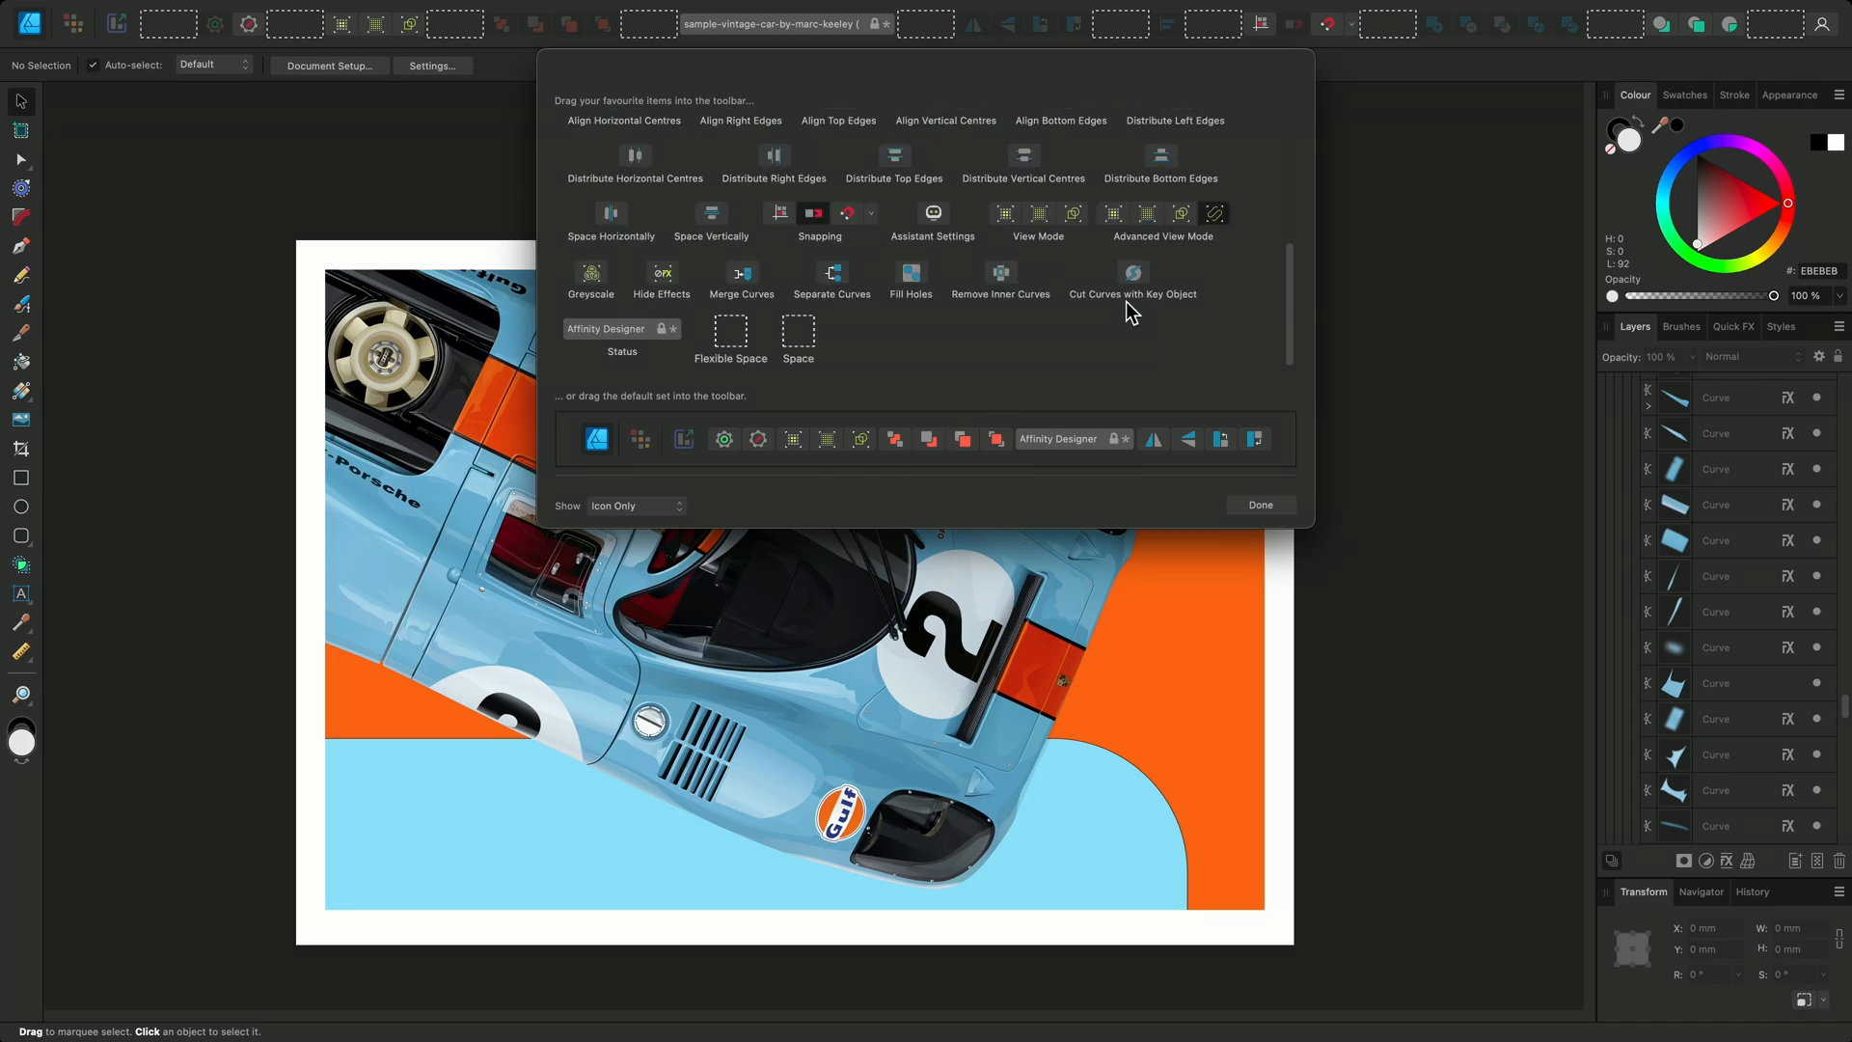
{"action": "mouse_move", "coordinate": [1119, 237]}
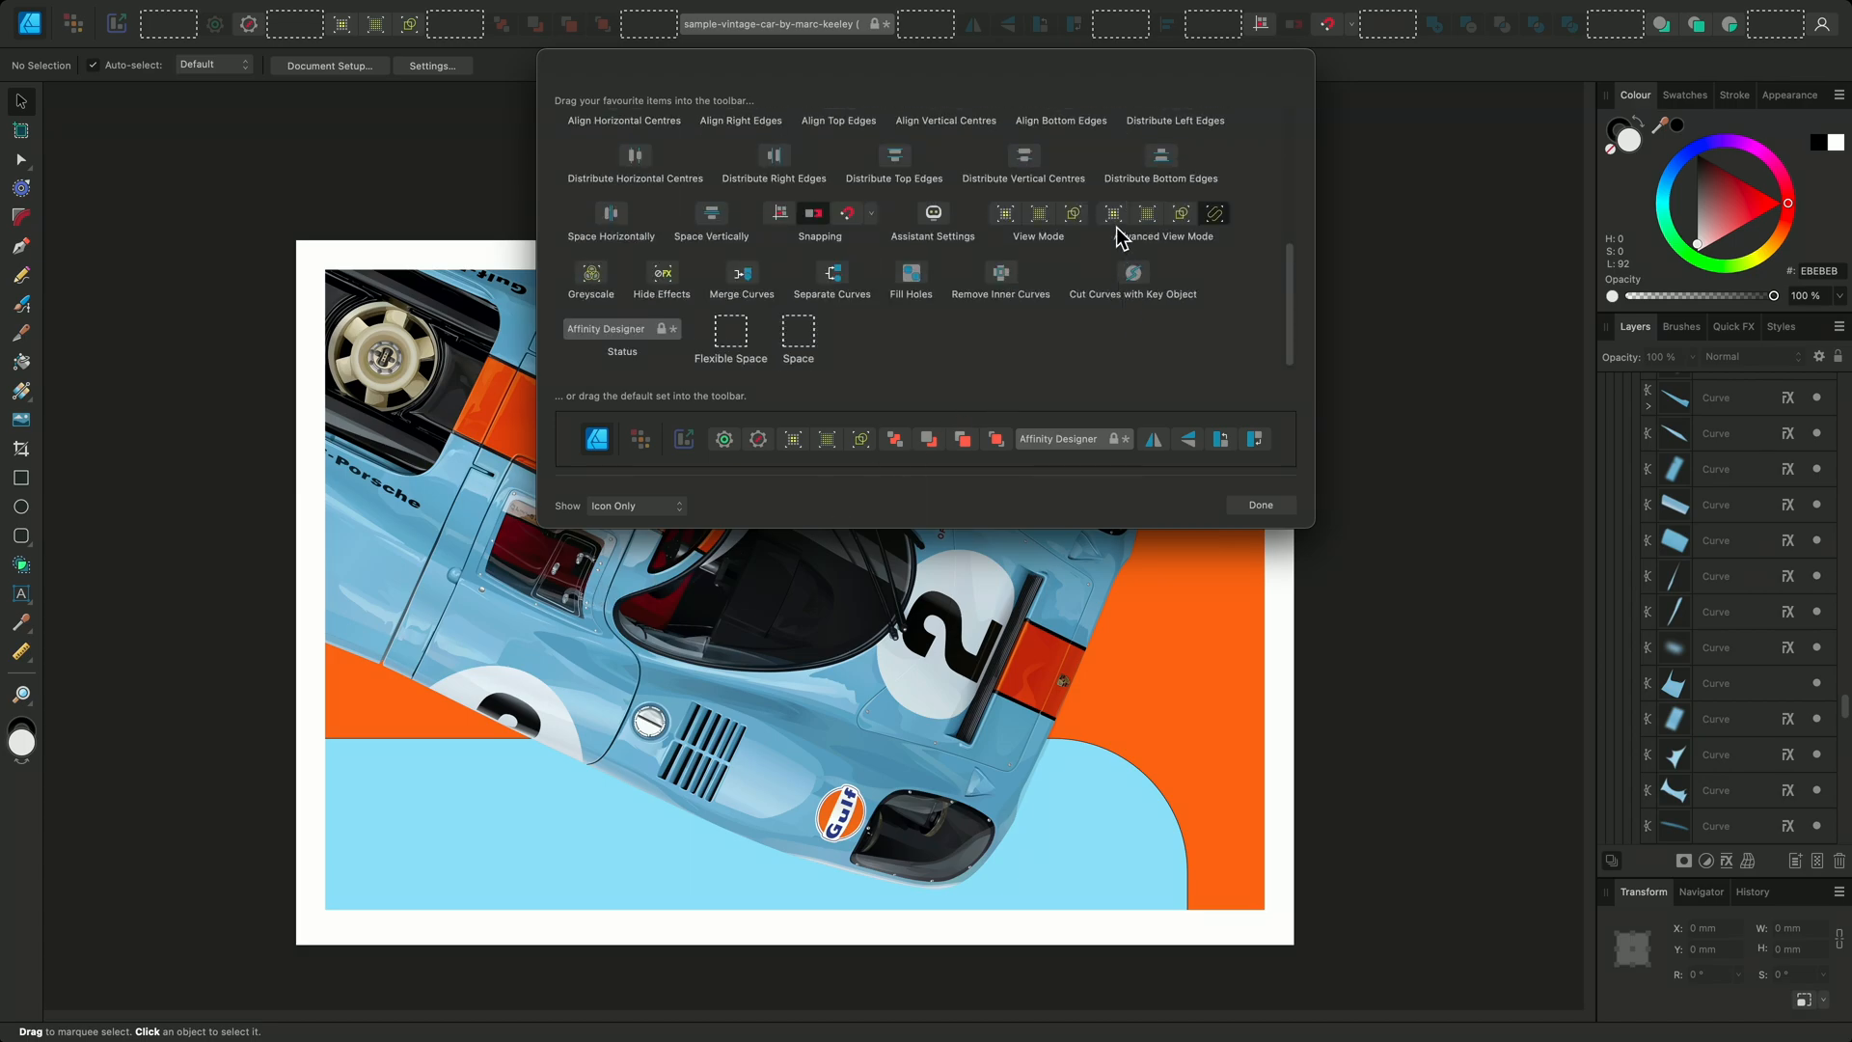
{"action": "mouse_move", "coordinate": [1186, 240]}
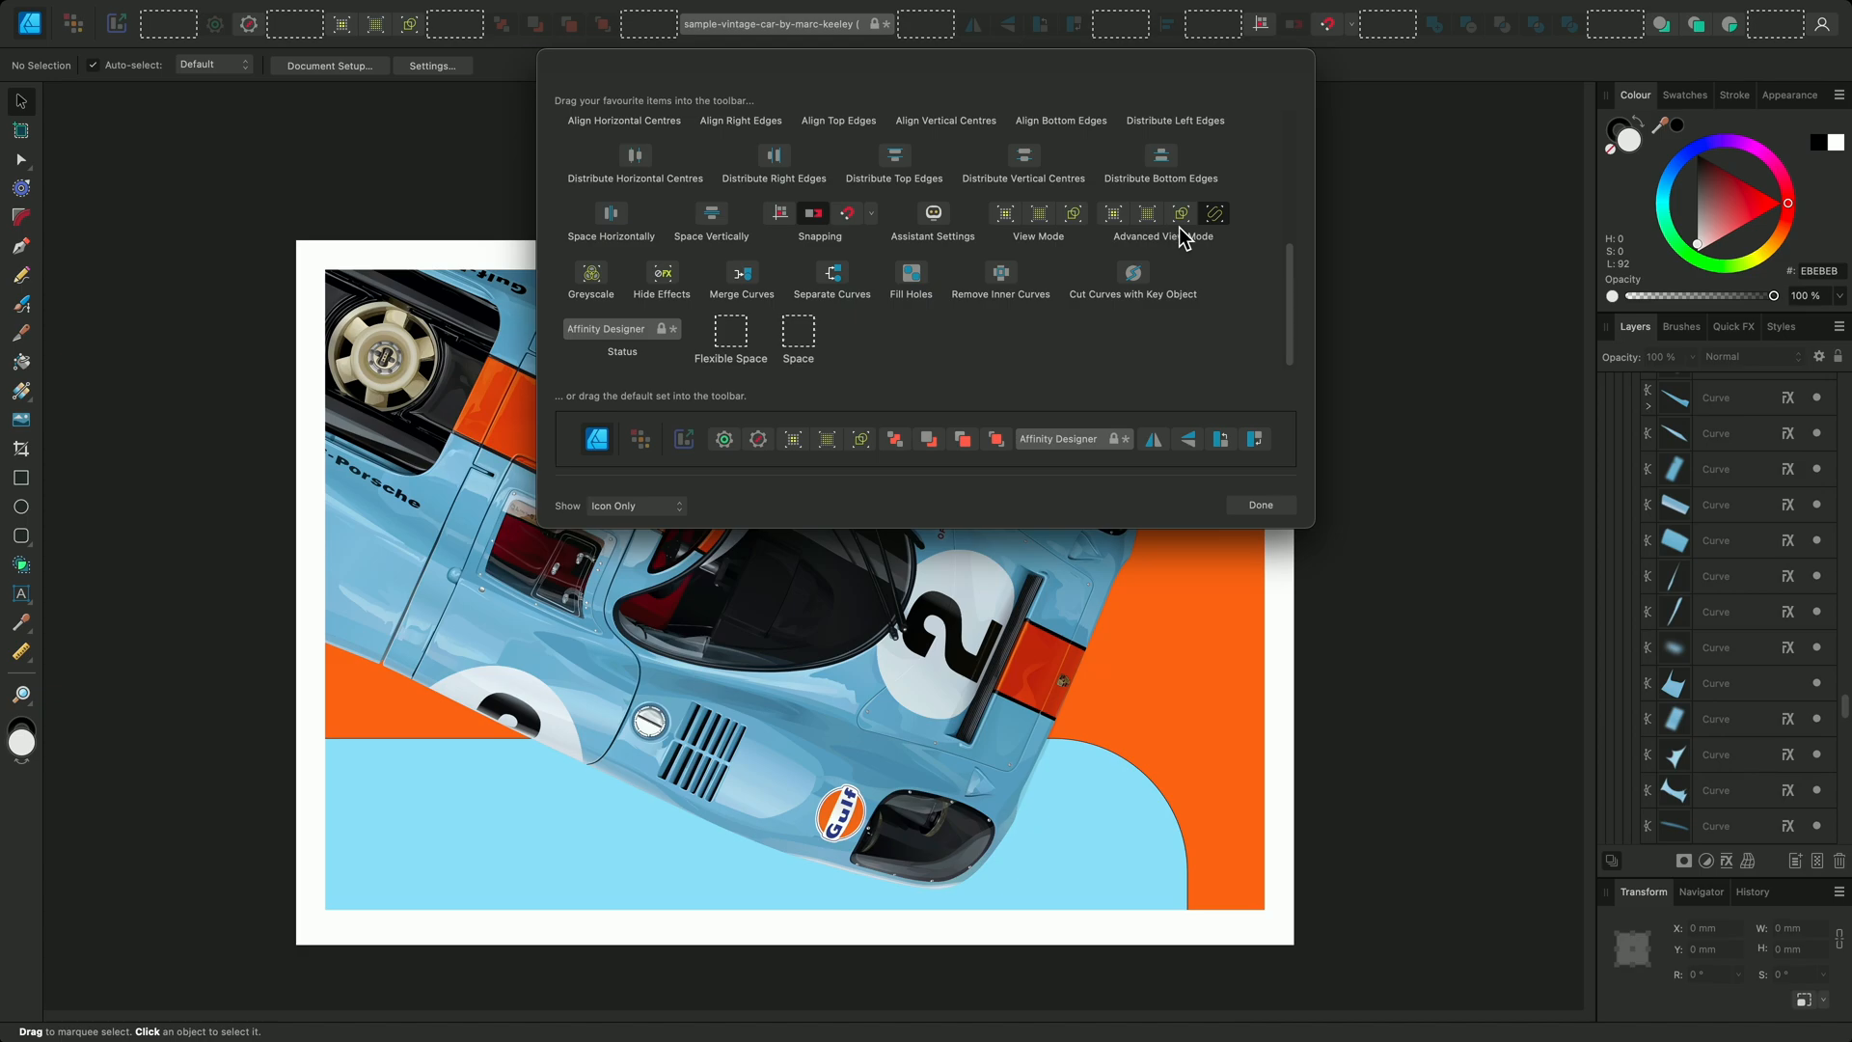
{"action": "mouse_move", "coordinate": [1213, 224]}
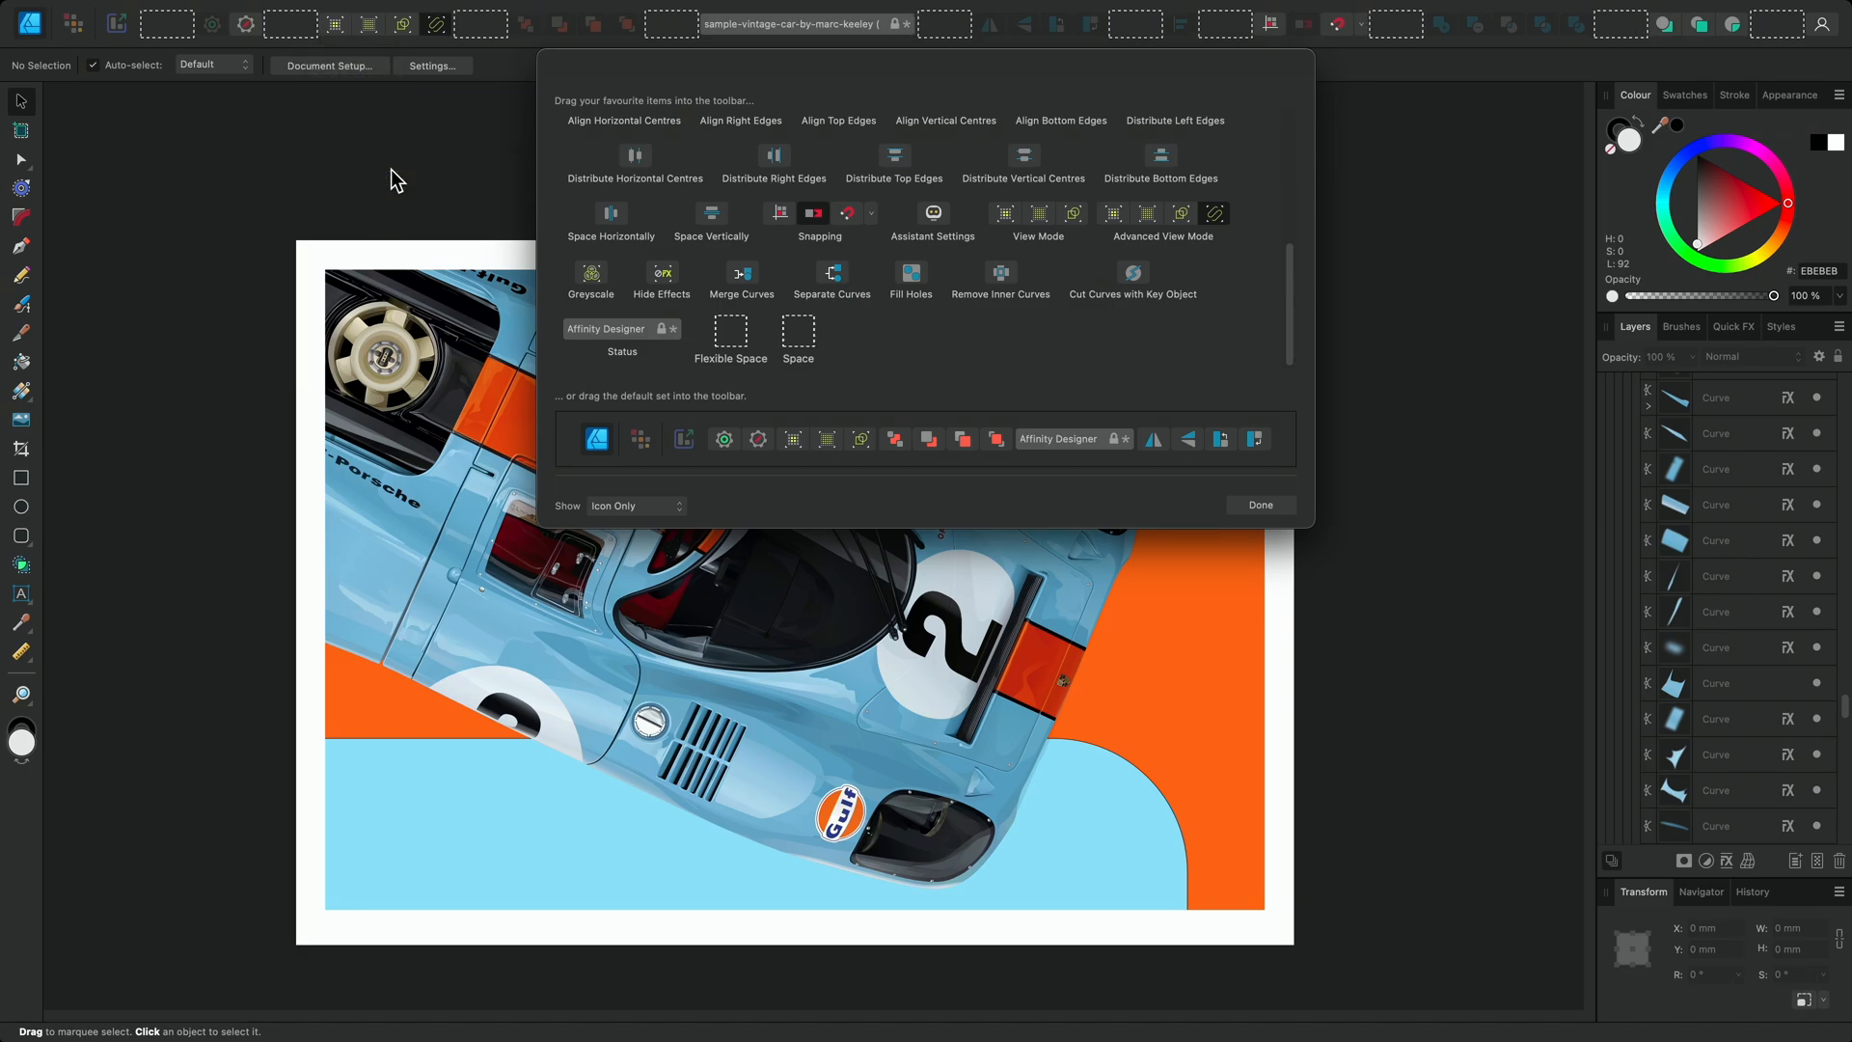
{"action": "mouse_move", "coordinate": [596, 289]}
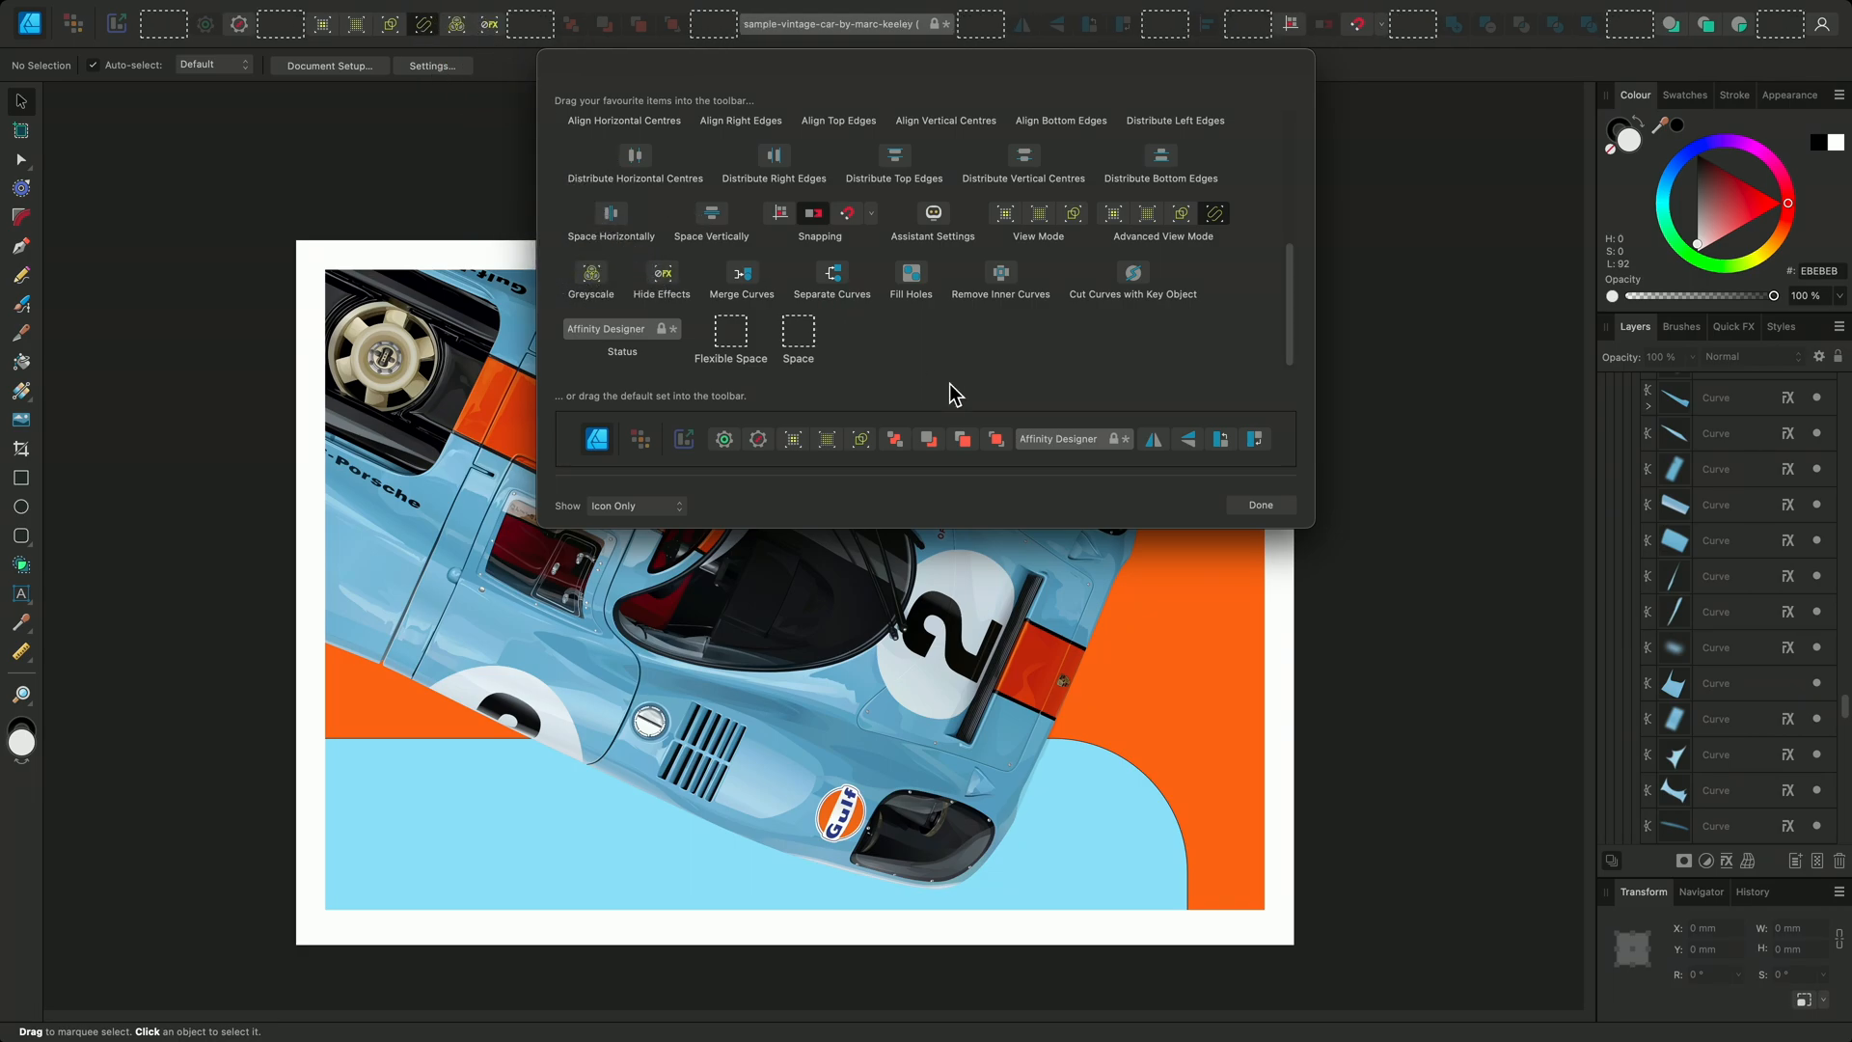
Close customisation, then show the whole car as Hairline and then Greyscale from the new buttons
{"action": "left_click", "coordinate": [1259, 503]}
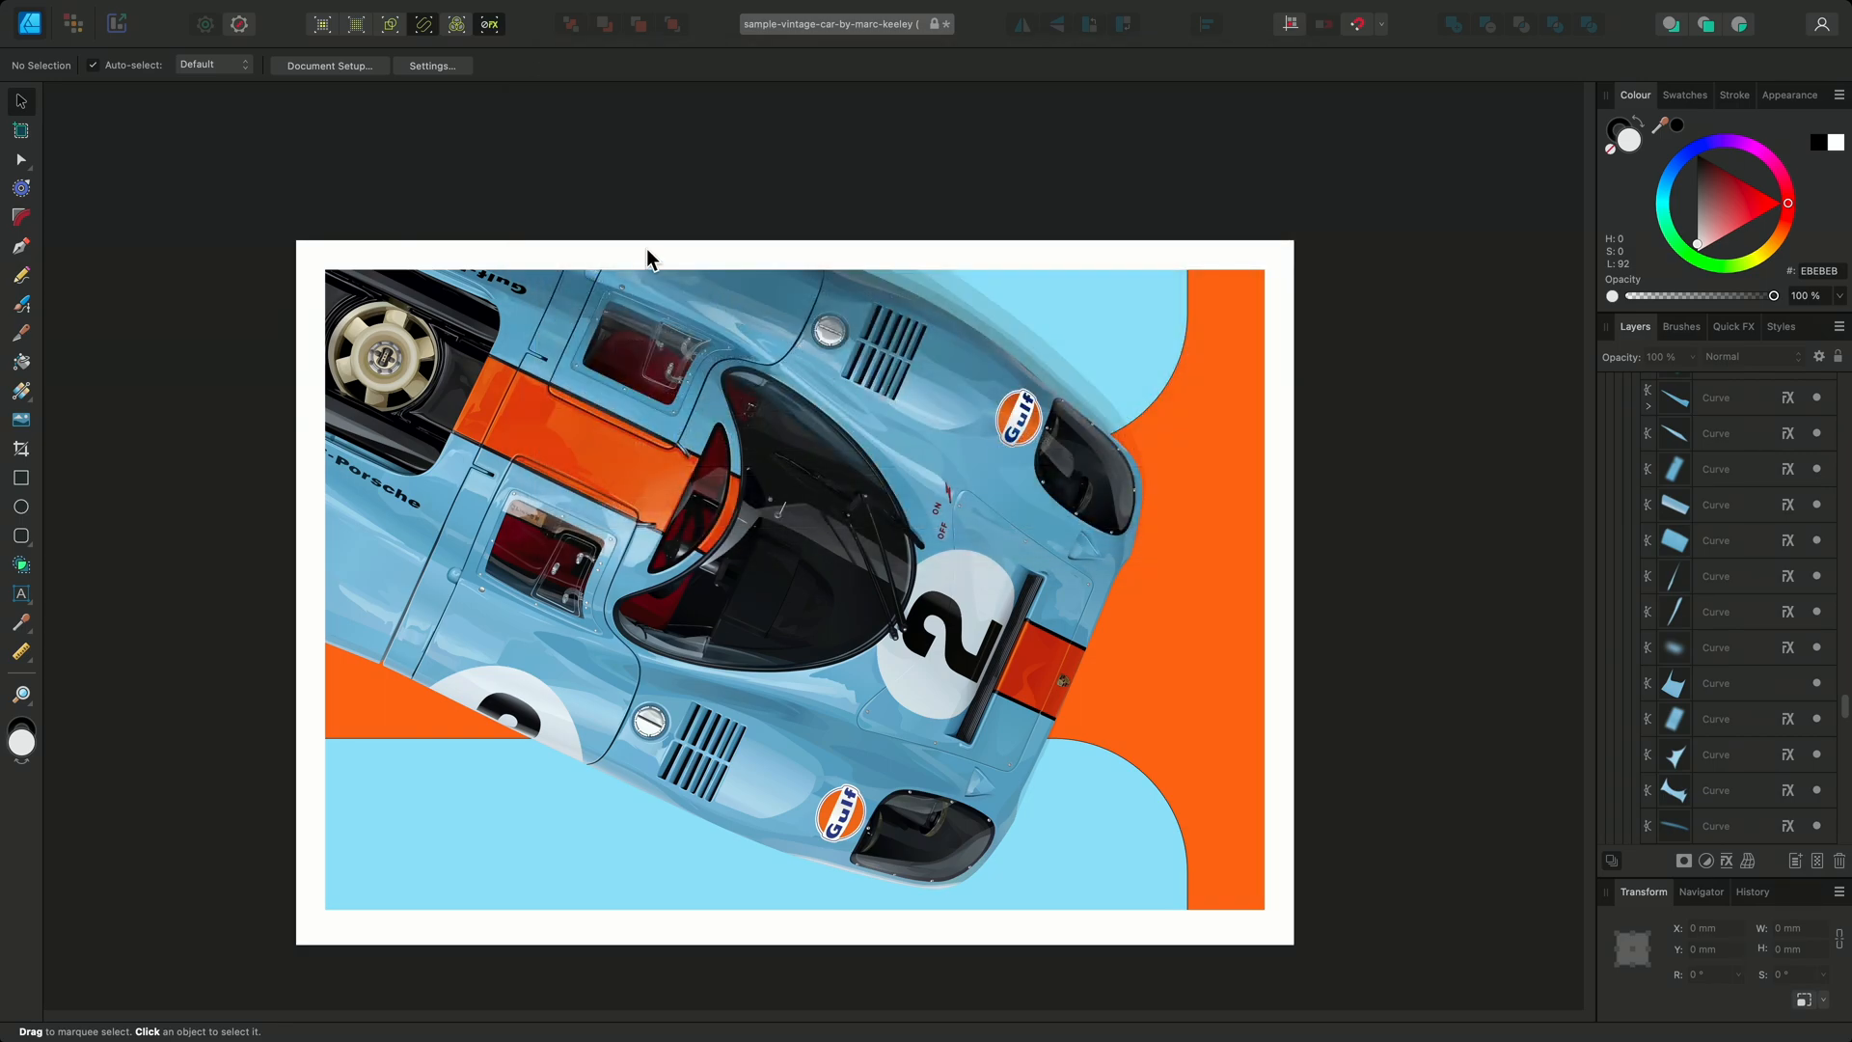
{"action": "left_click", "coordinate": [390, 23]}
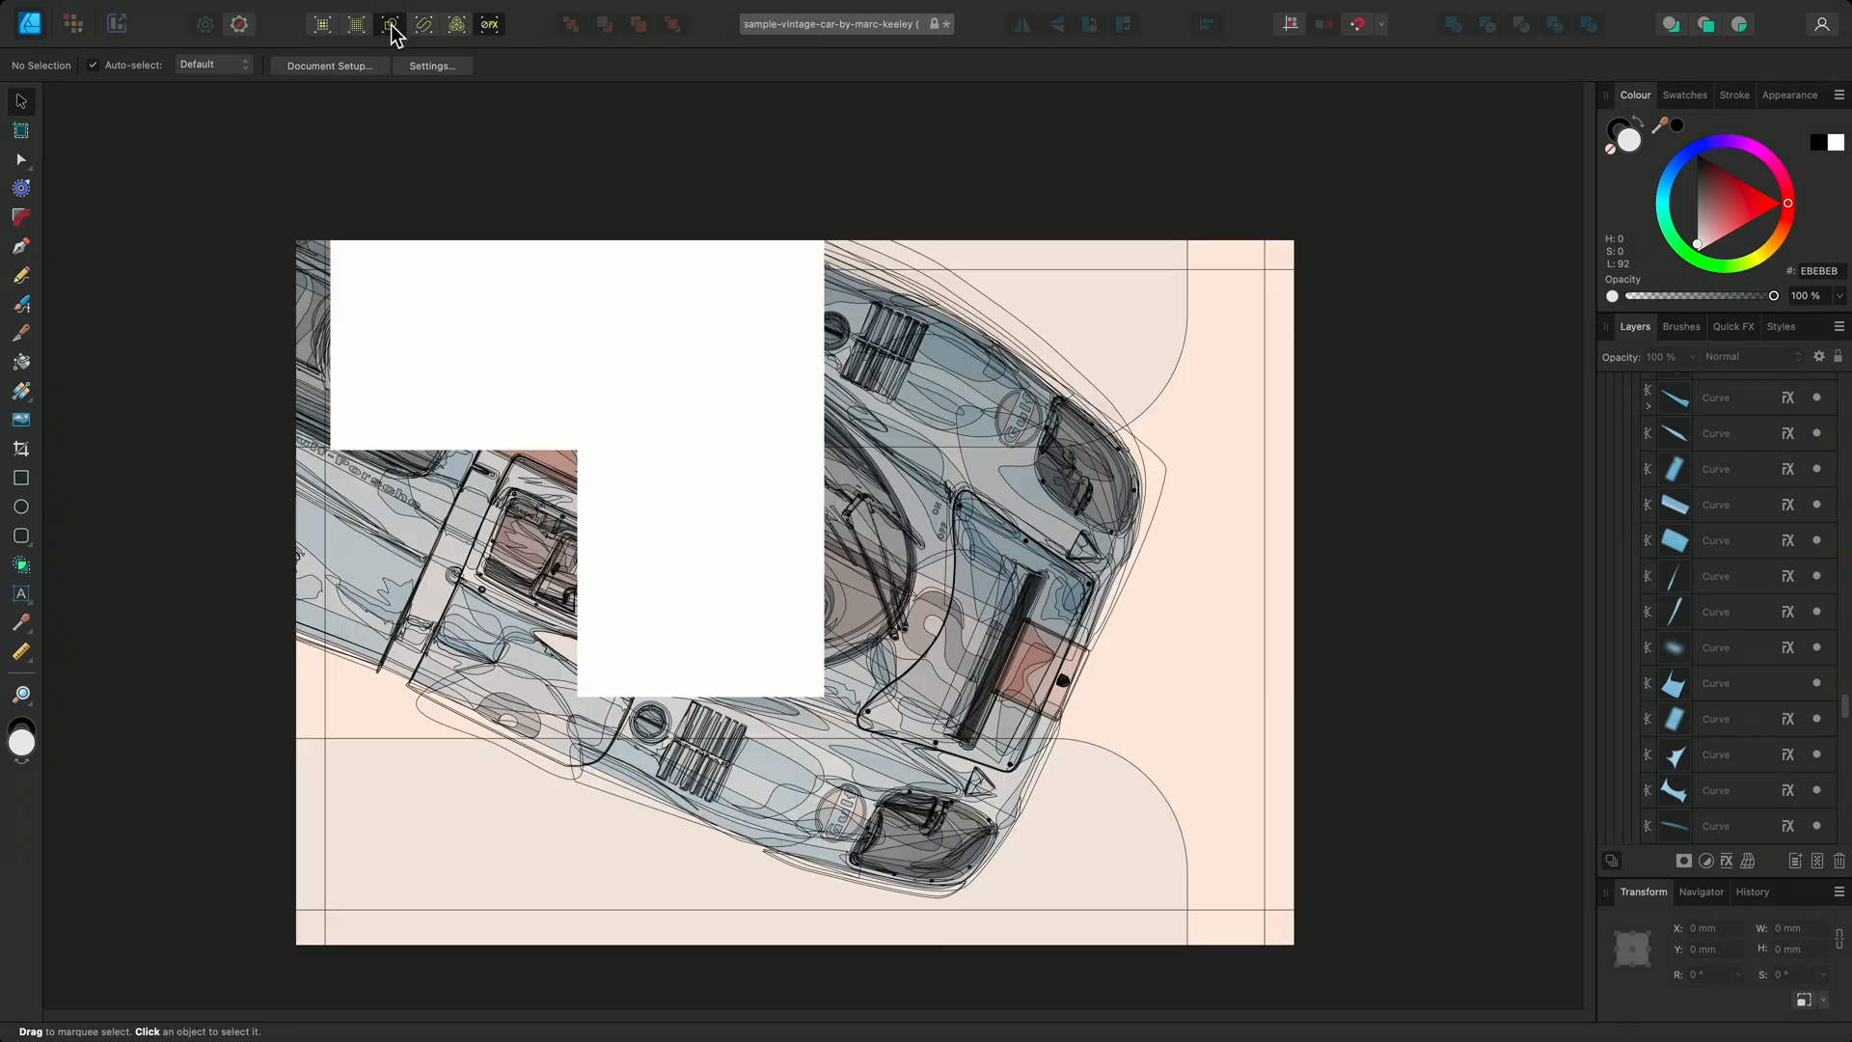
{"action": "left_click", "coordinate": [455, 23]}
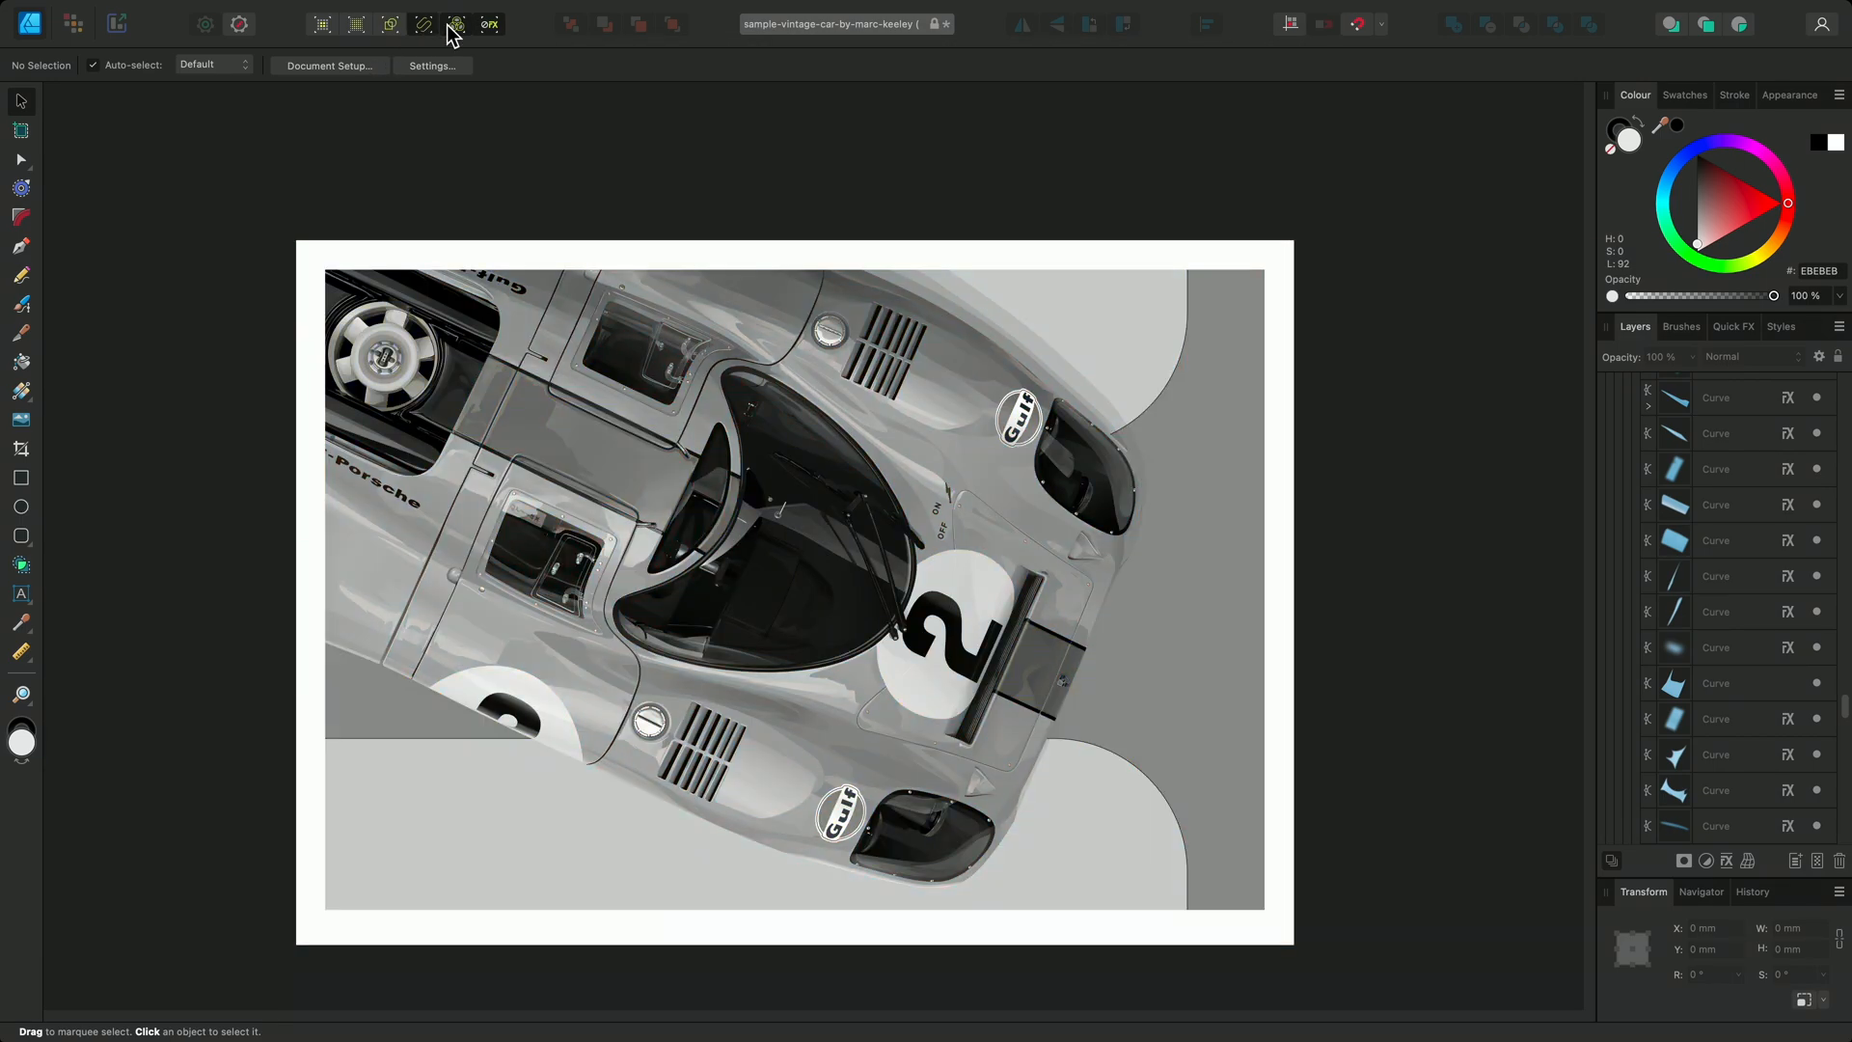
{"action": "mouse_move", "coordinate": [789, 184]}
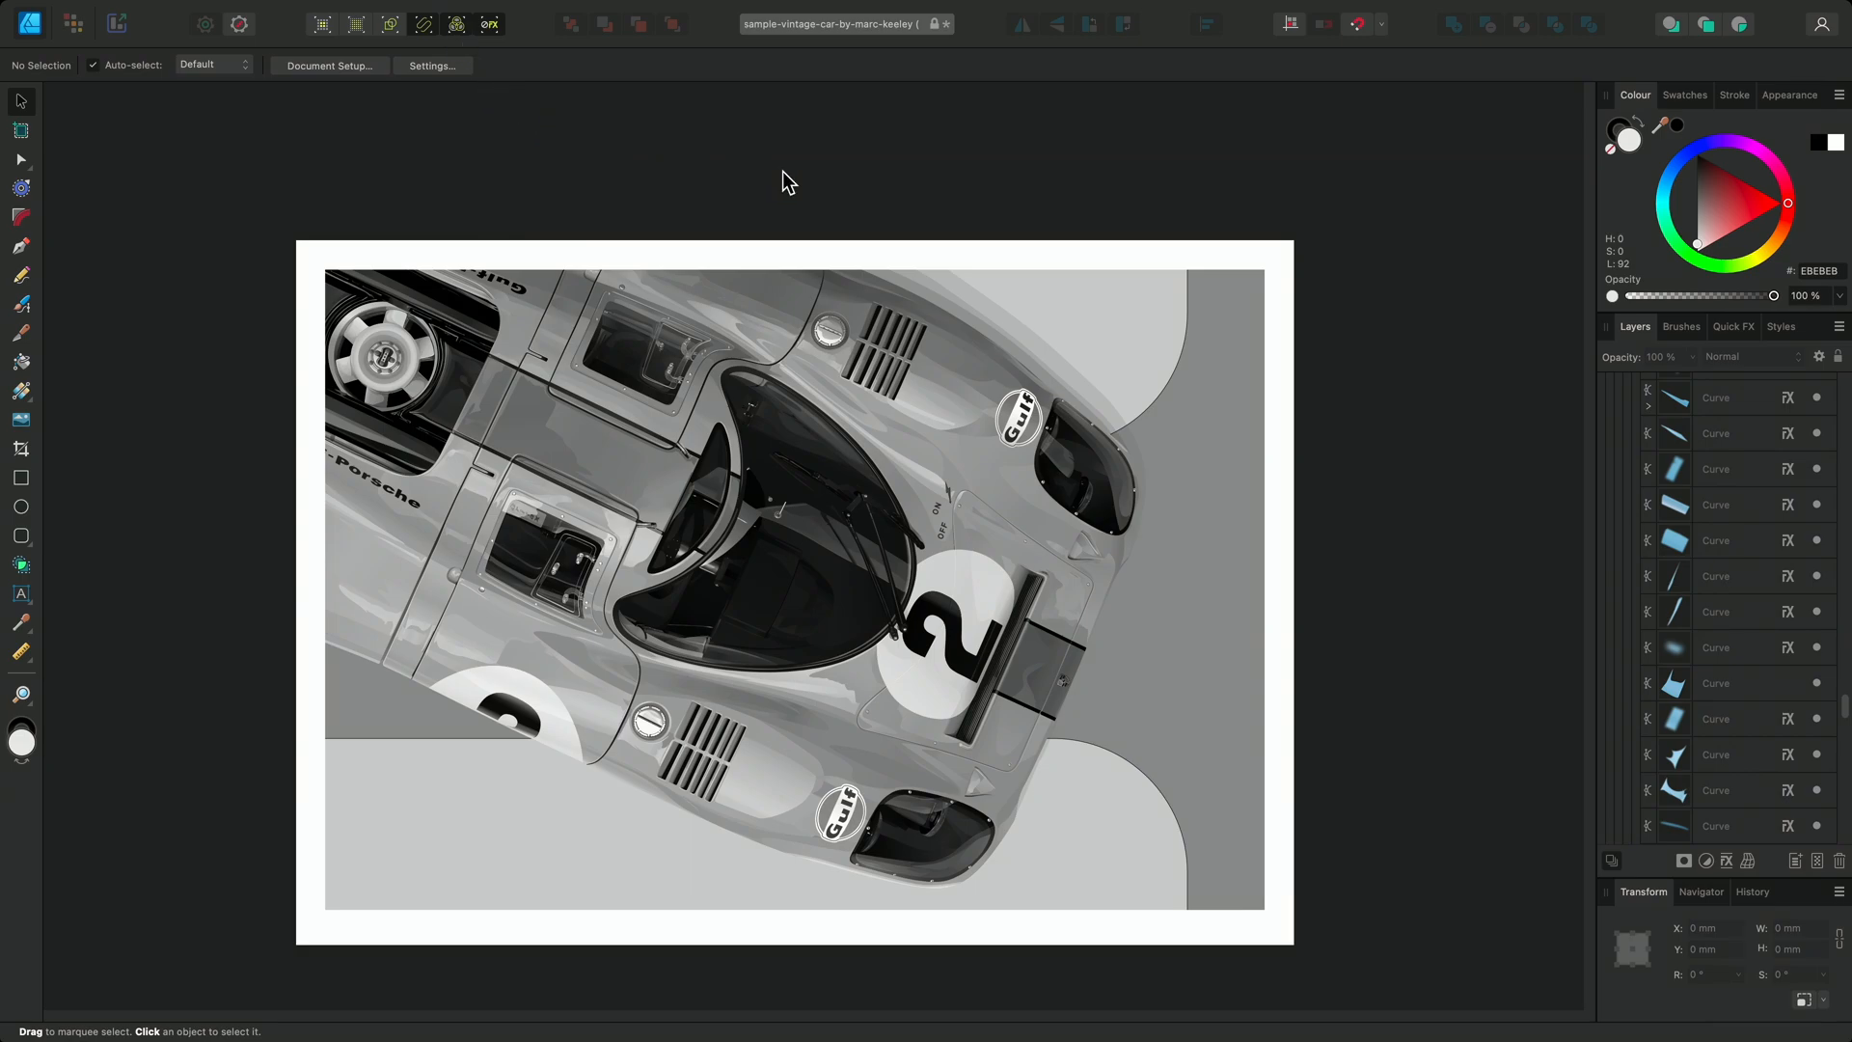
{"action": "mouse_move", "coordinate": [795, 179]}
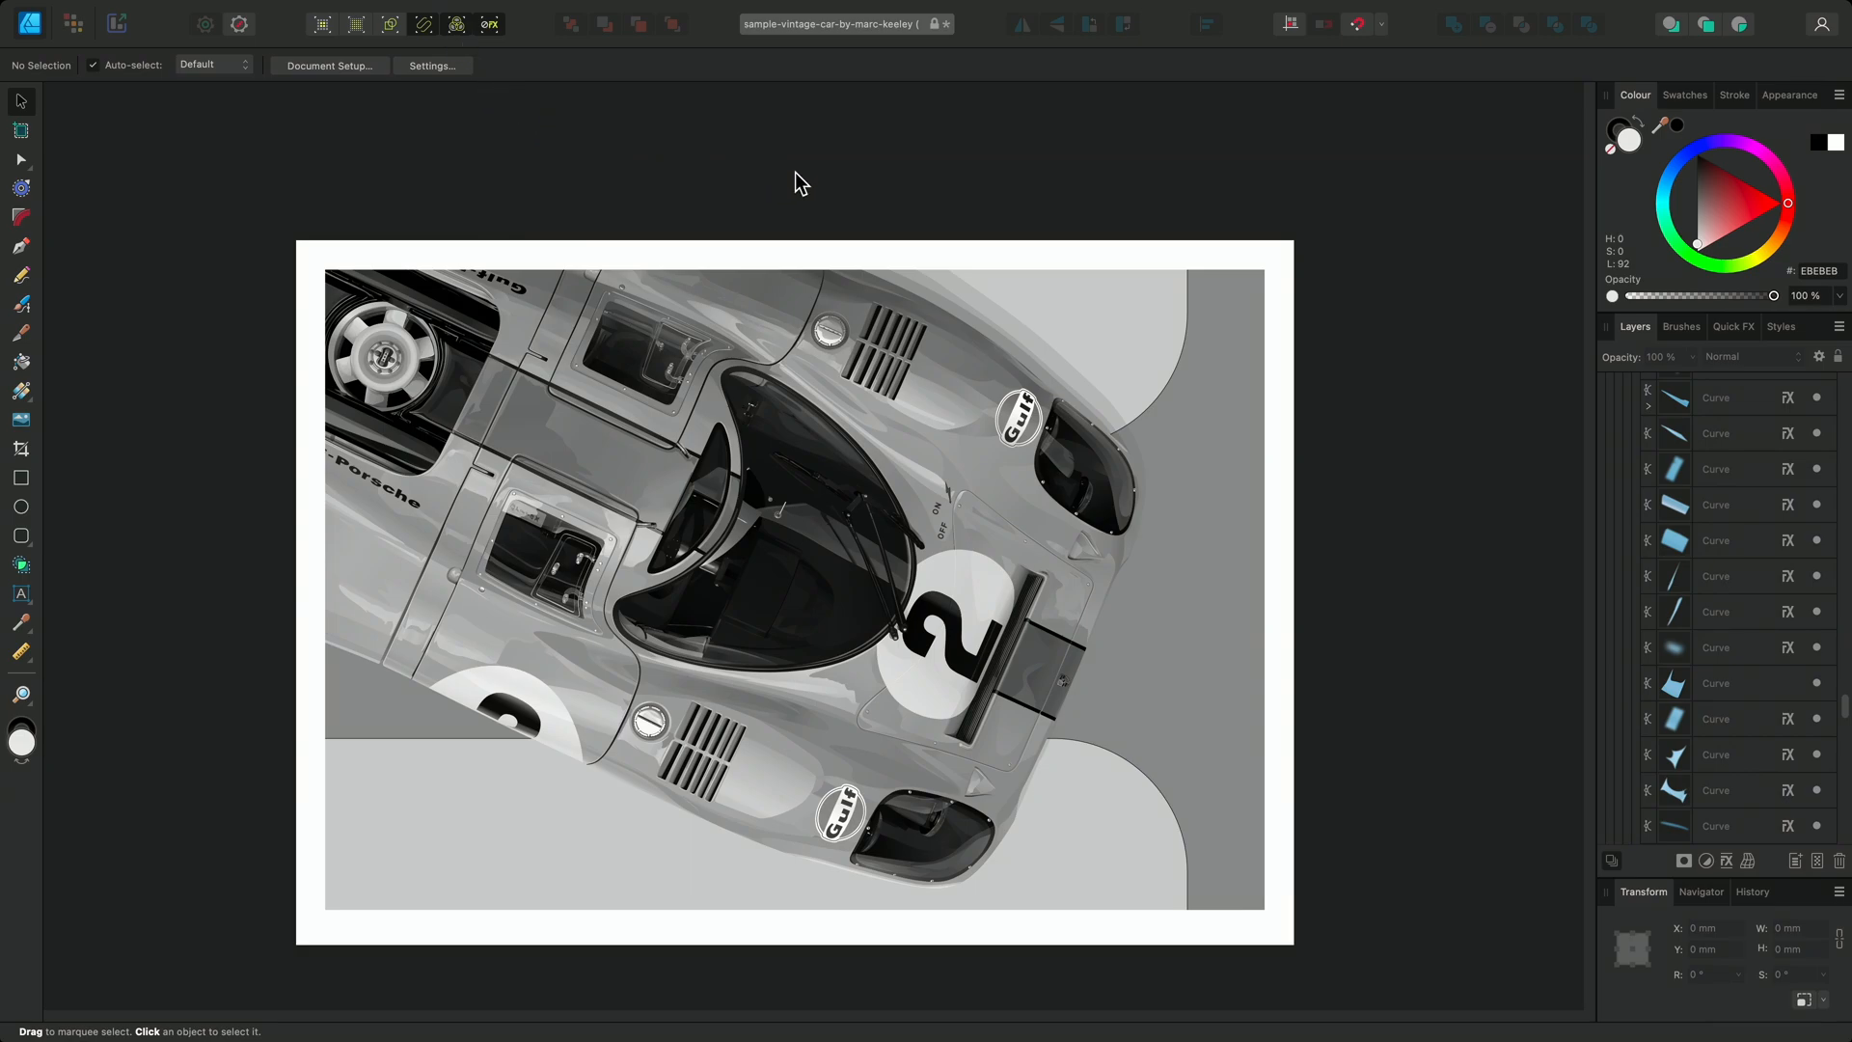